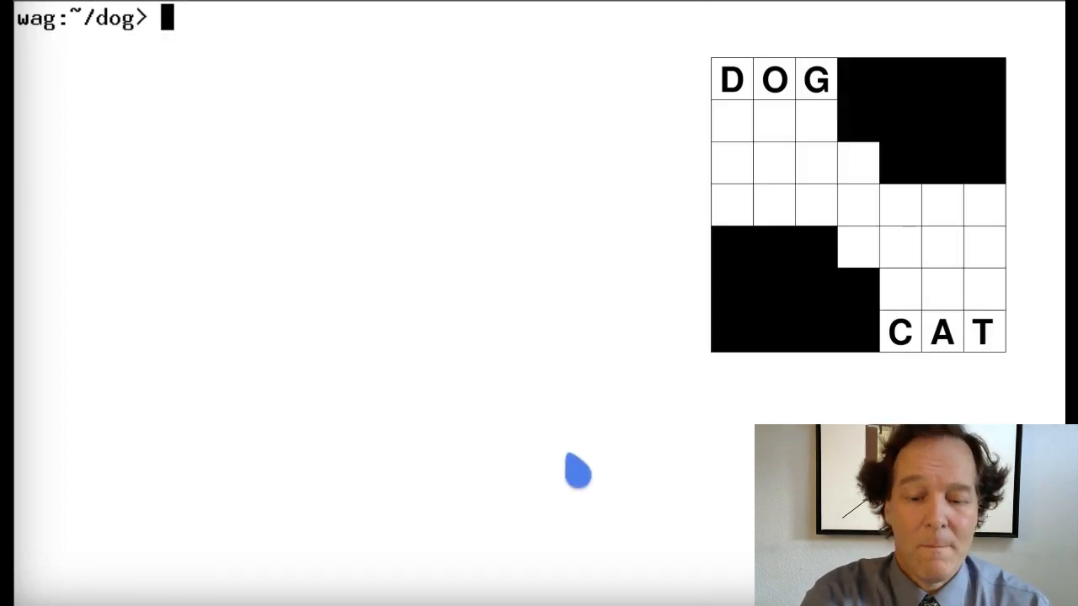
# - Open a.c with vi and start retyping the string declaration as s0
pyautogui.write('vi')
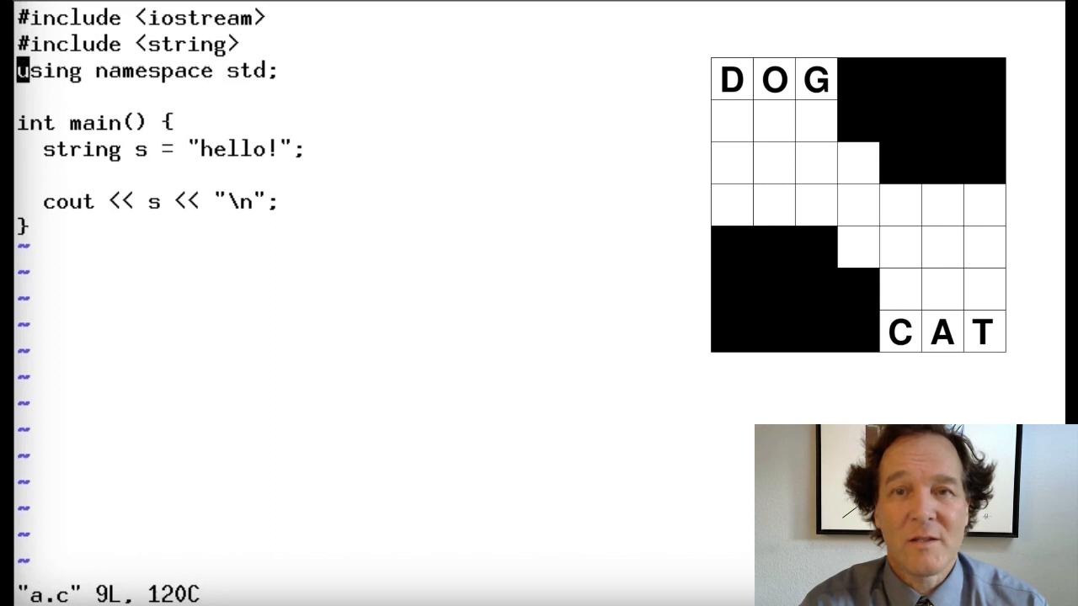
pyautogui.press('j')
pyautogui.write('0')
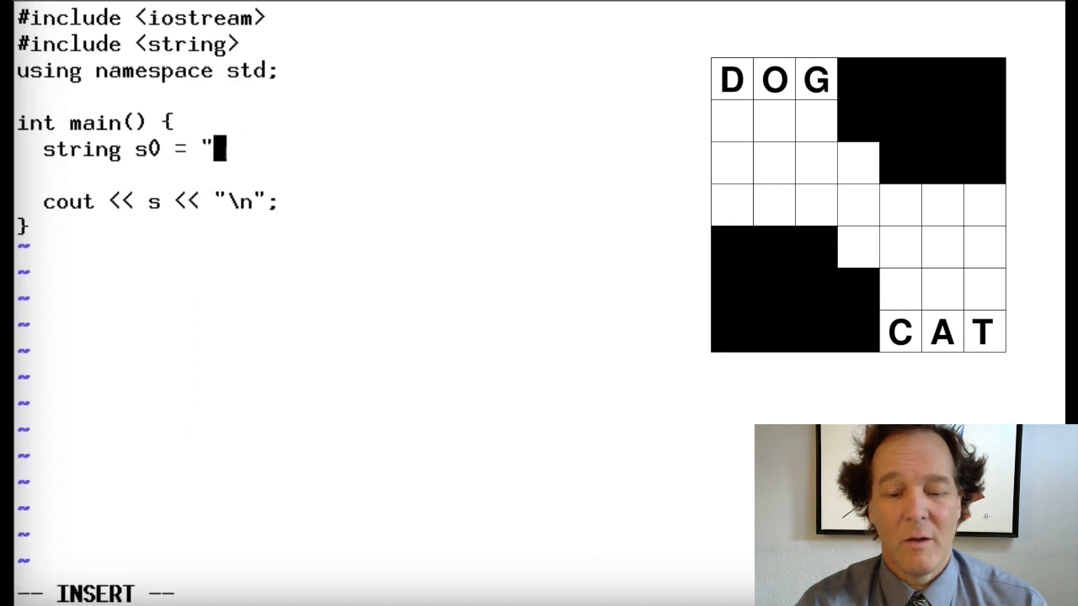
# - Give s0 the value DOG.... after removing the leftover quote
pyautogui.press('BackSpace')
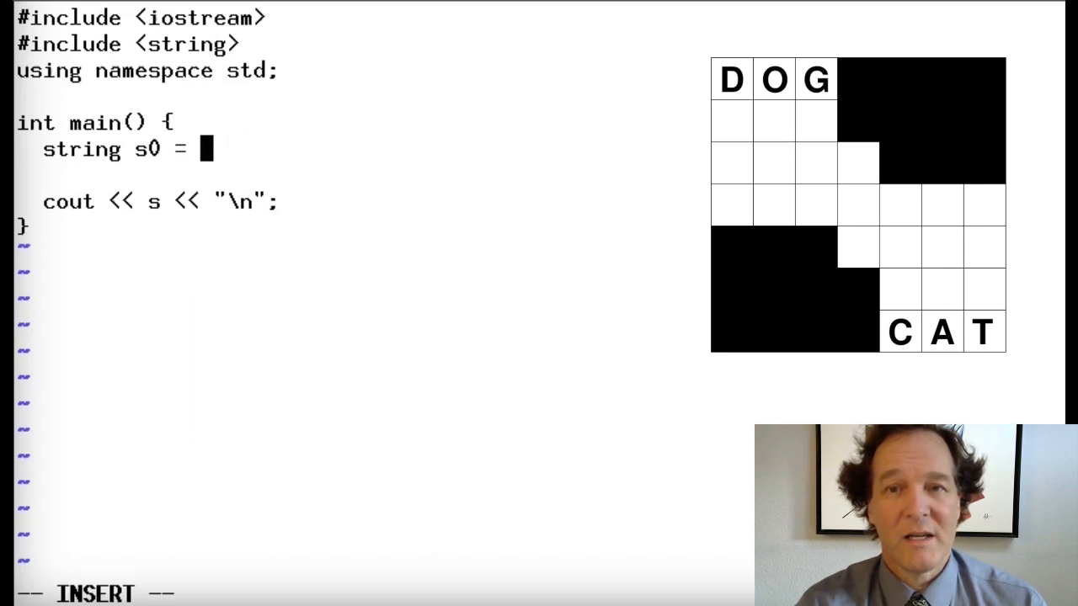
pyautogui.write('DOG')
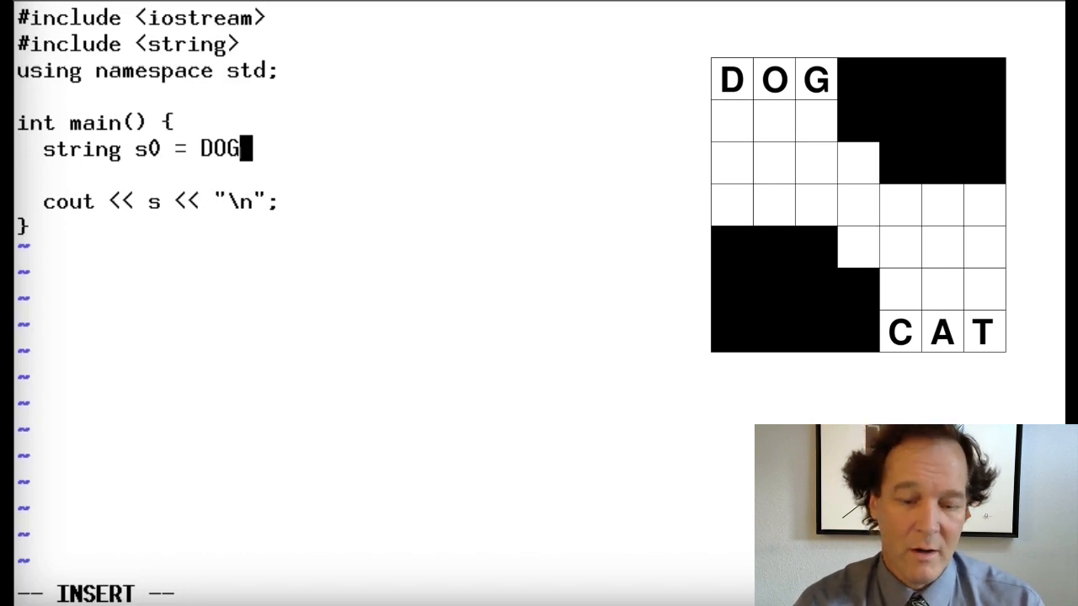
pyautogui.write('.')
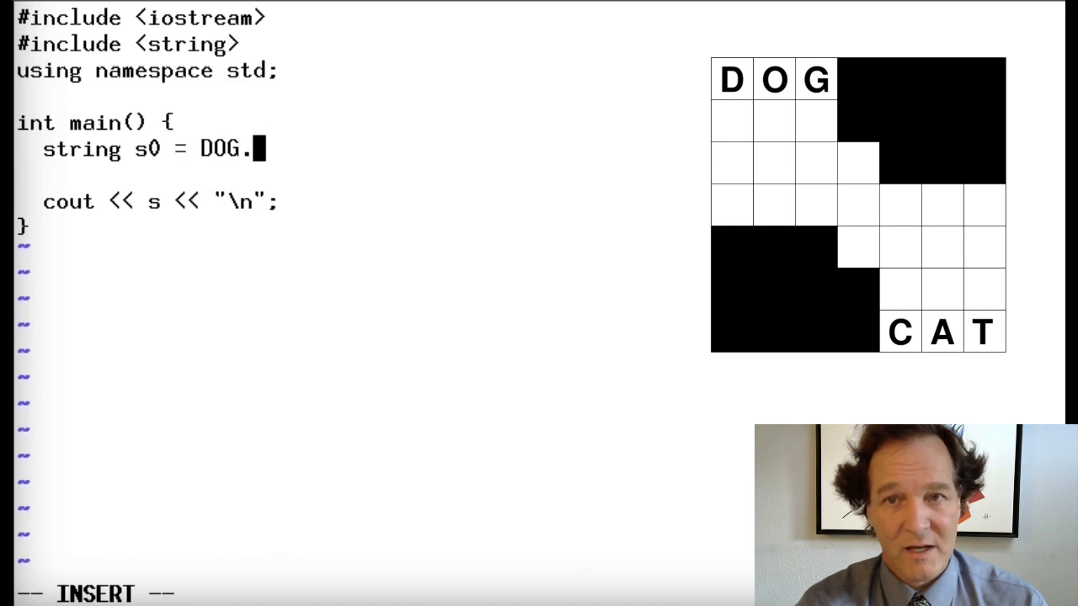
pyautogui.write('...')
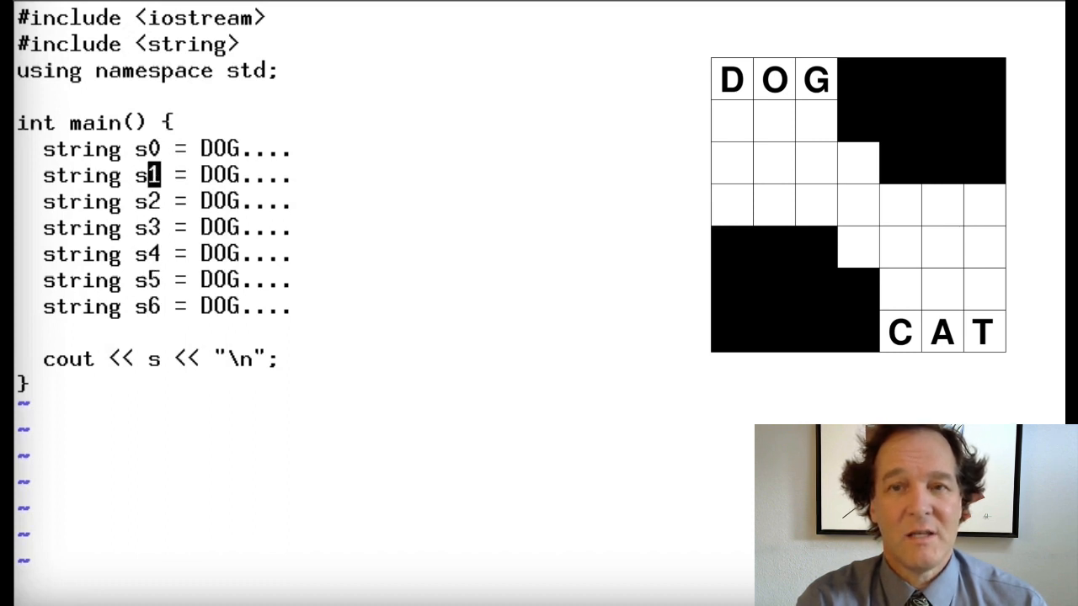
# - Rewrite the s1 and s2 row values as dash patterns
pyautogui.press('Delete')
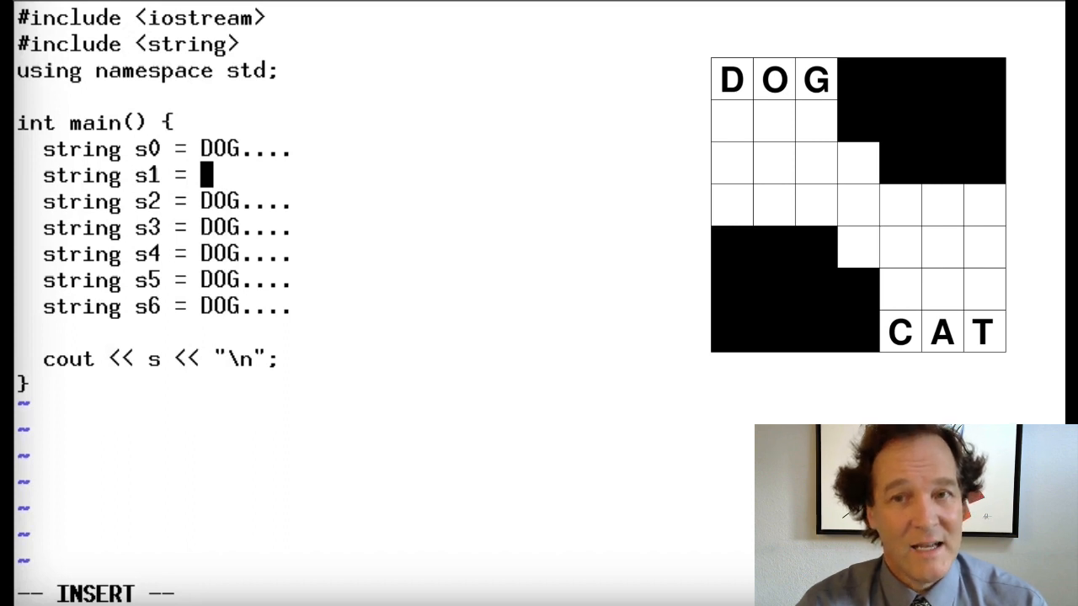
pyautogui.write('---....')
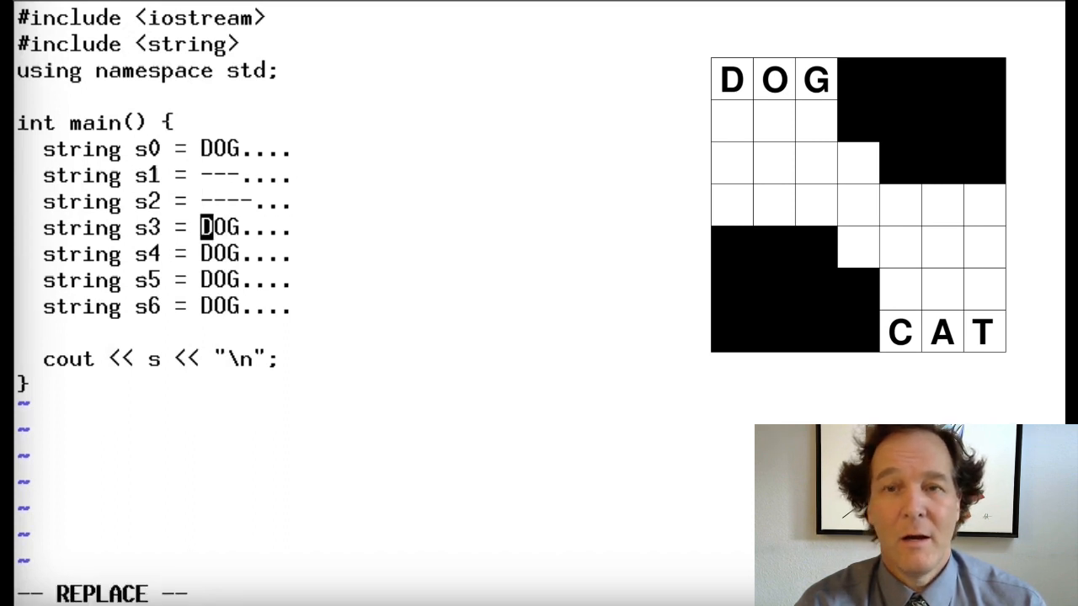
pyautogui.write('-------')
pyautogui.click(167, 202)
pyautogui.write('A')
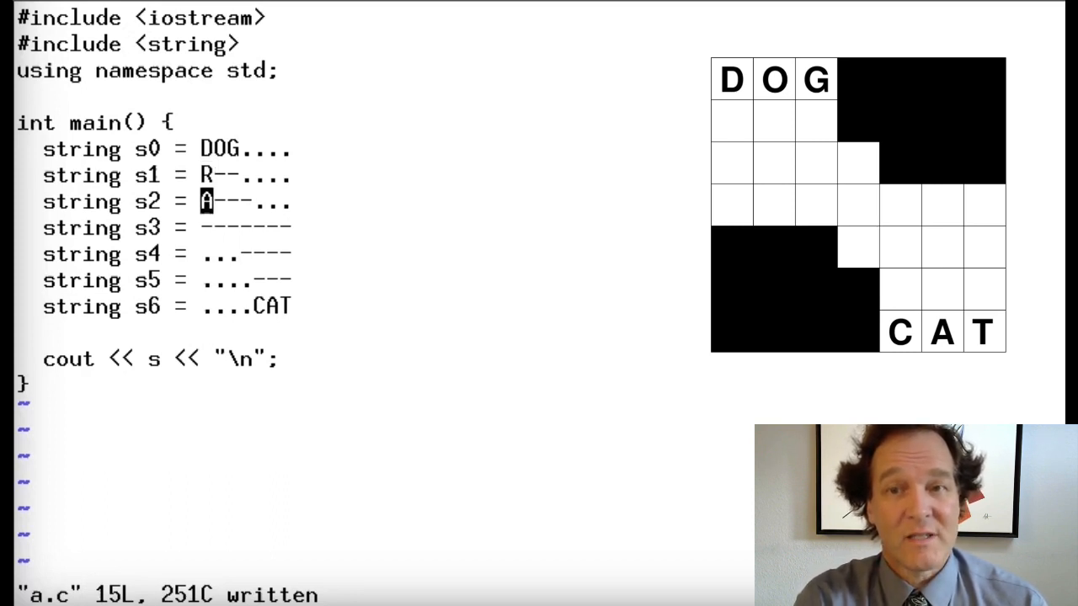
# - Overwrite a row string in replace mode to match the crossword grid
pyautogui.write('W')
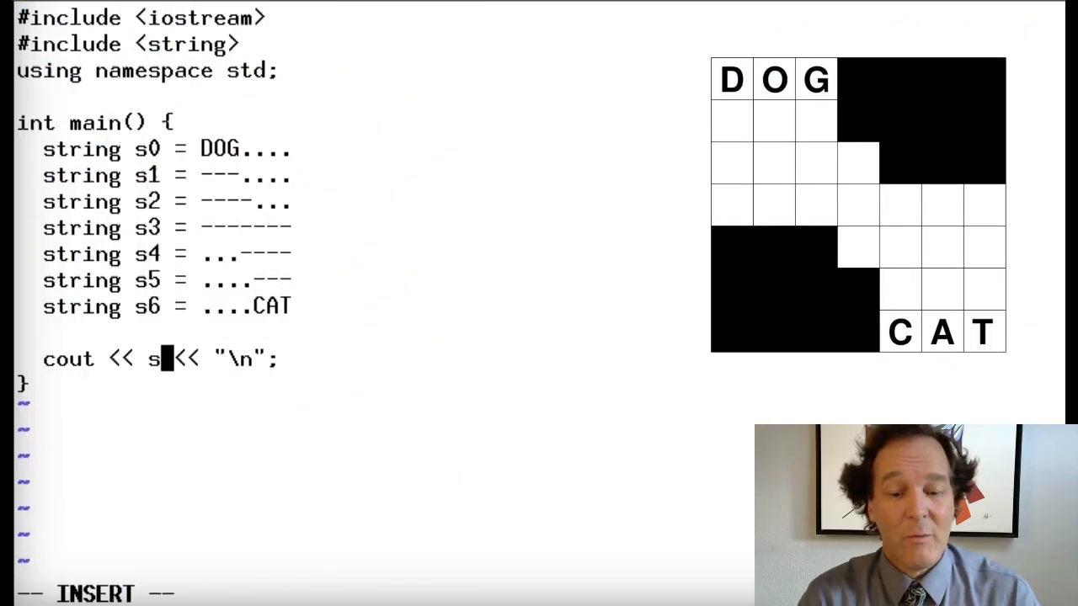
# - Make the first cout print s0, then duplicate it for s1 through s6
pyautogui.write('0')
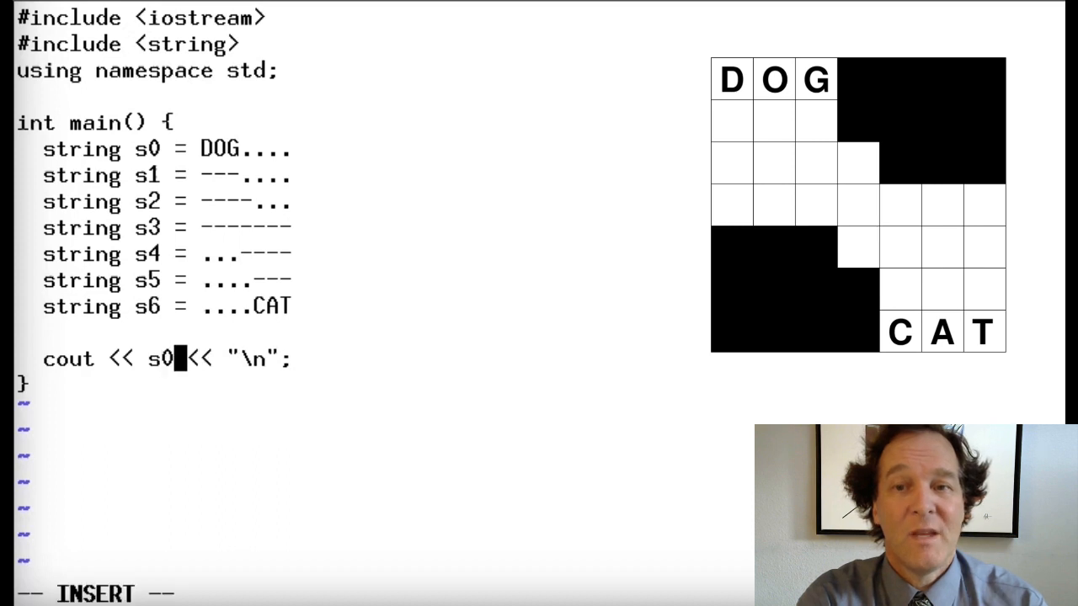
pyautogui.press('Escape')
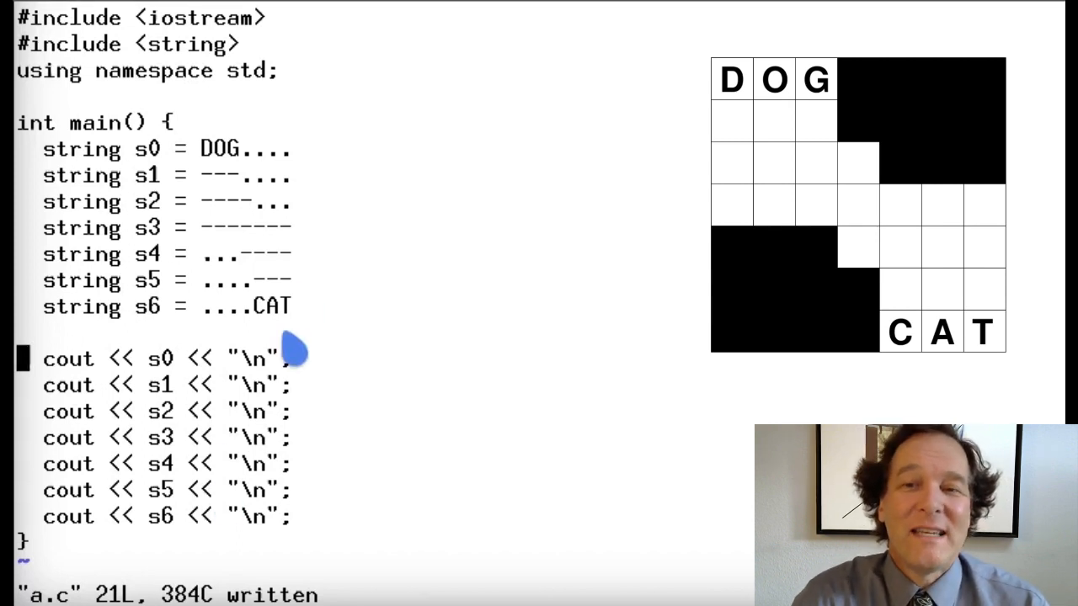
pyautogui.moveTo(240, 175)
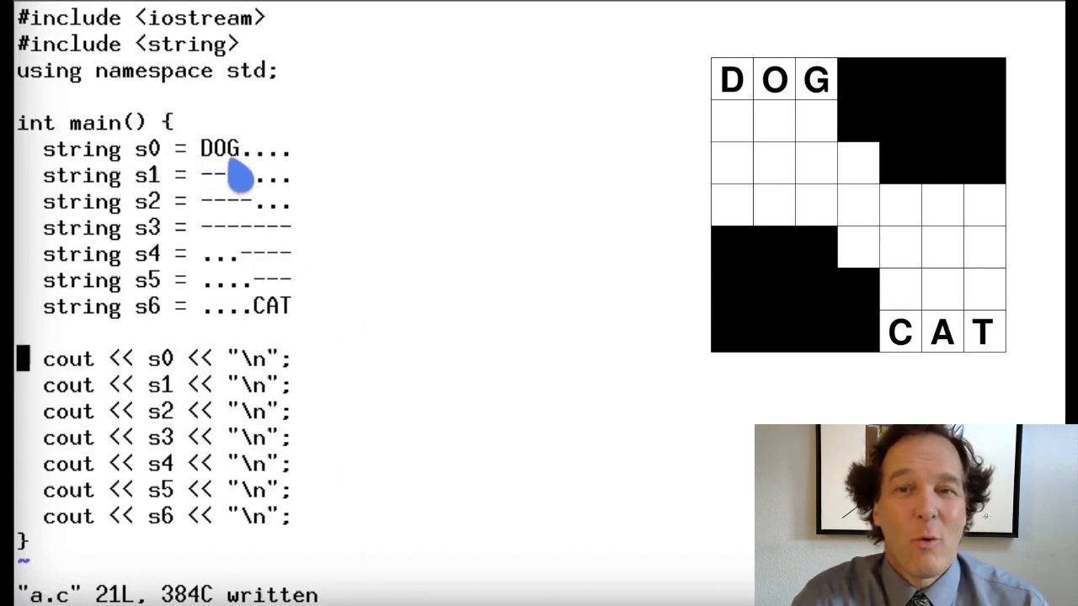
pyautogui.doubleClick(220, 149)
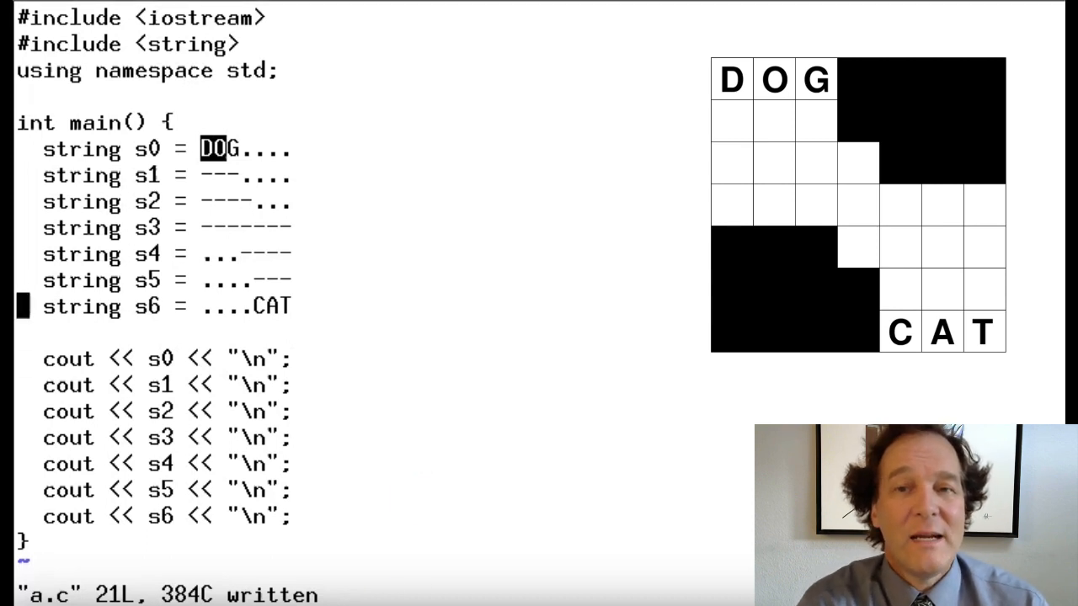
# - Insert an opening double quote before the DOG row text
pyautogui.press('i')
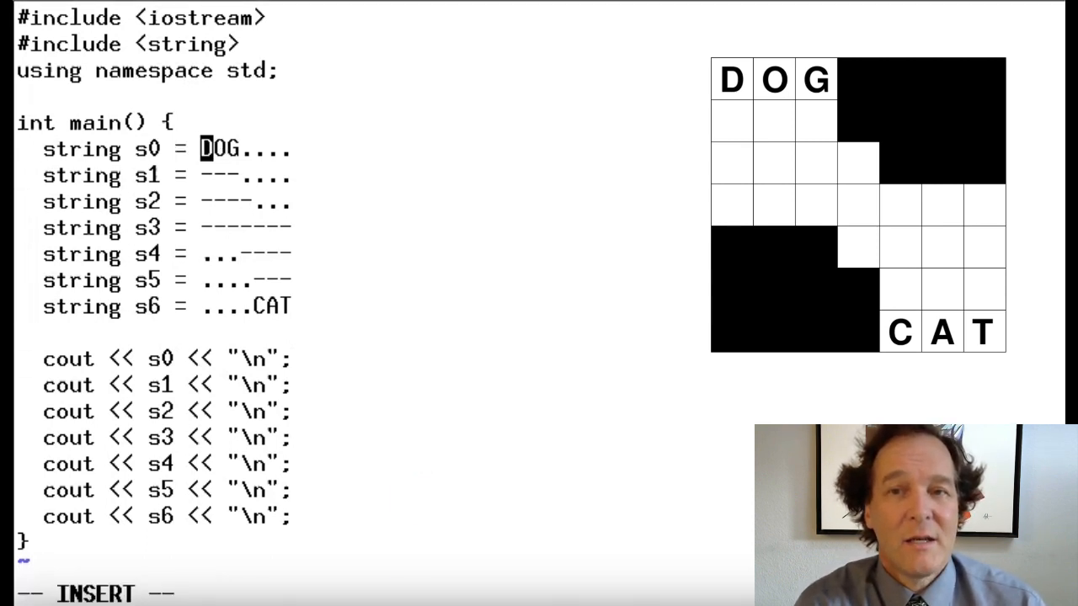
pyautogui.write('"')
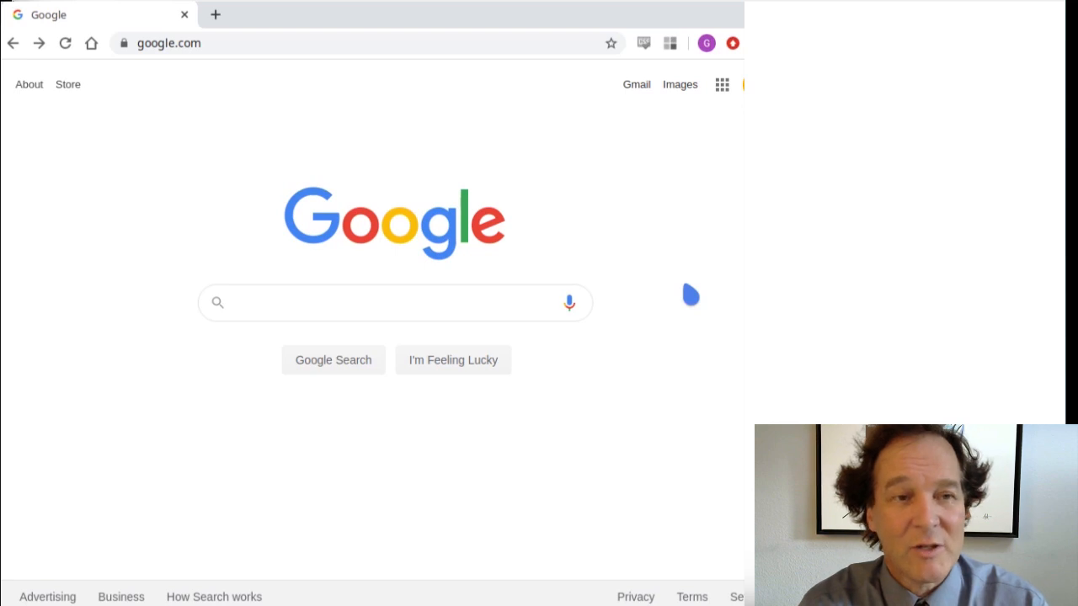
# - Search Google for 'vector c++' and open the cplusplus.com vector reference
pyautogui.click(394, 303)
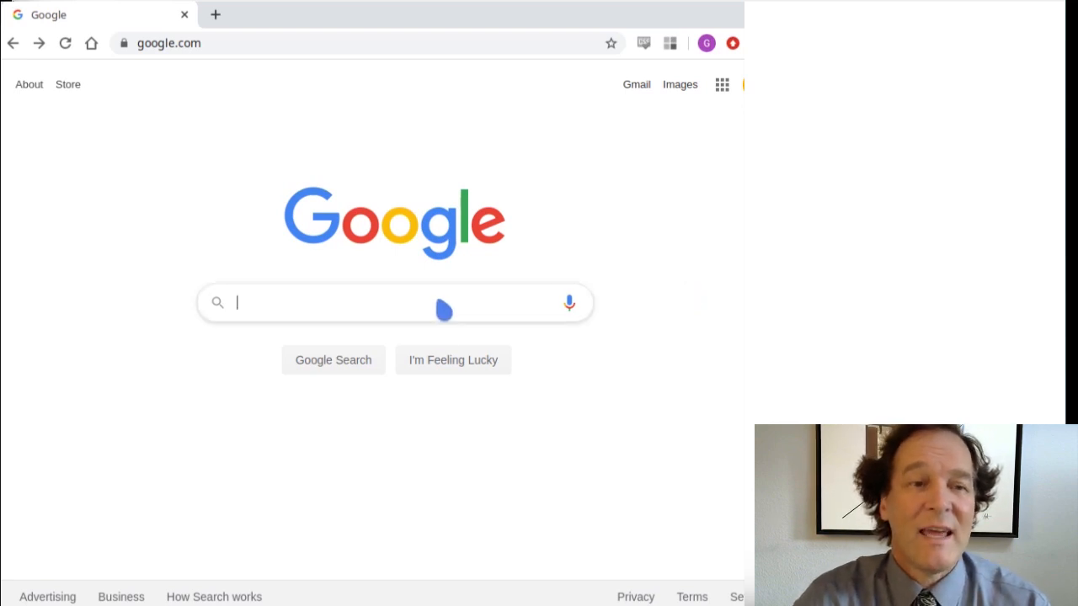
pyautogui.write('vector c++')
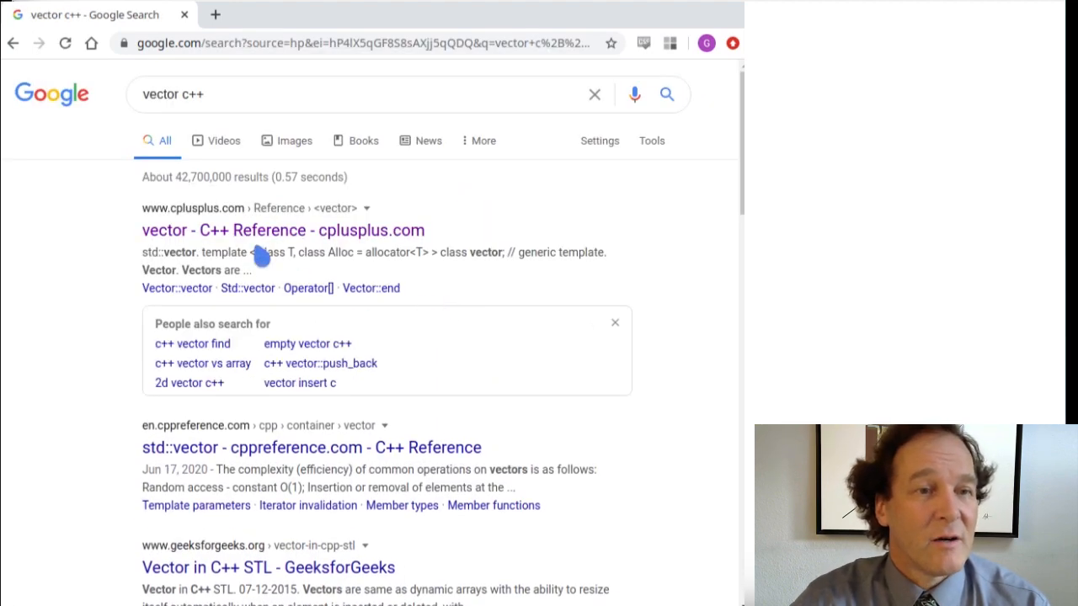
pyautogui.click(282, 230)
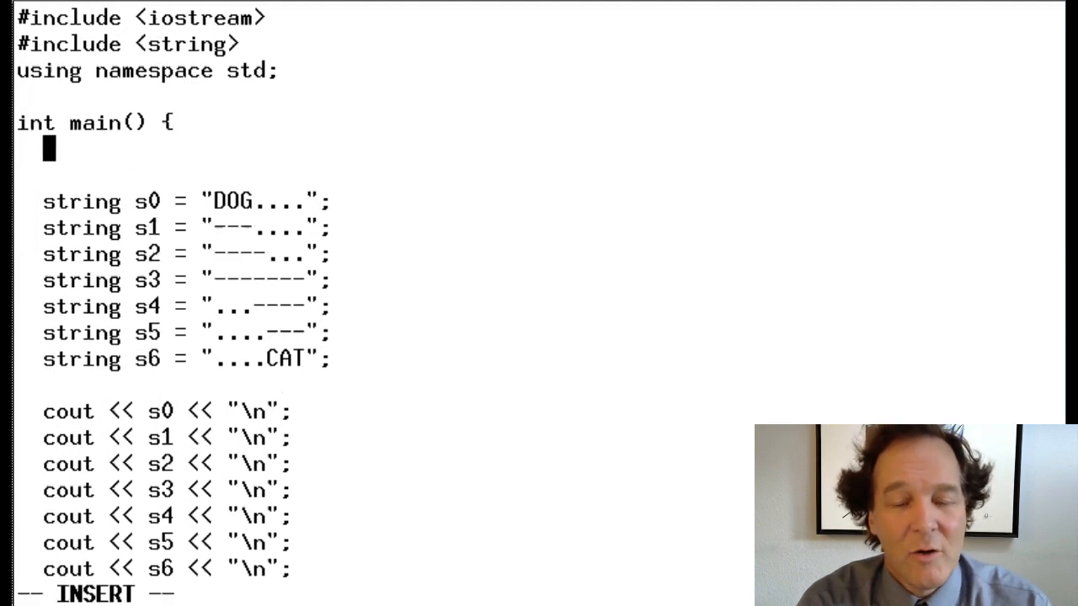
# - Add the placeholder declaration 'thing grid;' at the top of main
pyautogui.write('thing')
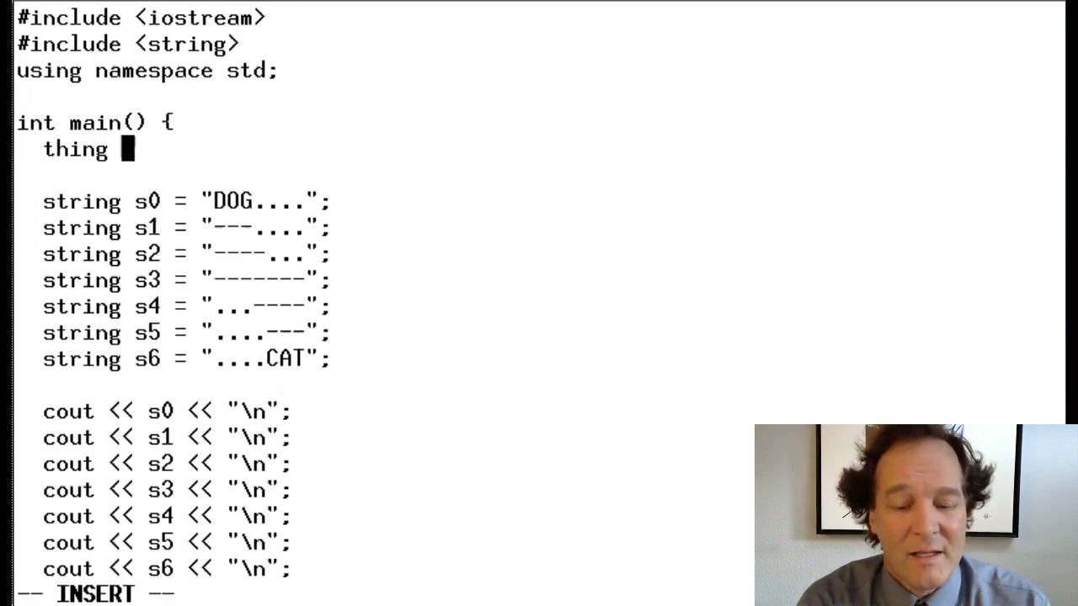
pyautogui.write('grid;')
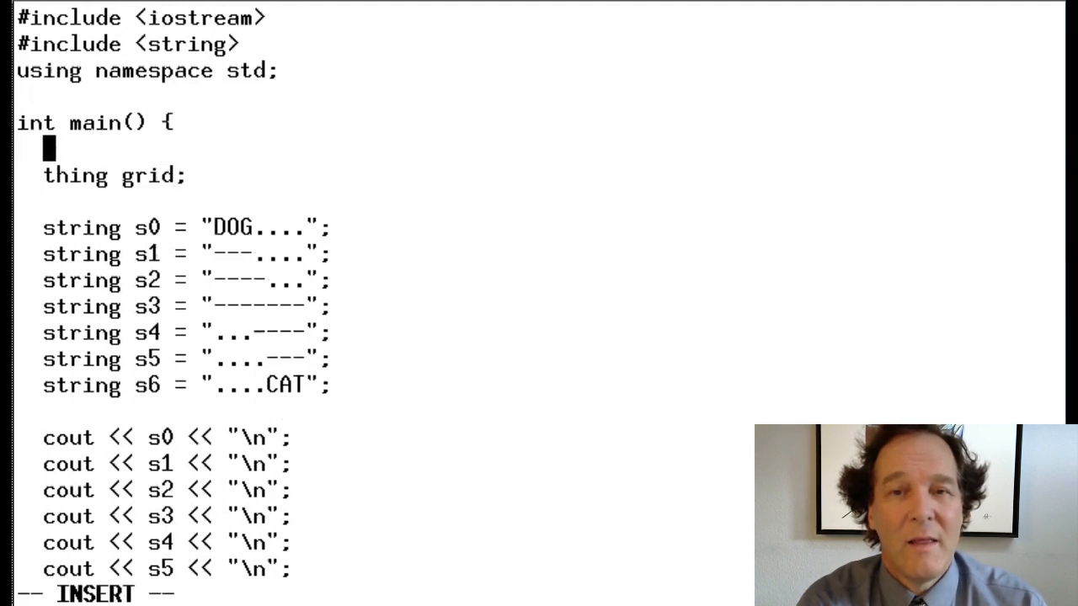
pyautogui.write('int x')
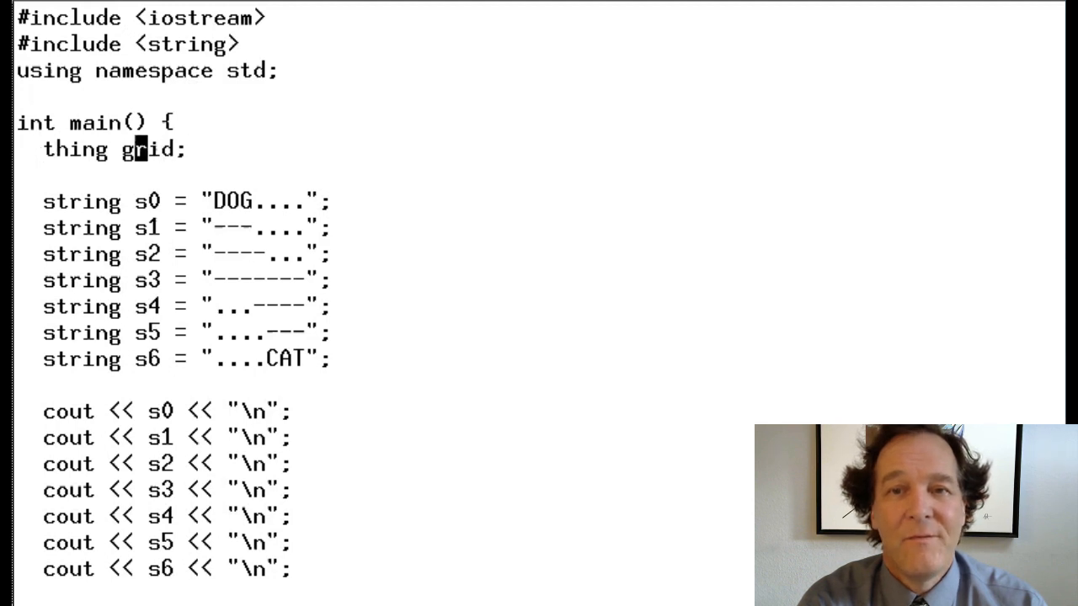
# - Type 'grid.add(' on the new line below the grid declaration
pyautogui.write('grid.')
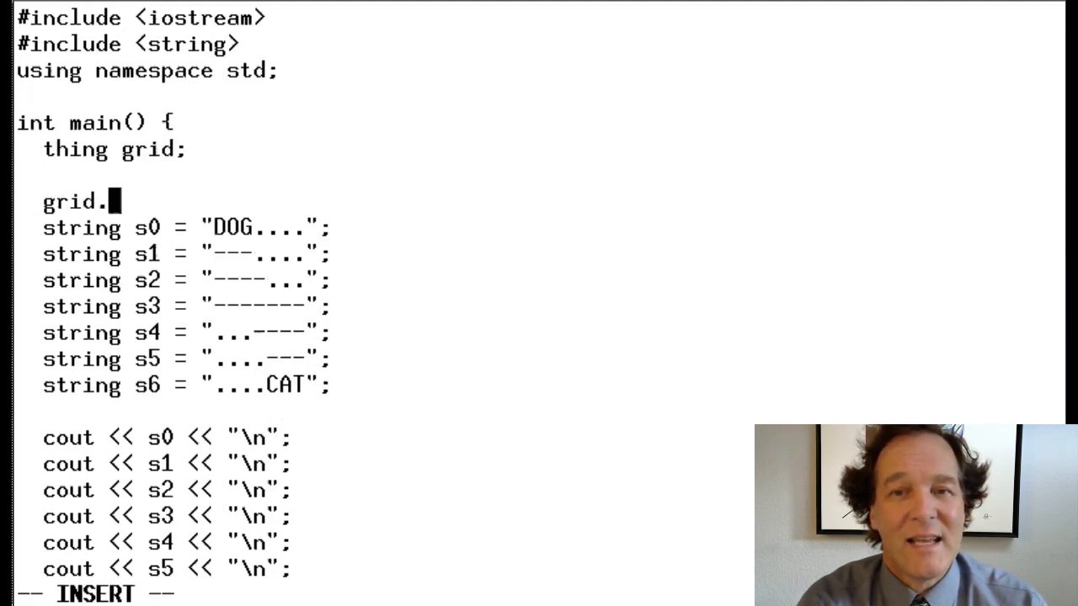
pyautogui.write('add(')
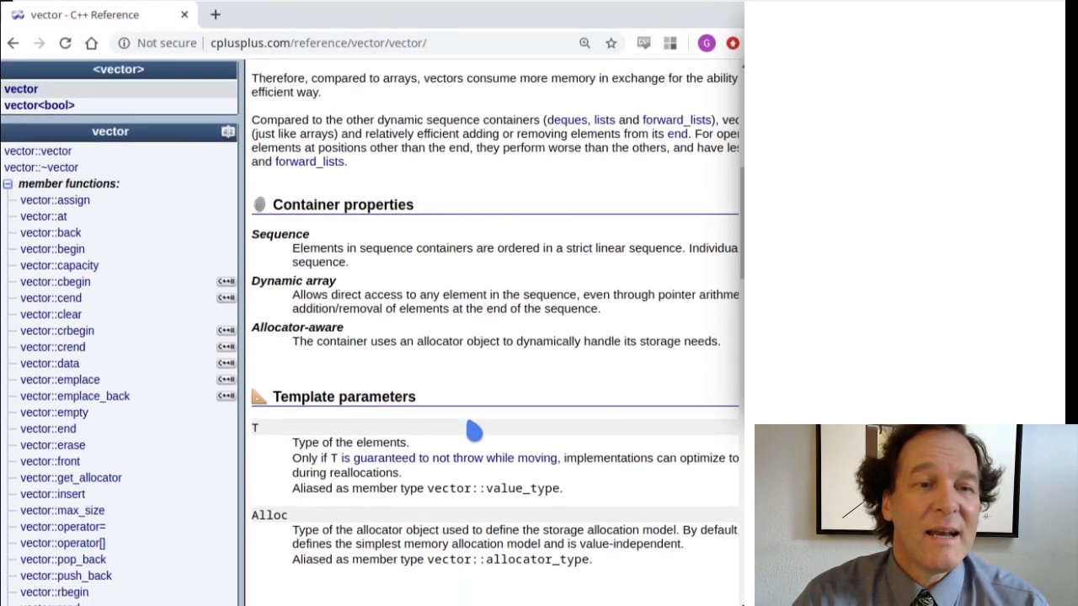
# - Scroll the vector reference down to Modifiers and highlight push_back
pyautogui.scroll(-3)
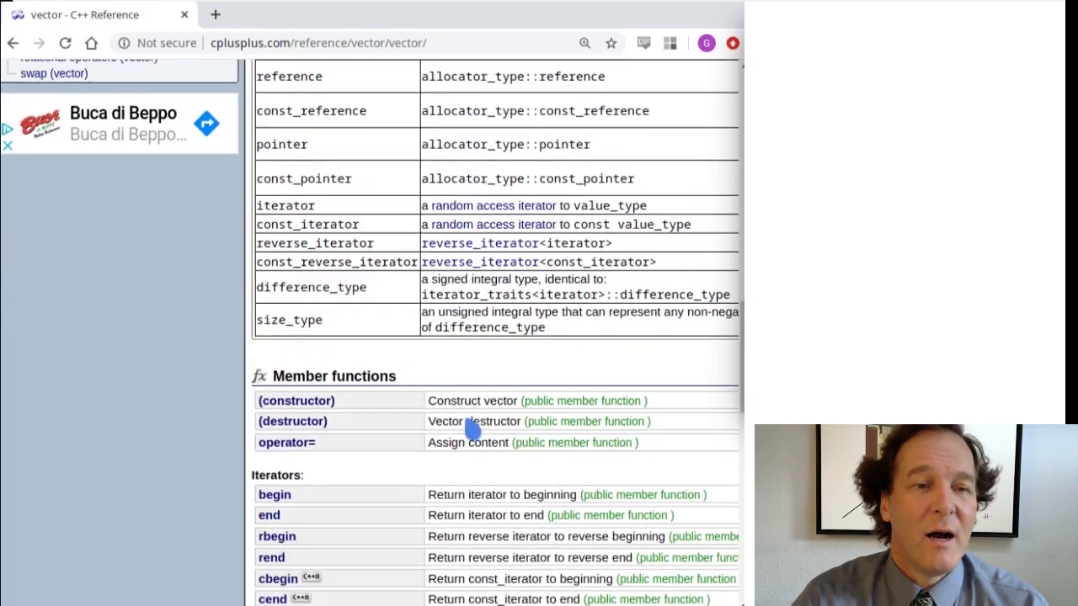
pyautogui.scroll(-3)
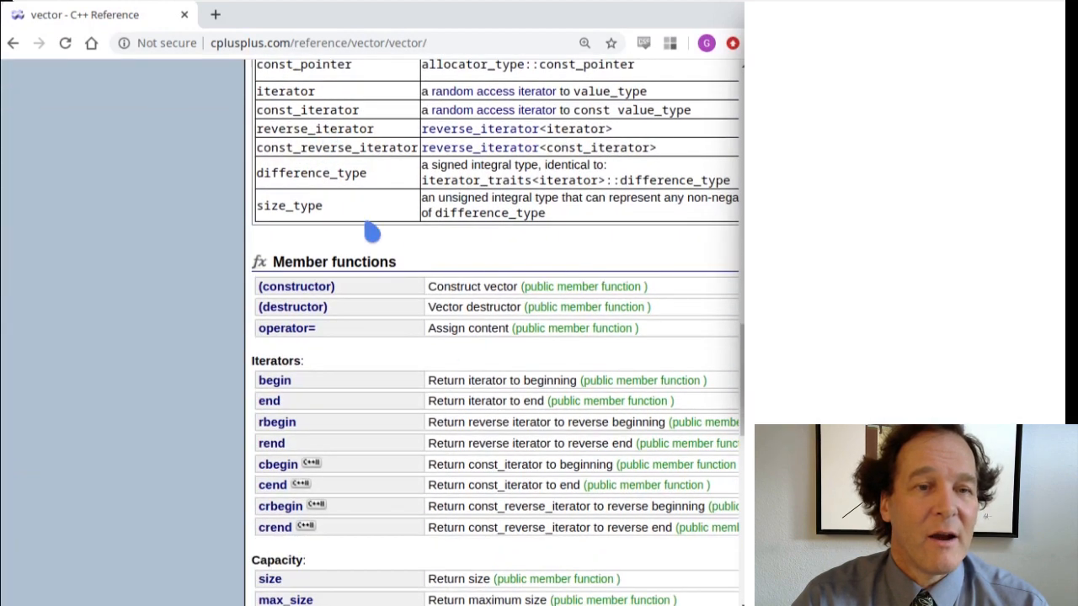
pyautogui.moveTo(394, 294)
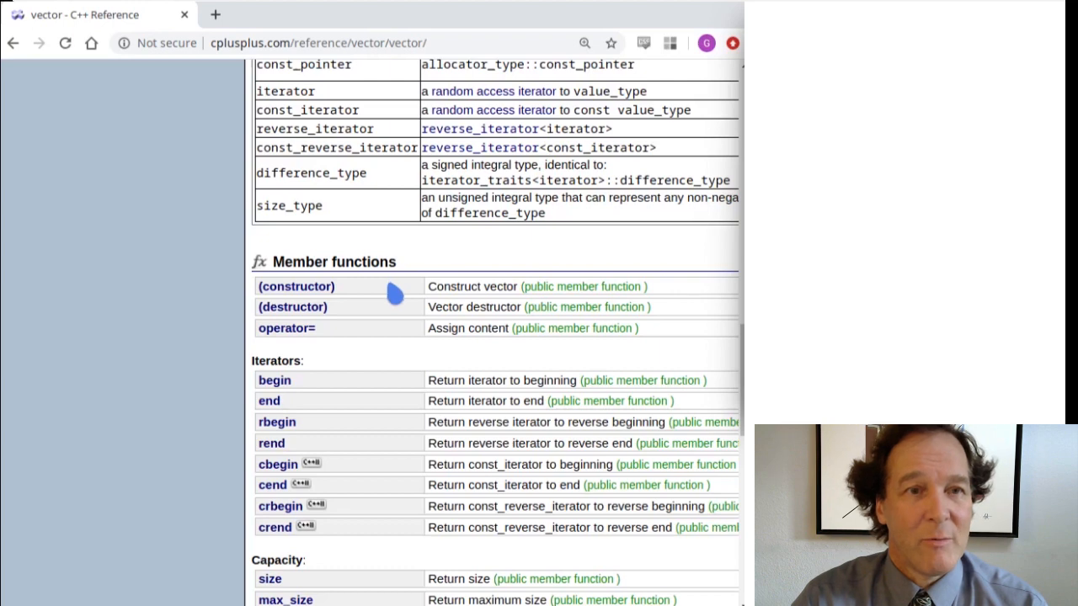
pyautogui.scroll(-3)
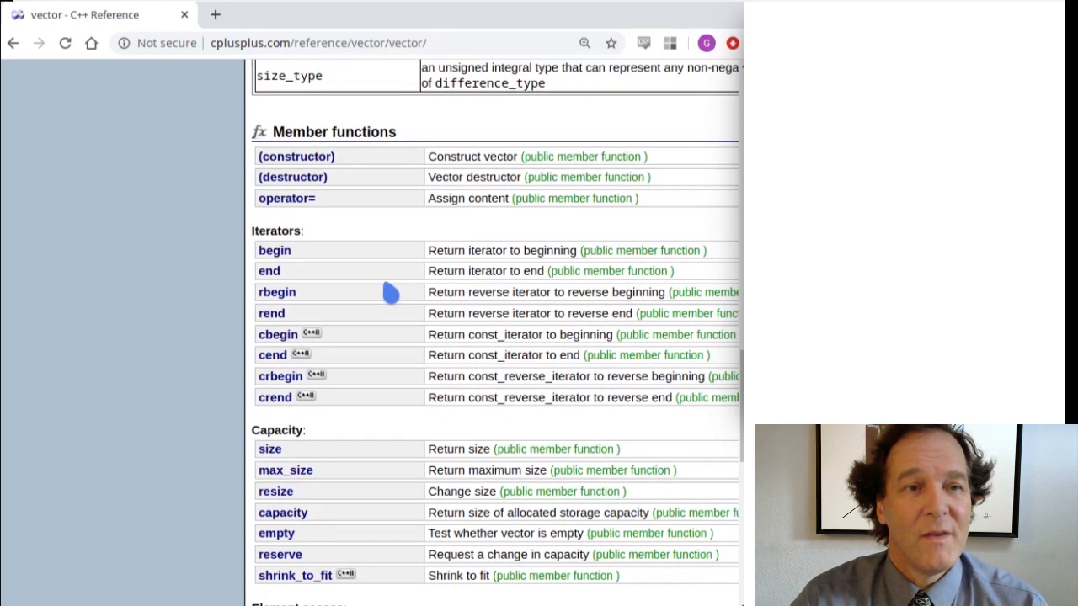
pyautogui.scroll(-3)
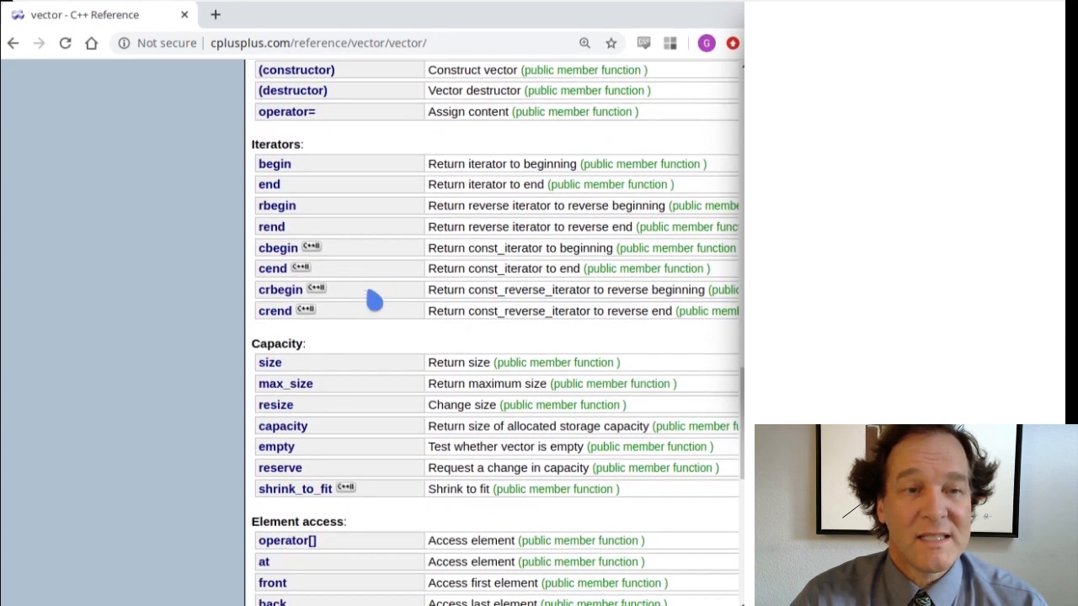
pyautogui.scroll(-3)
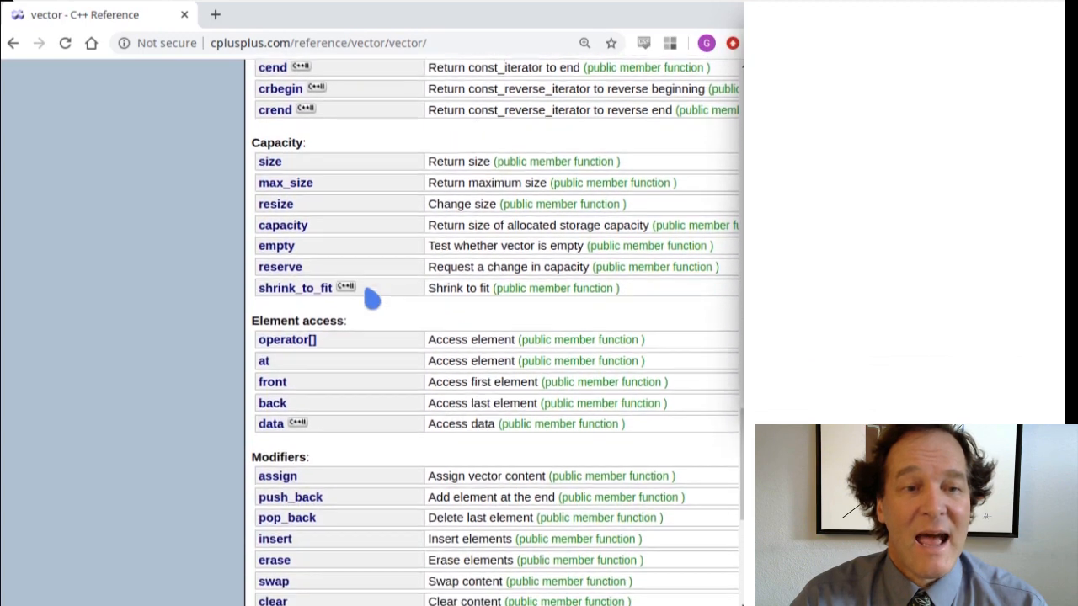
pyautogui.scroll(-3)
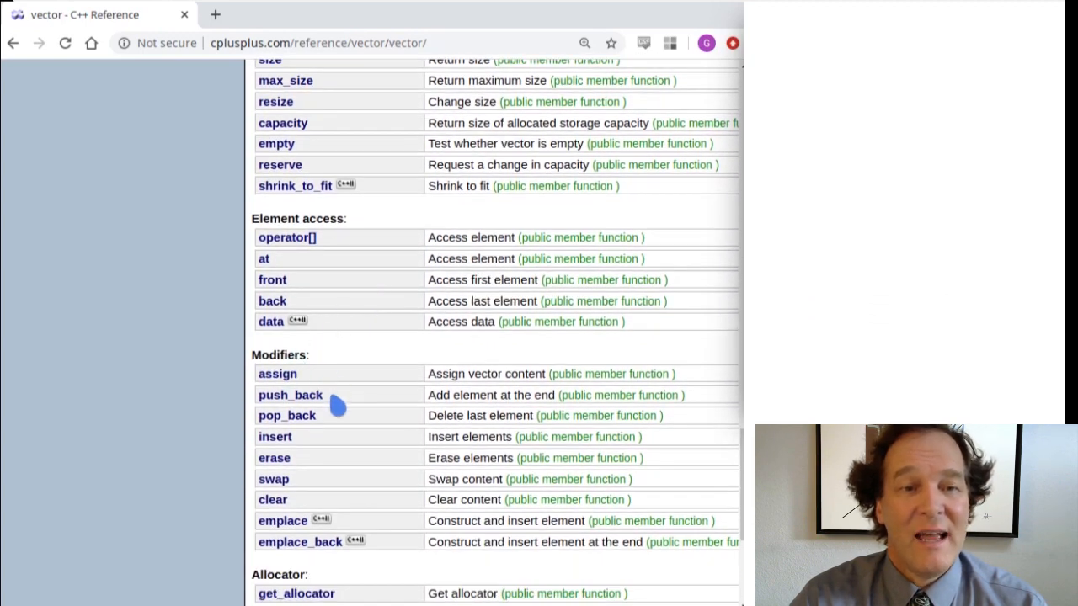
pyautogui.doubleClick(290, 394)
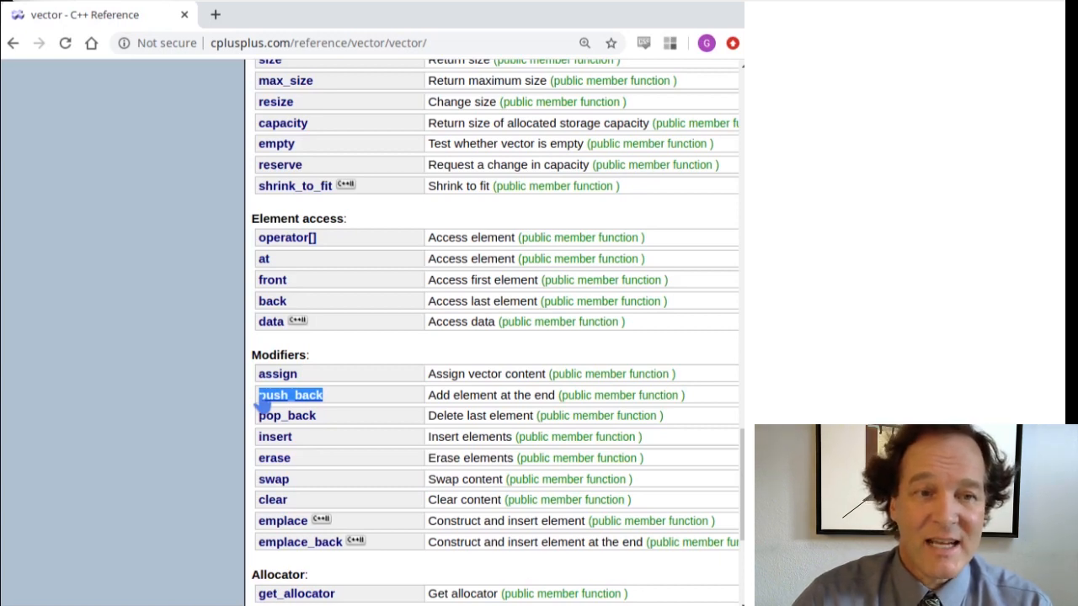
pyautogui.moveTo(371, 361)
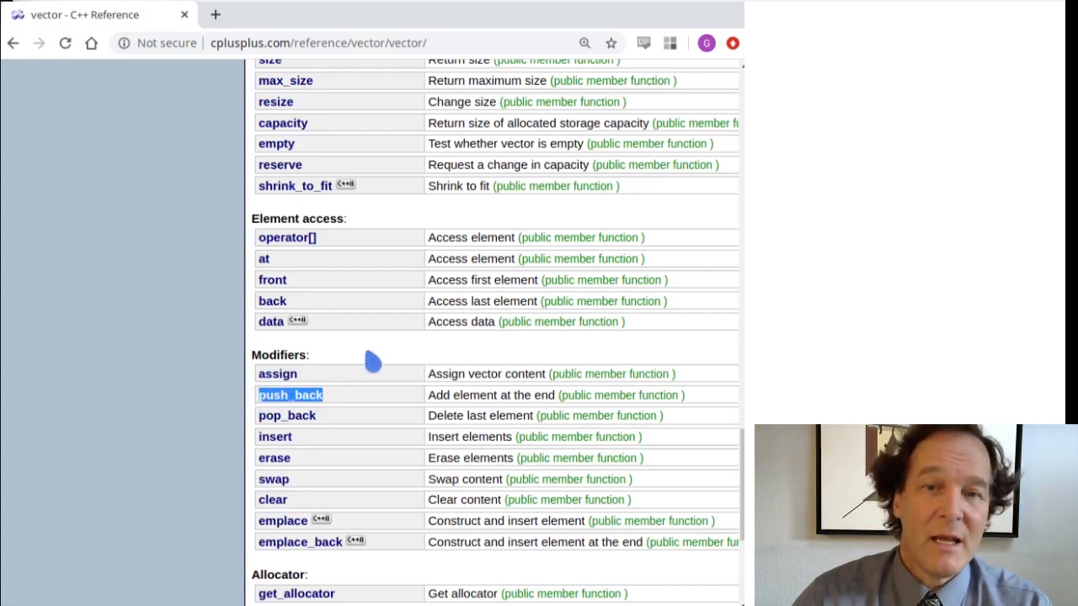
pyautogui.moveTo(388, 354)
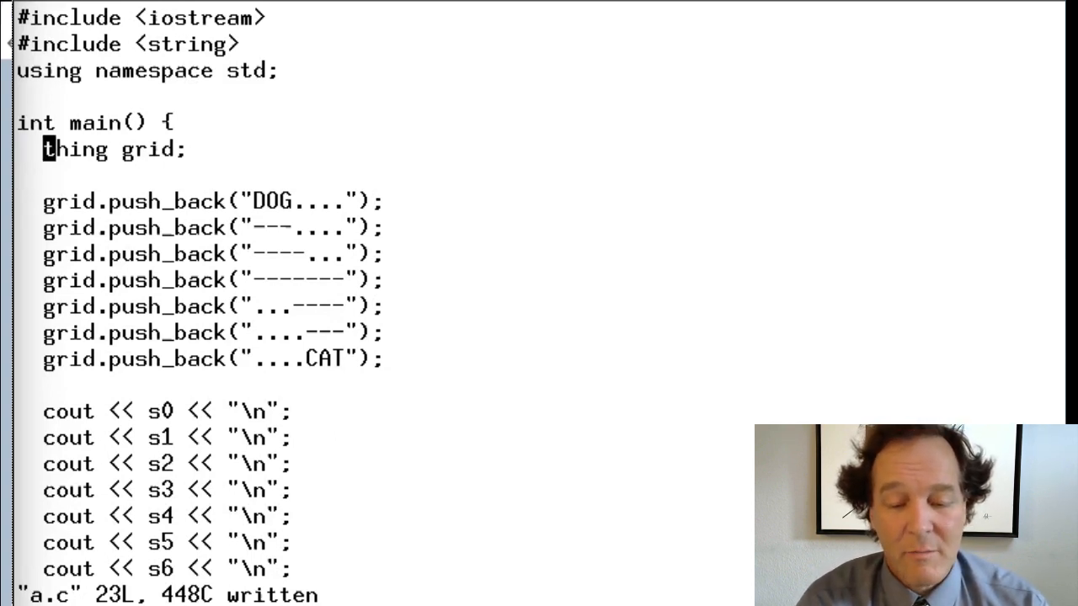
# - Change the grid declaration's type from 'thing' to vector<string> and save a.c
pyautogui.write('vector')
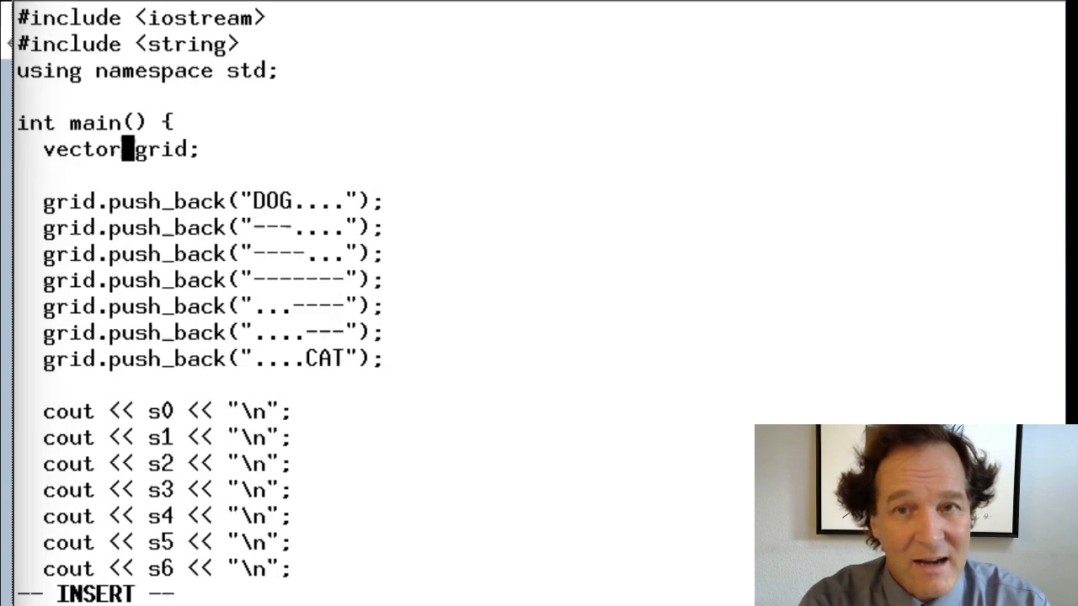
pyautogui.write('<')
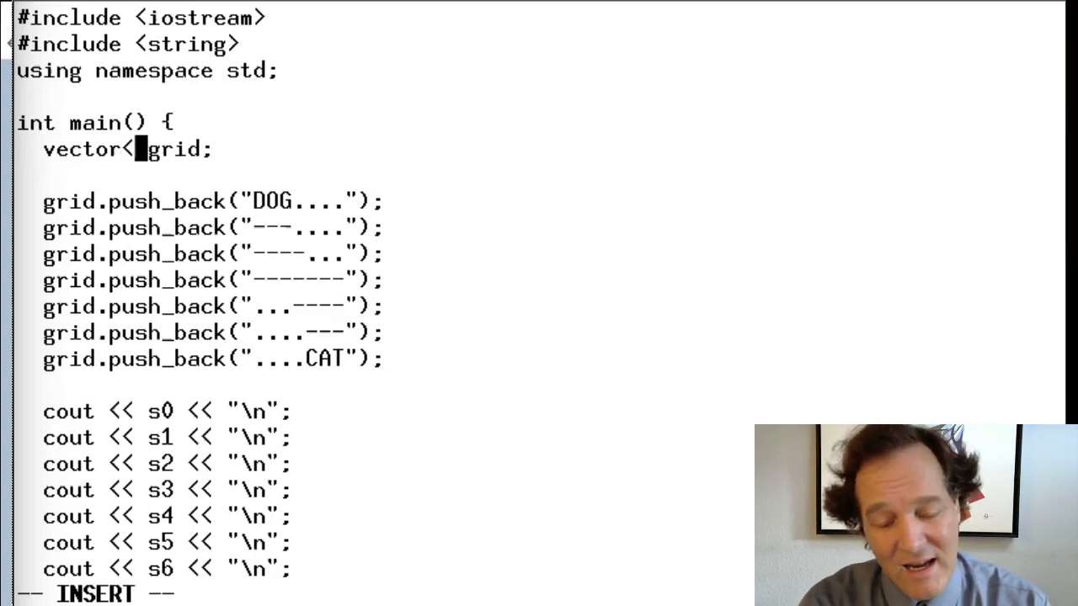
pyautogui.write('string>')
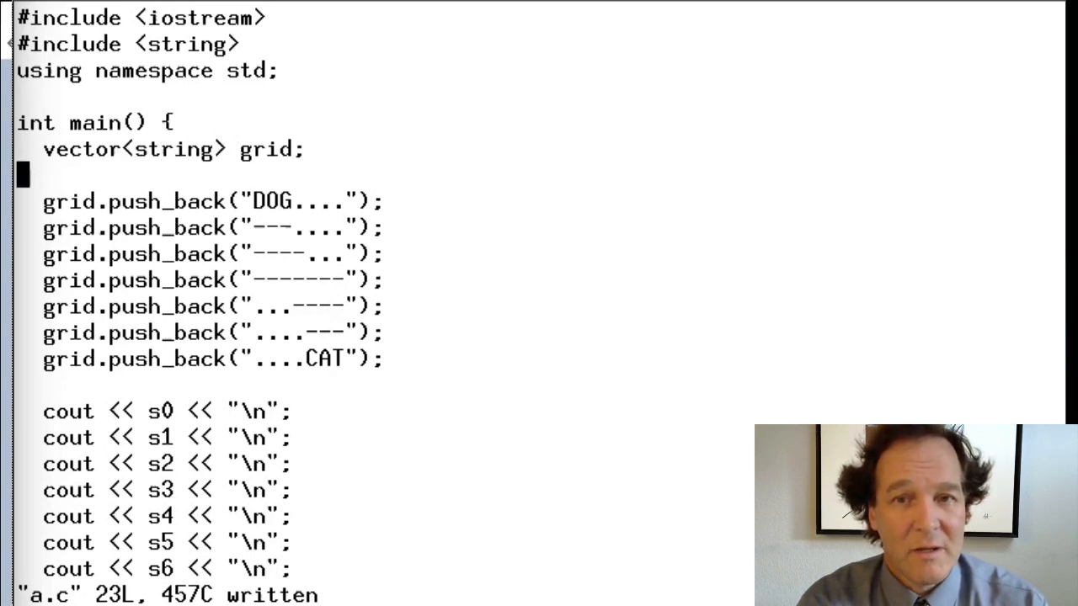
pyautogui.press('down')
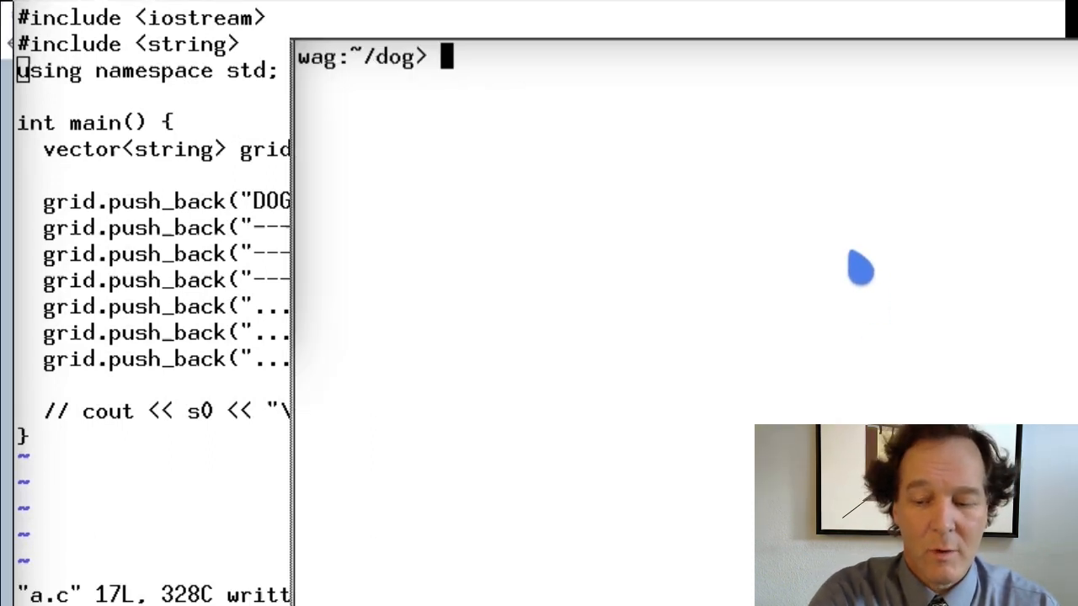
# - Compile a.c with g++, add #include <vector> to fix the undeclared error, and recompile
pyautogui.write('g++ a.c -o a')
pyautogui.click(152, 70)
pyautogui.write('#include')
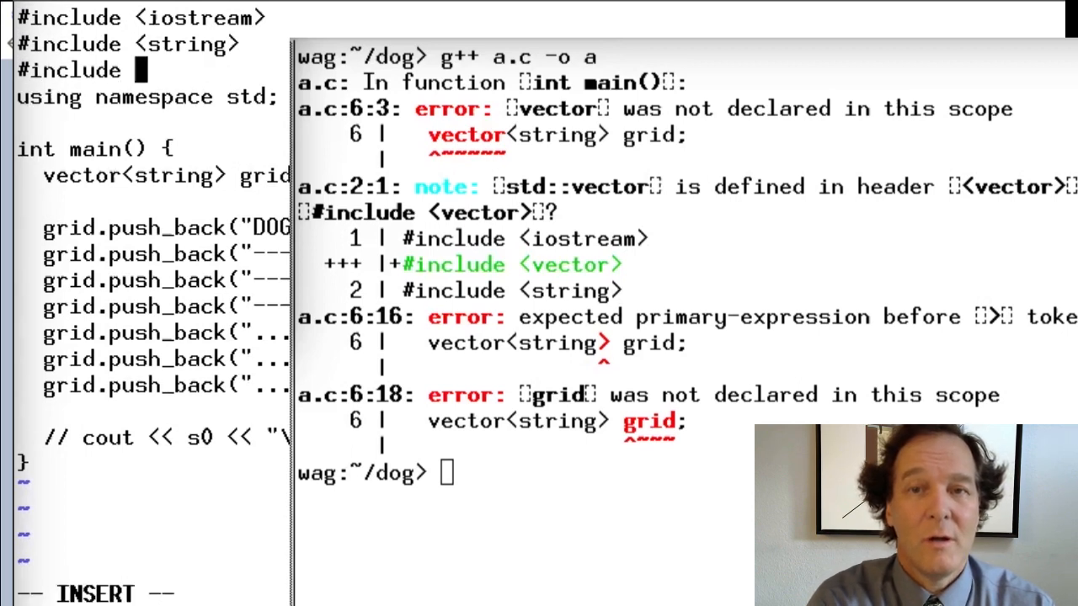
pyautogui.write('<vector>')
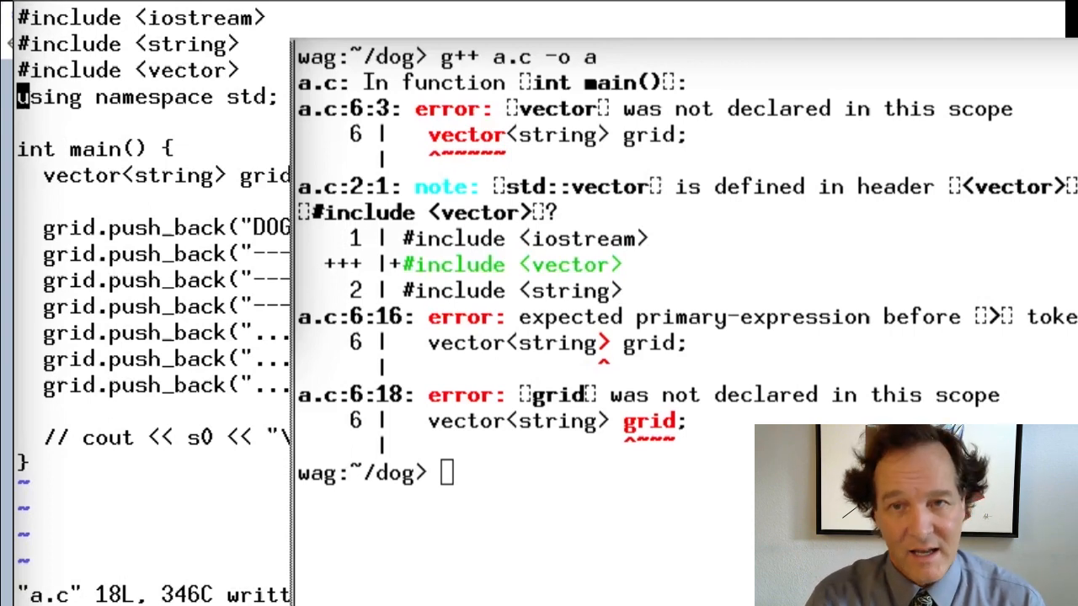
pyautogui.write('g++ a.c -o a')
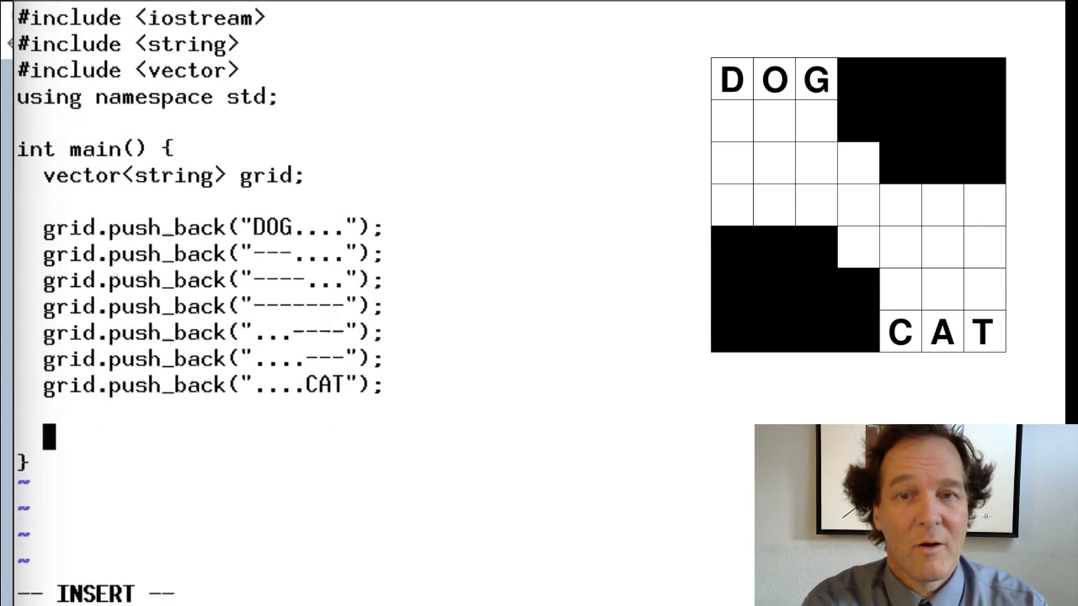
# - Type cout << "The size of the grid is: " << grid.size() after the push_back lines
pyautogui.write('cout <<')
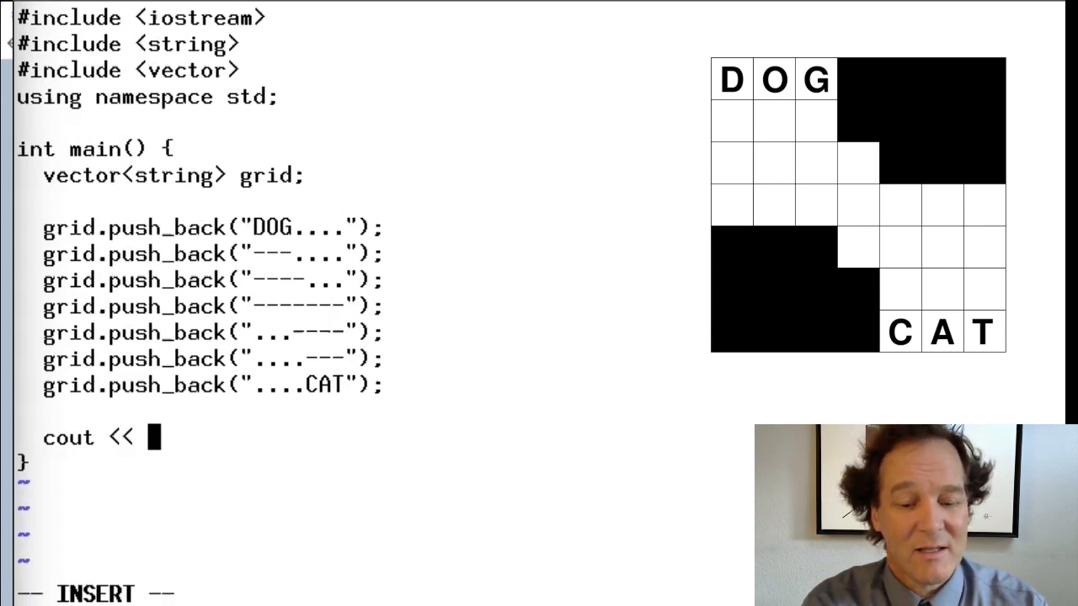
pyautogui.write('"The size o')
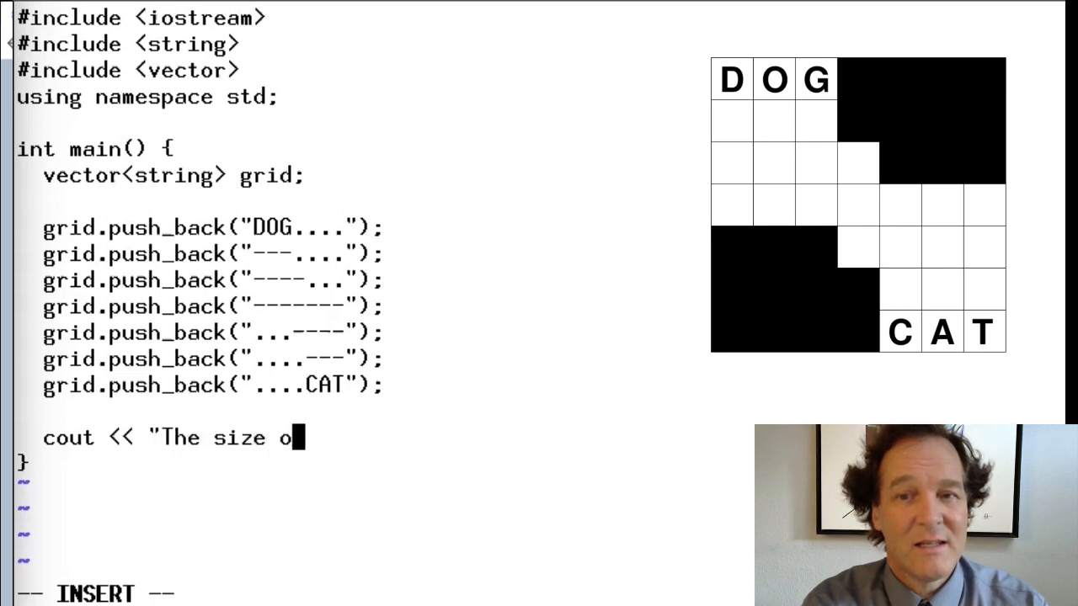
pyautogui.write('f the grid is')
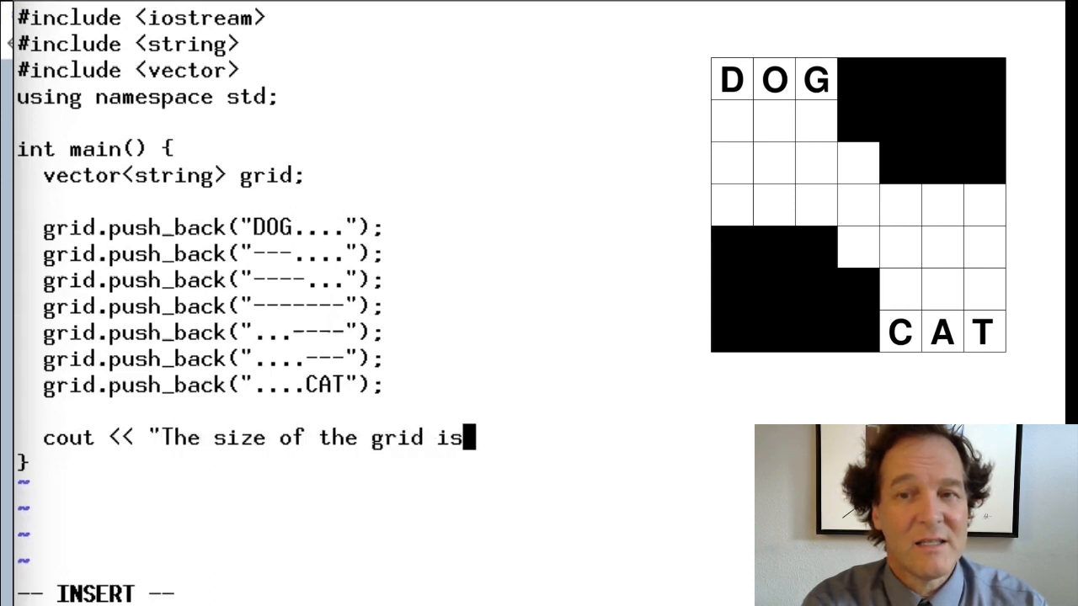
pyautogui.write(': " <<')
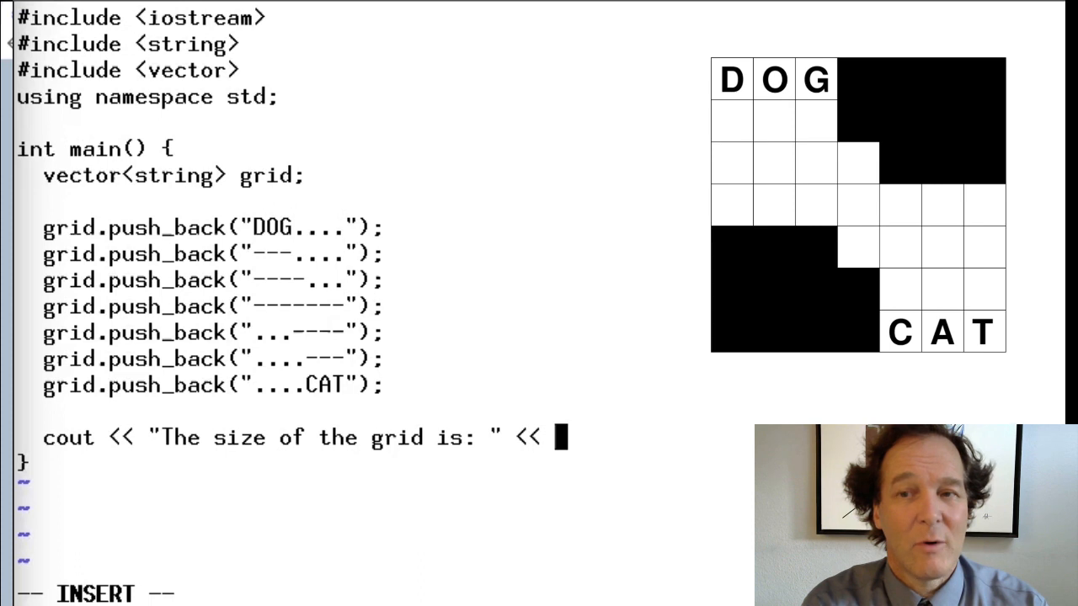
pyautogui.write('grid.size()')
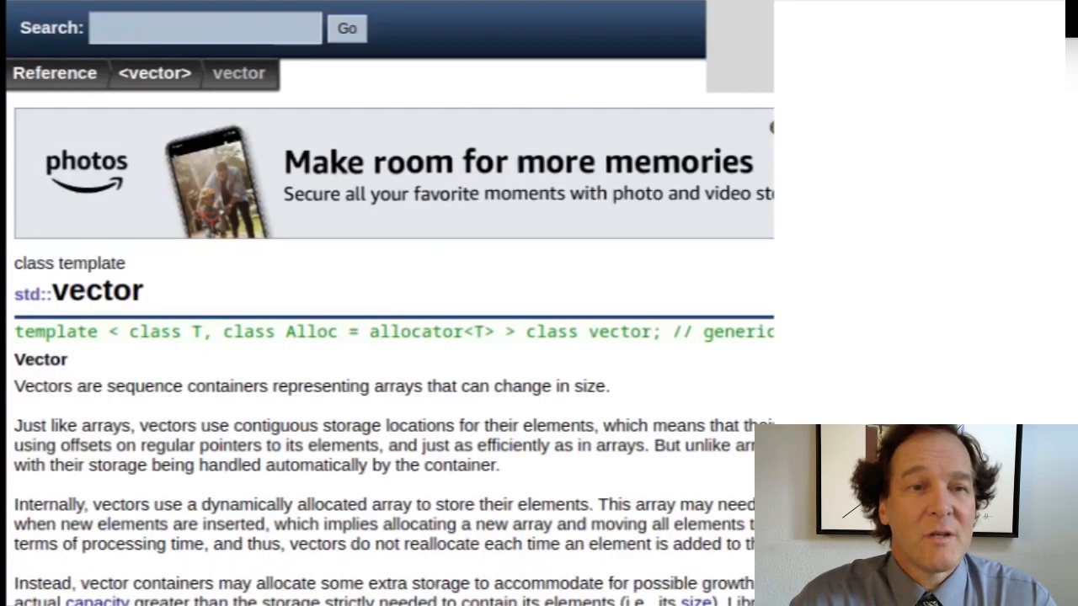
# - Scroll the cplusplus.com vector reference down to the Element access functions
pyautogui.scroll(-3)
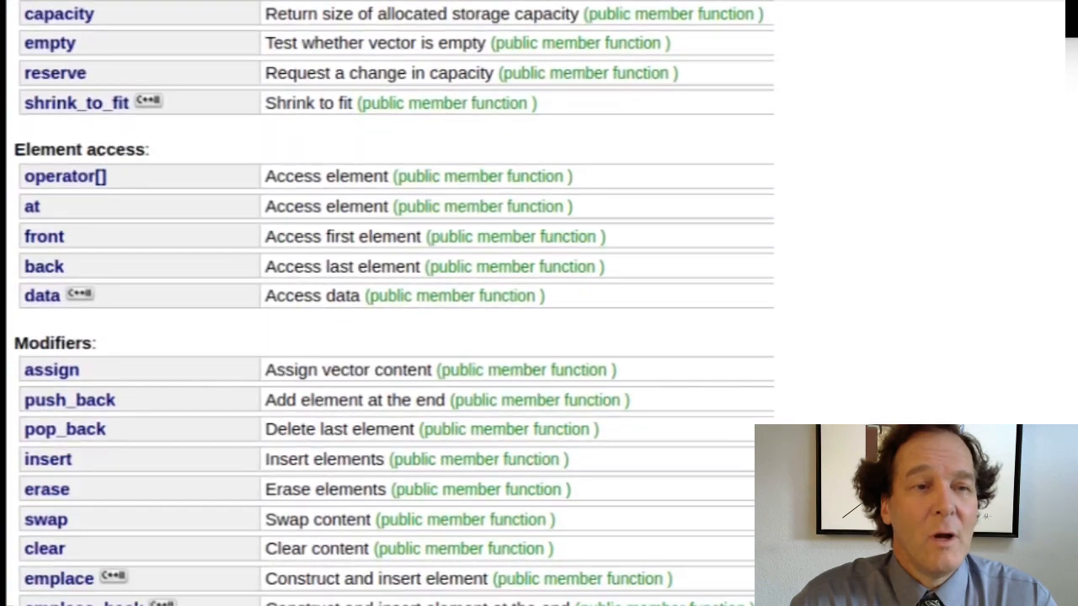
pyautogui.moveTo(80, 194)
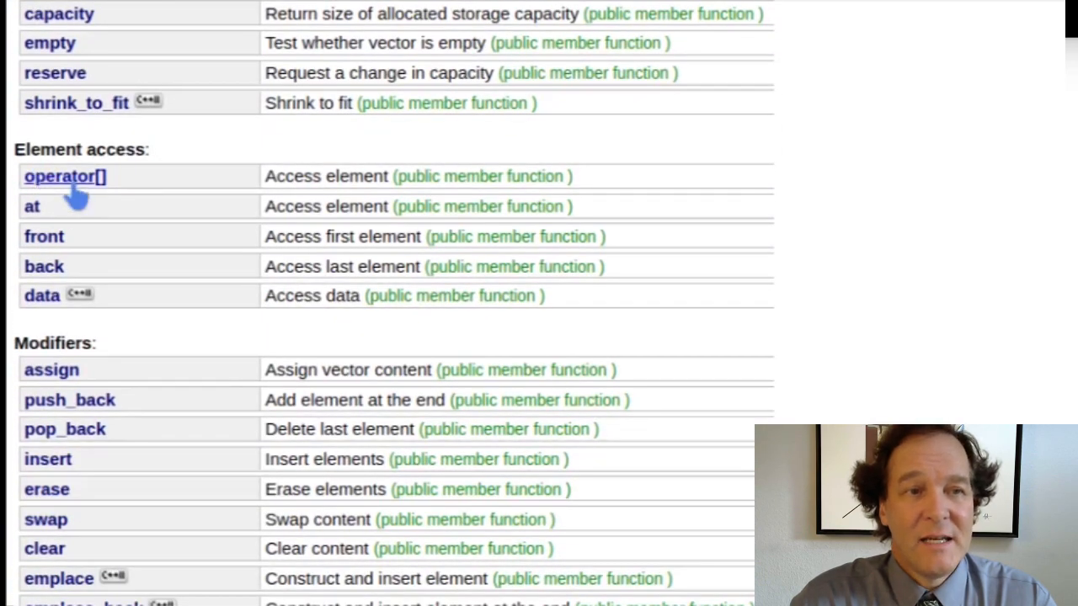
pyautogui.moveTo(67, 244)
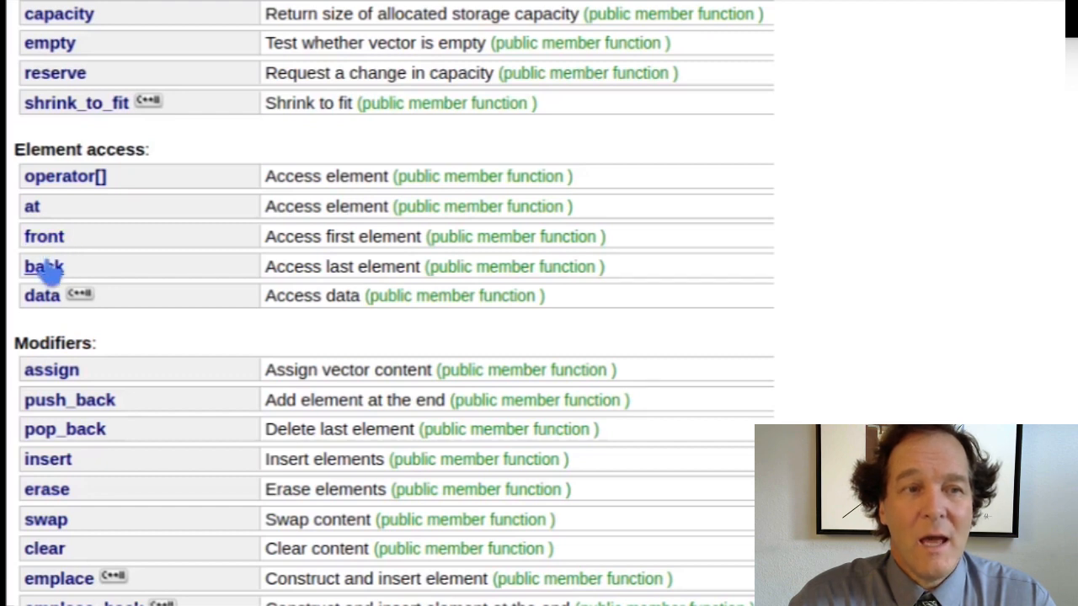
pyautogui.moveTo(65, 176)
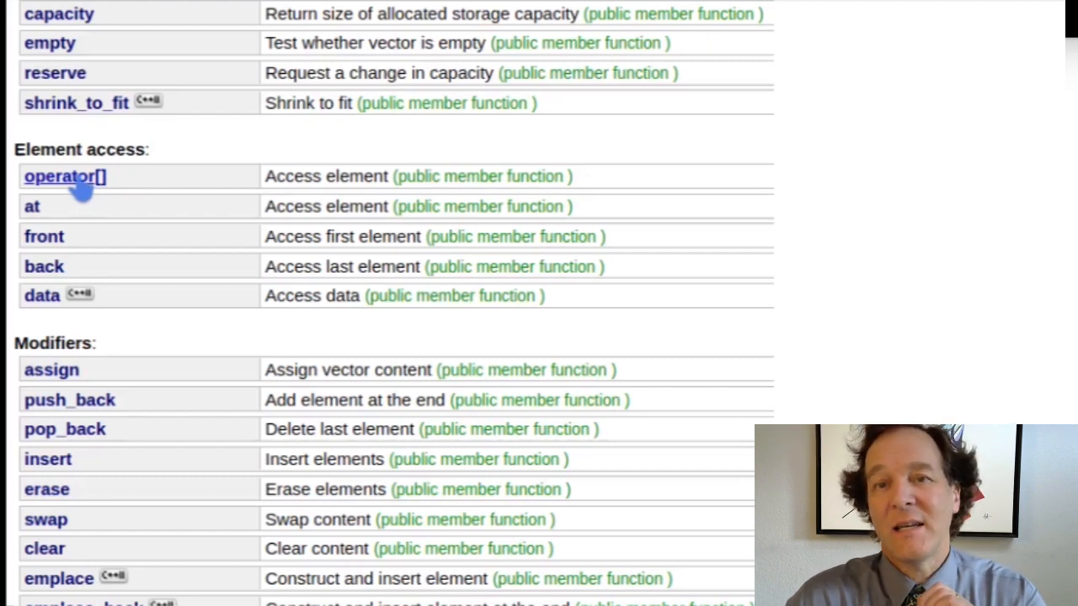
pyautogui.moveTo(44, 236)
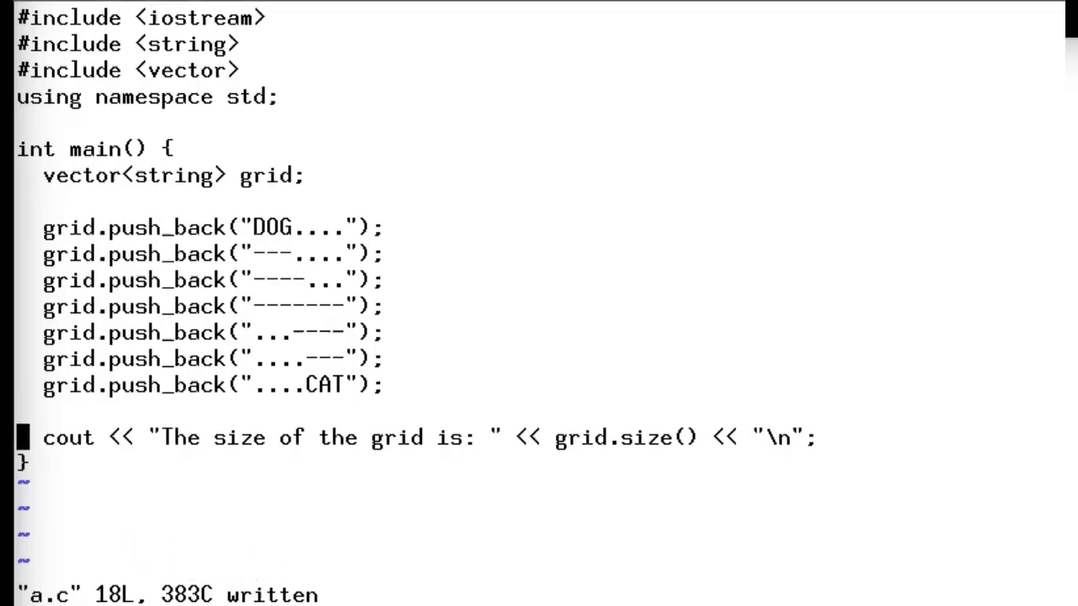
# - Add a cout line printing "The first line is: " followed by grid.front()
pyautogui.write('cout <<')
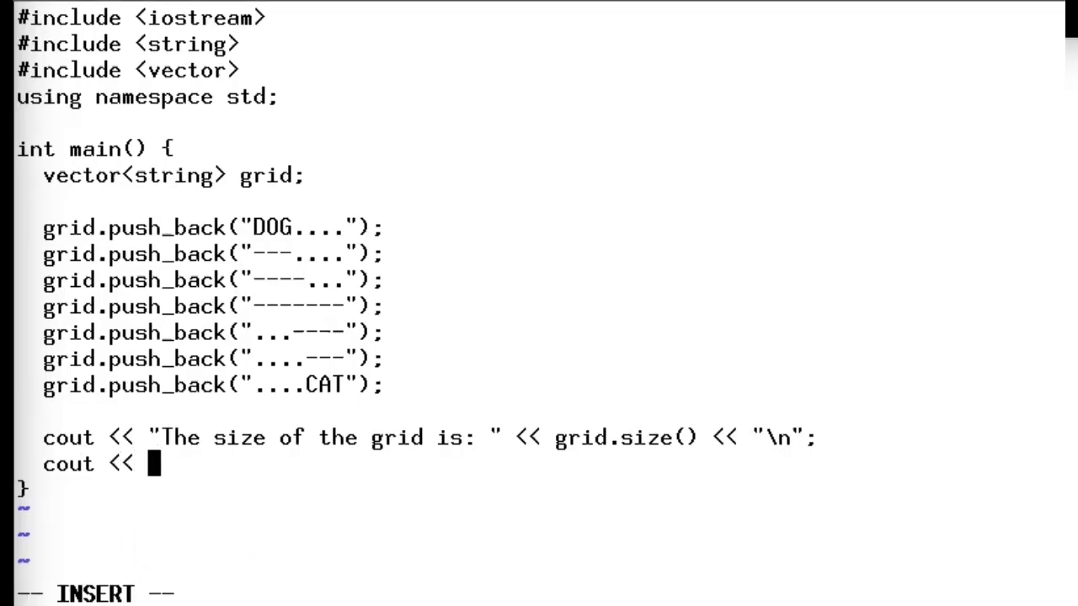
pyautogui.write('"The first line is')
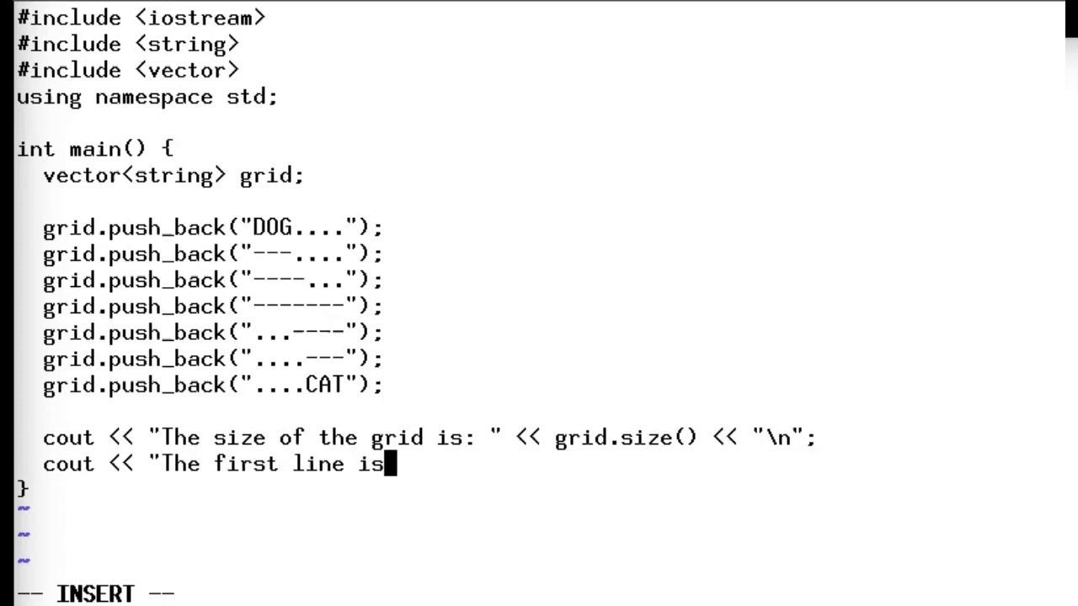
pyautogui.write(': " <<')
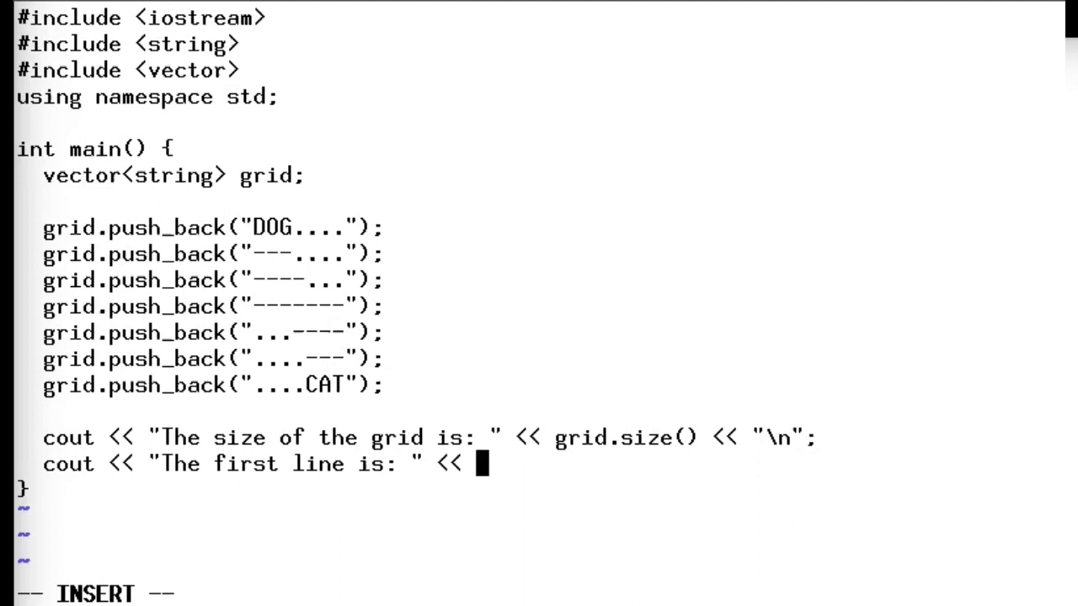
pyautogui.write('grid.front')
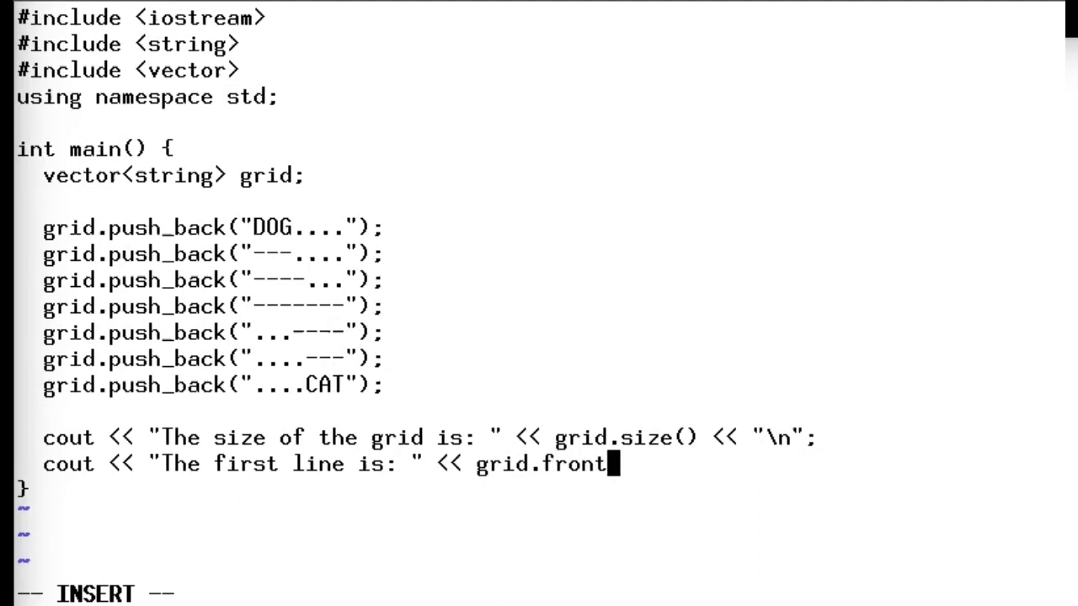
pyautogui.write('()')
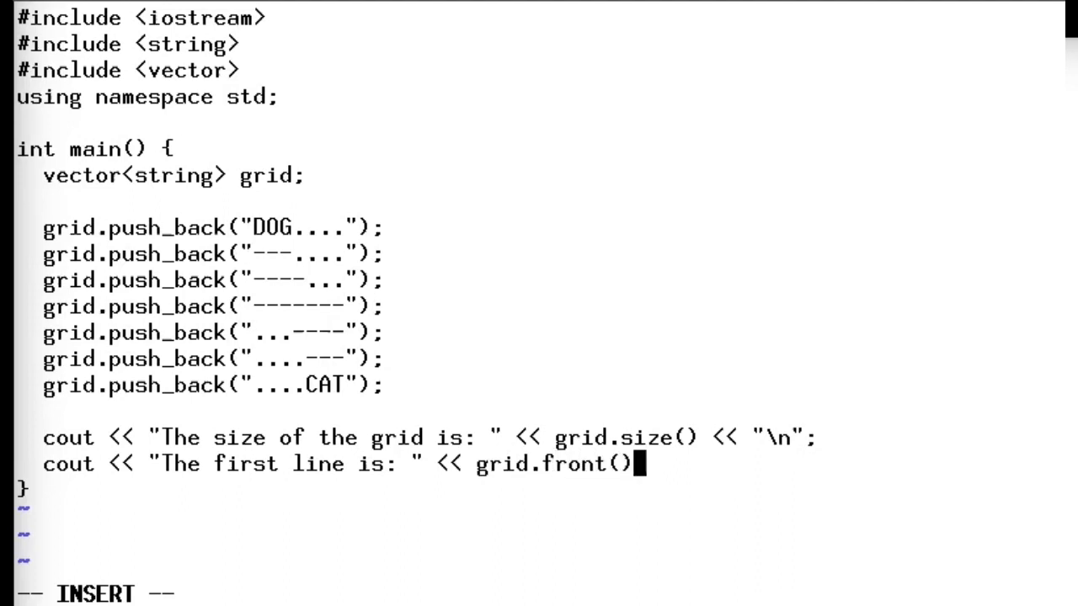
pyautogui.write('<<')
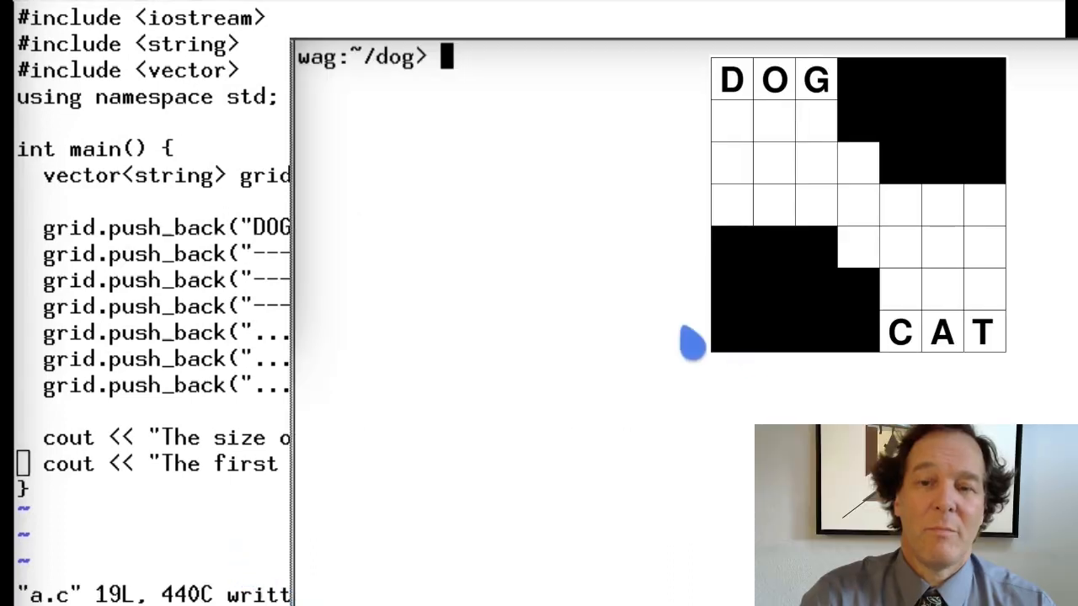
# - Compile a.c with g++ a.c -o a and run the resulting program a
pyautogui.write('g++ a.c -o a')
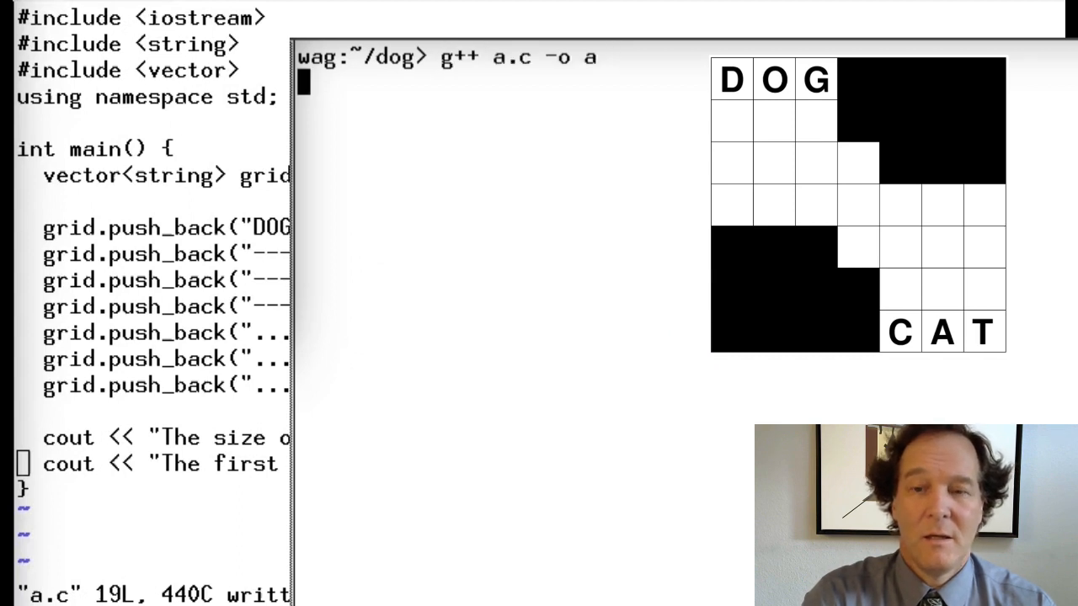
pyautogui.write('ag:~/dog> a')
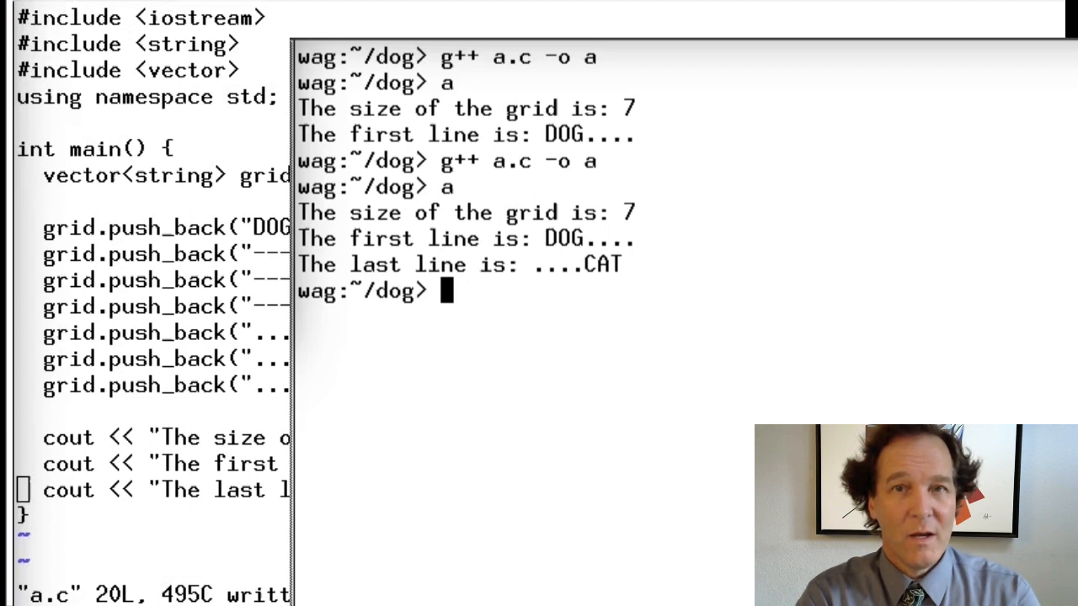
pyautogui.moveTo(825, 153)
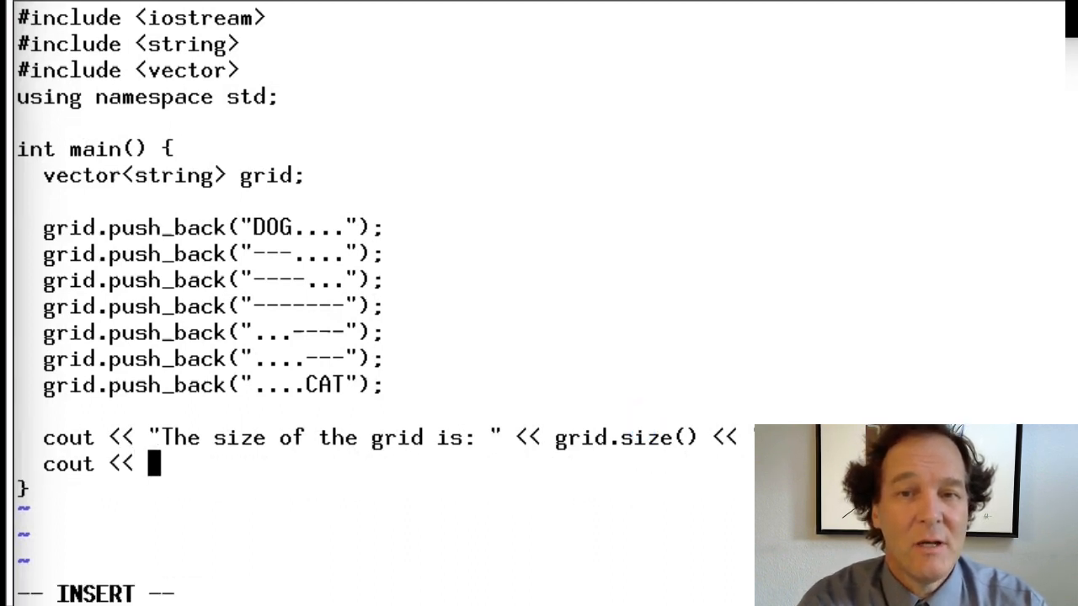
# - Complete the grid[0] print line so it ends with << "\n"
pyautogui.write('grid[')
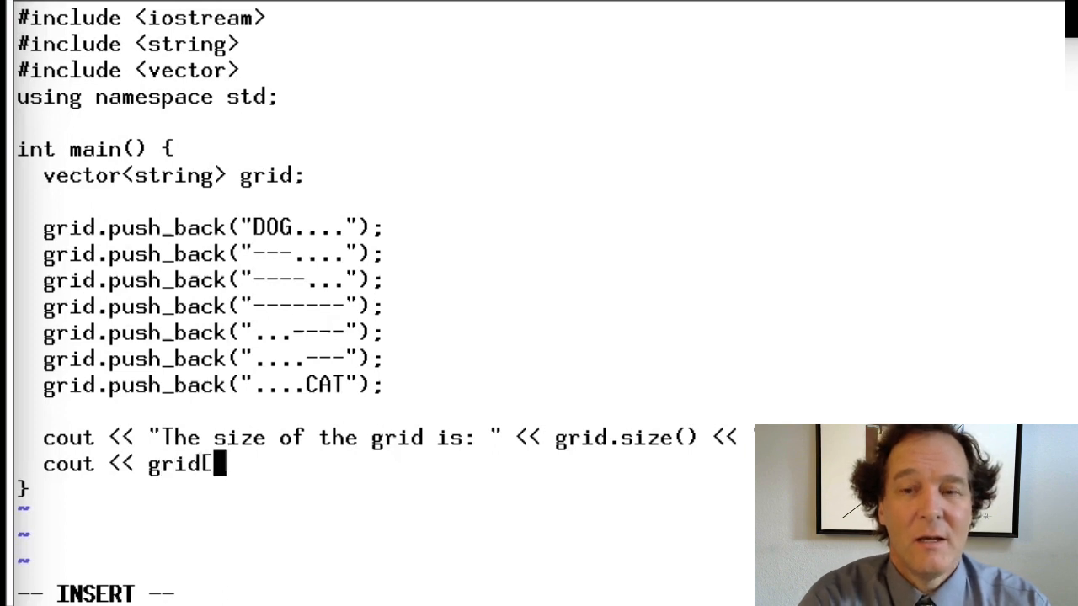
pyautogui.write('0];')
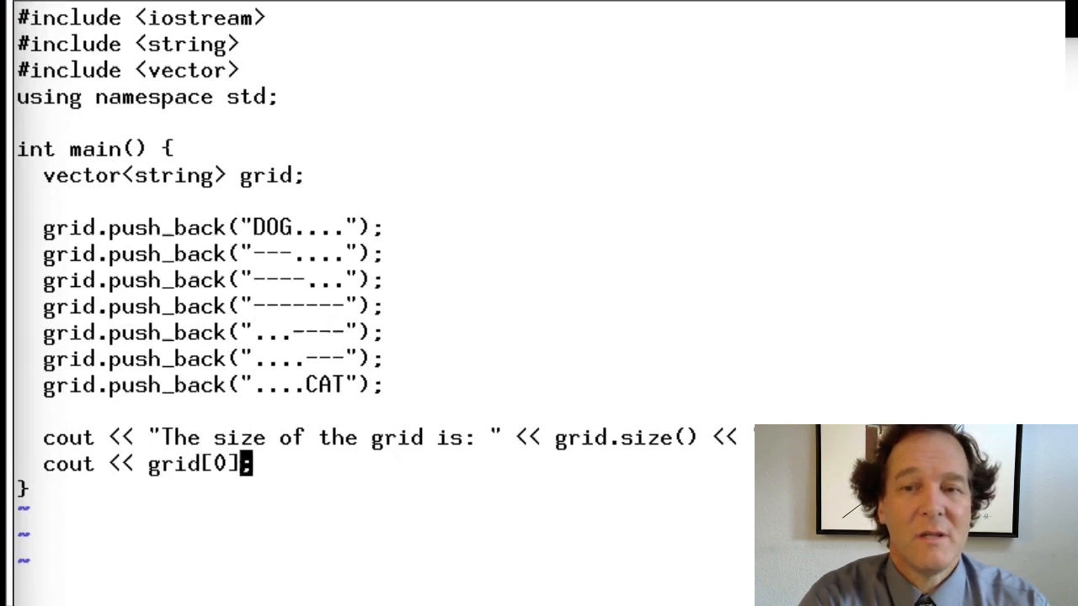
pyautogui.write('<<')
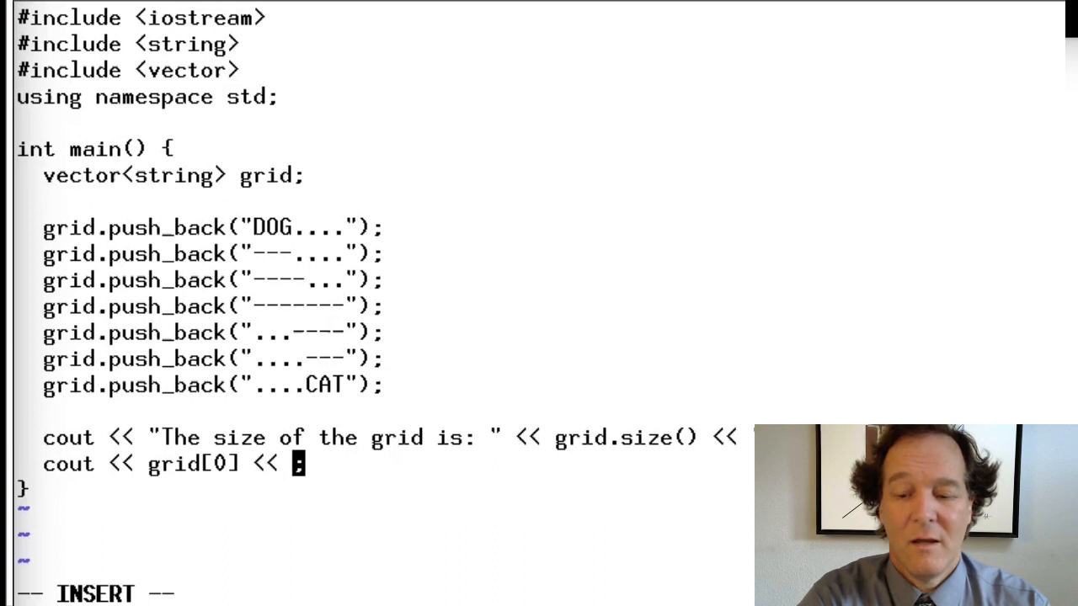
pyautogui.write('"\\n"')
pyautogui.write('for')
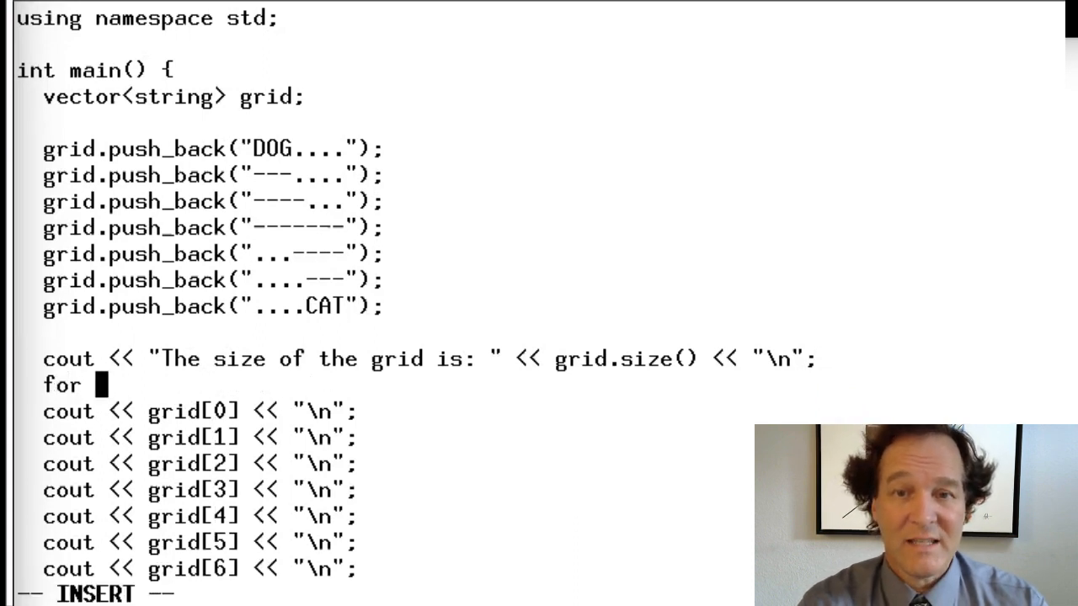
# - Write a for (string s : grid) { loop whose body prints s
pyautogui.write('(')
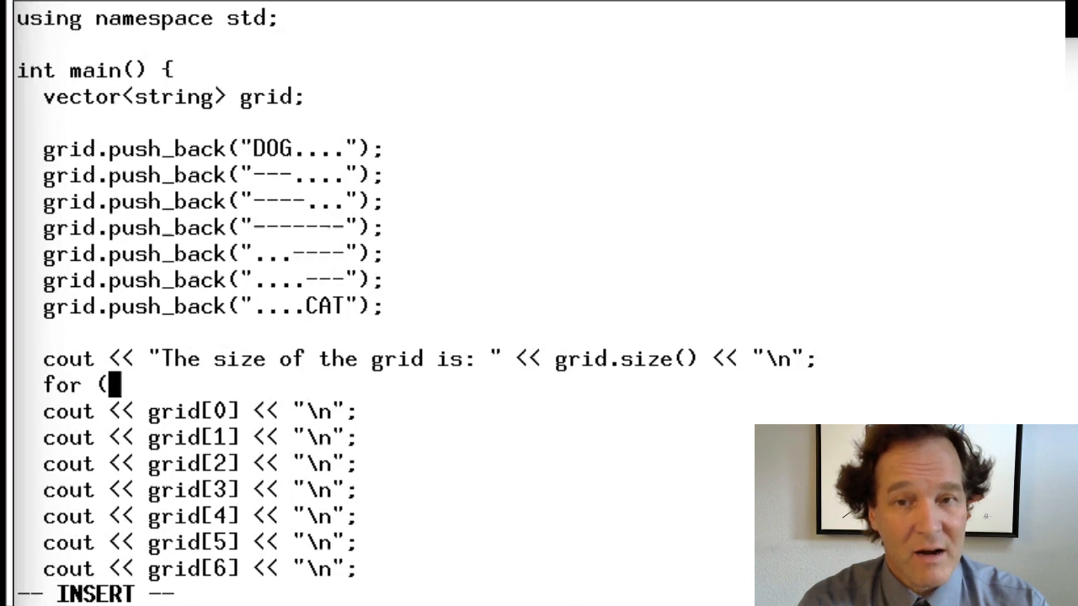
pyautogui.write('string')
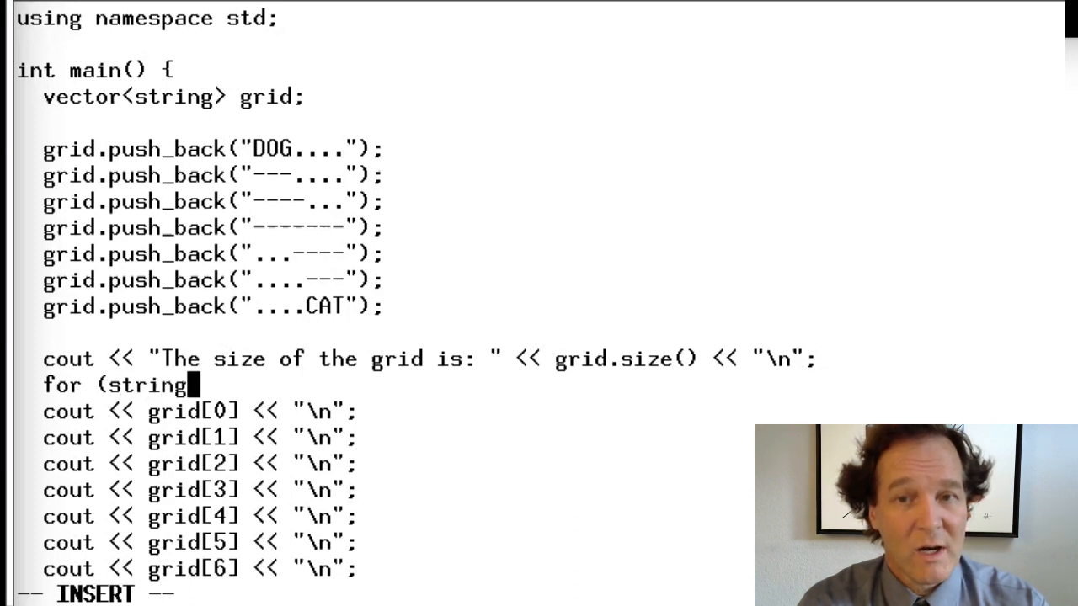
pyautogui.write('s')
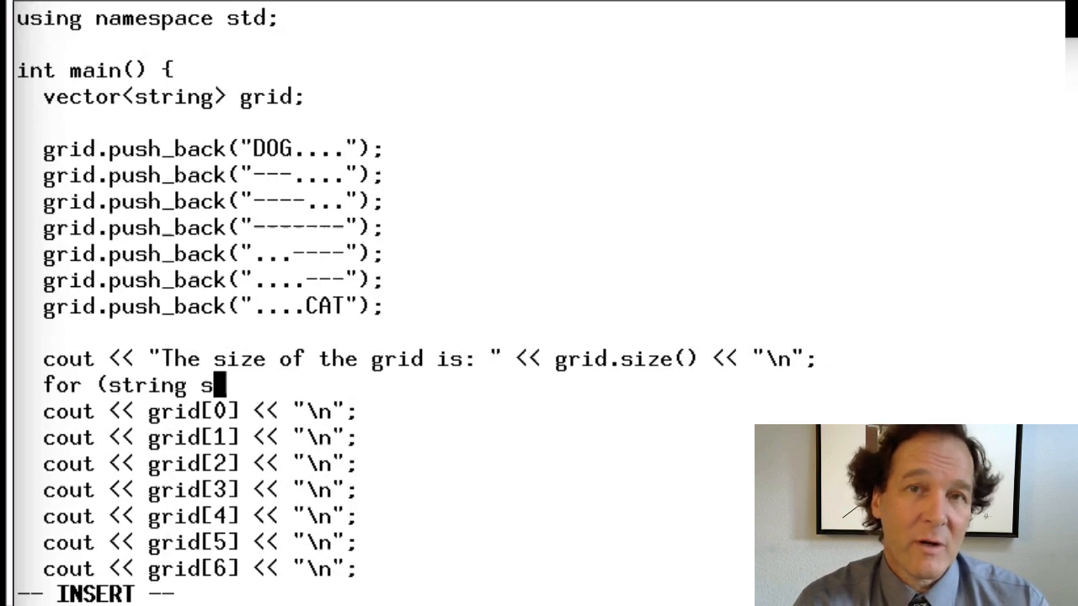
pyautogui.write(':')
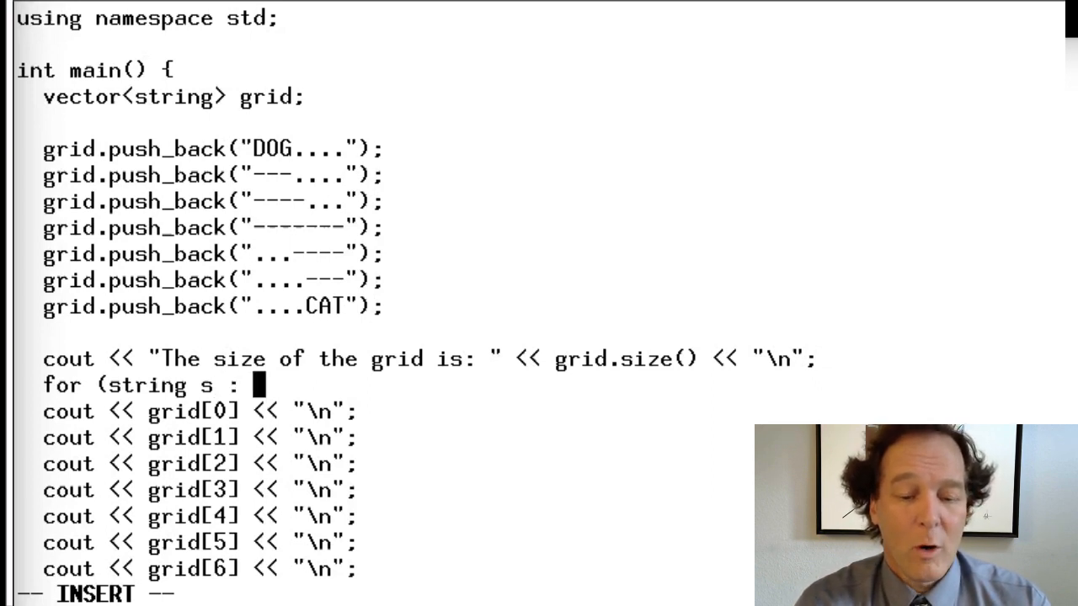
pyautogui.write('grid')
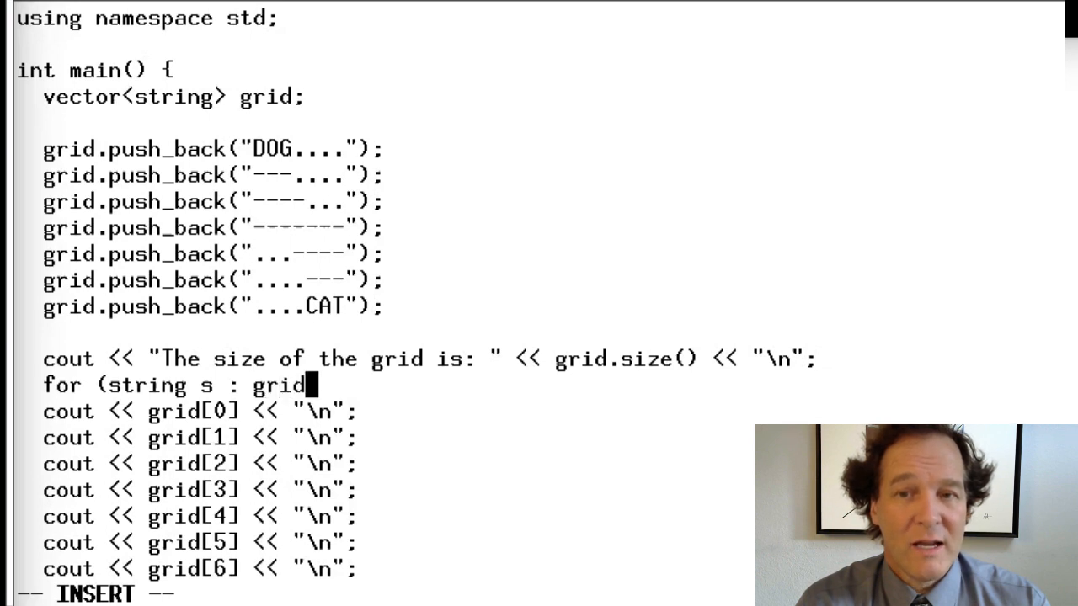
pyautogui.write(') {')
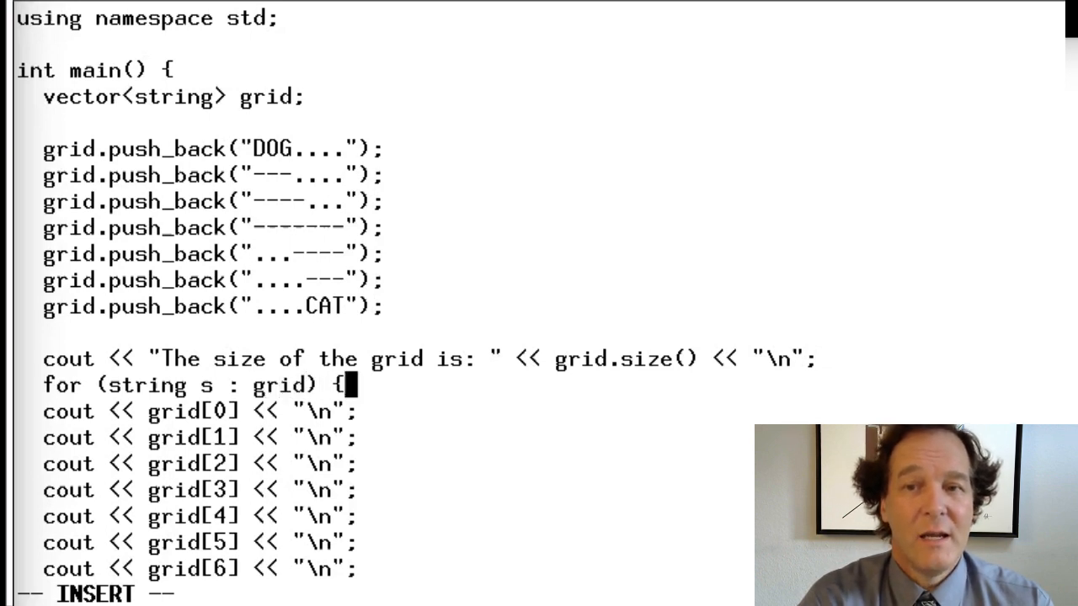
pyautogui.write('fj')
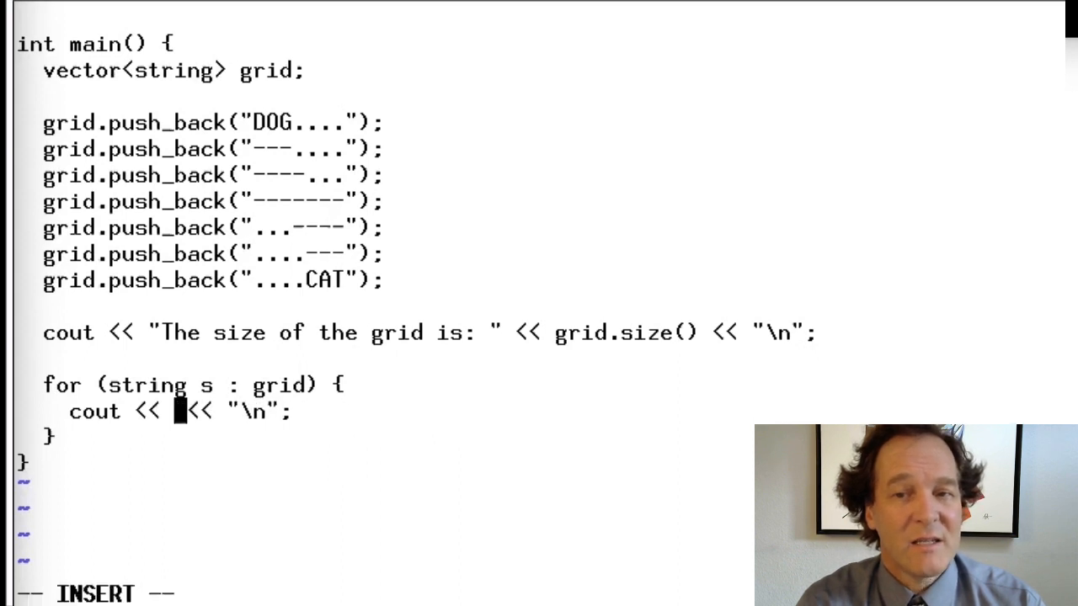
pyautogui.write('s')
pyautogui.write('for (')
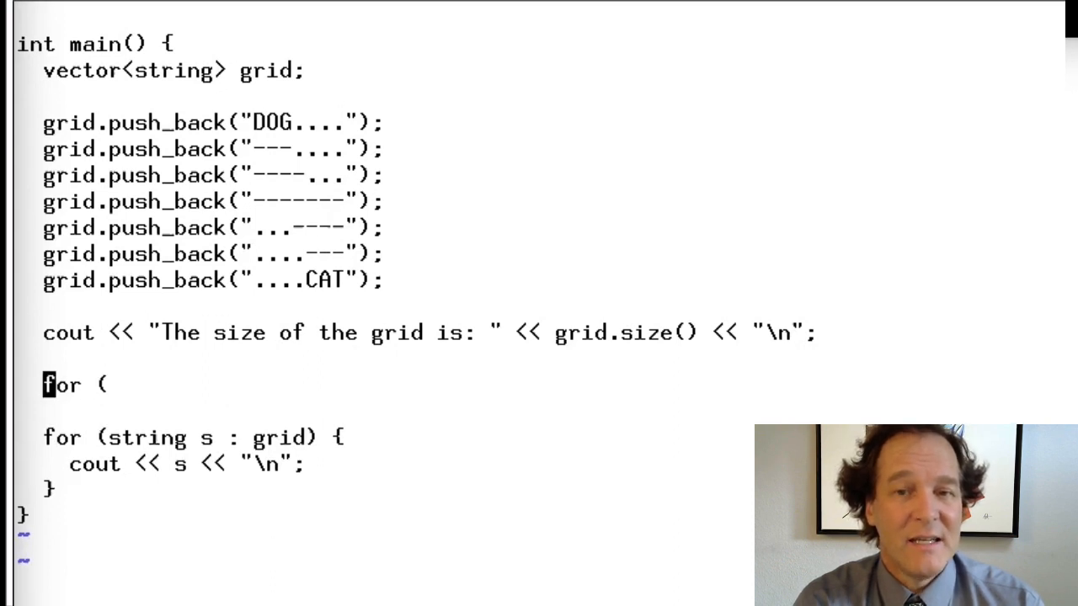
# - Write the header for (int i=0; i<7; i=i+1) { and print grid[i] inside it
pyautogui.press('i')
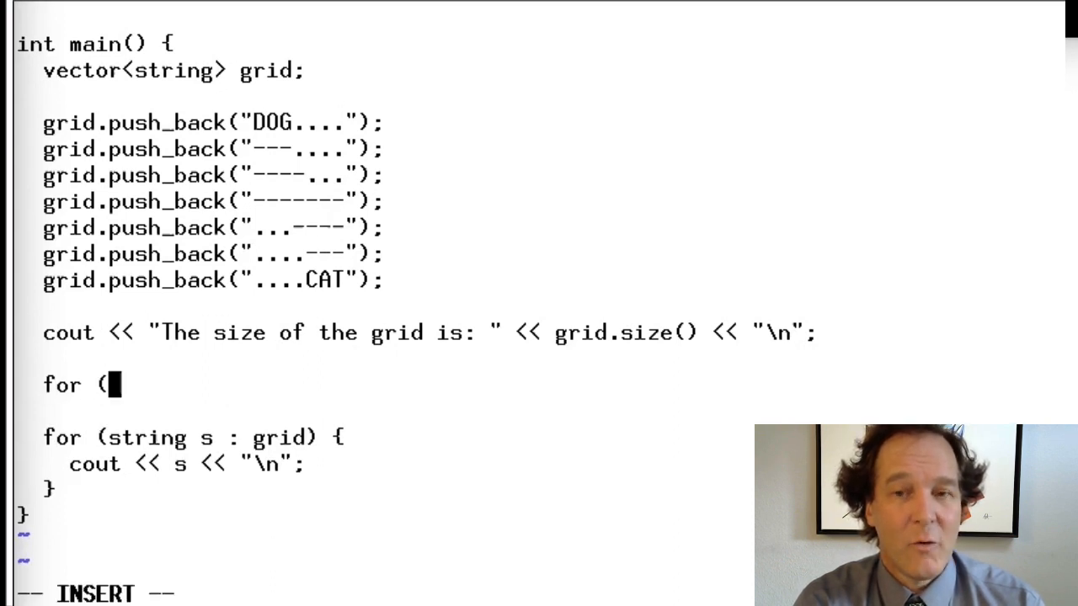
pyautogui.write('int i=0')
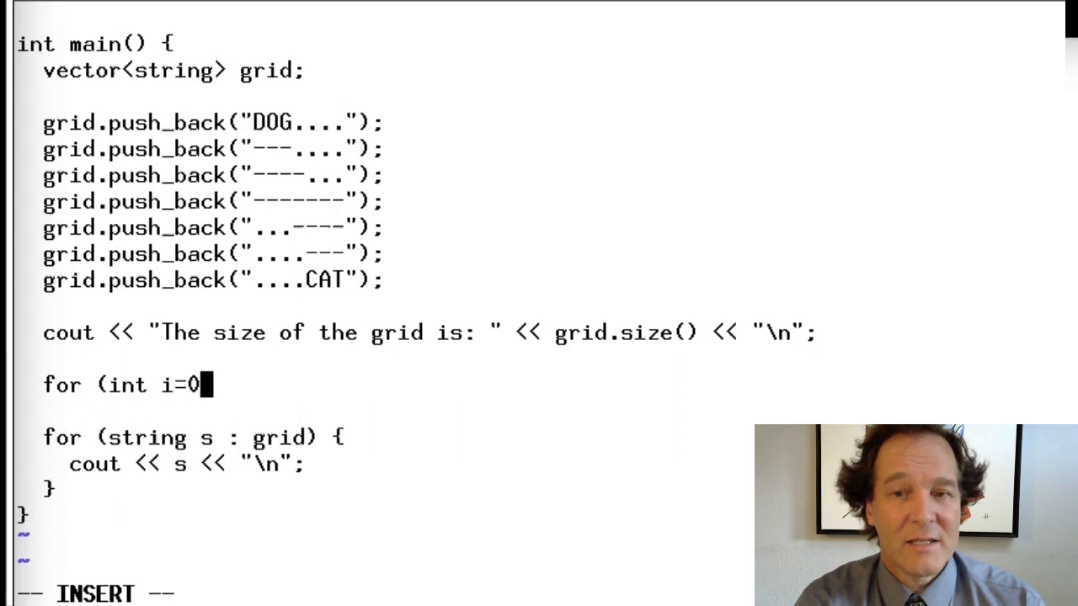
pyautogui.write(';')
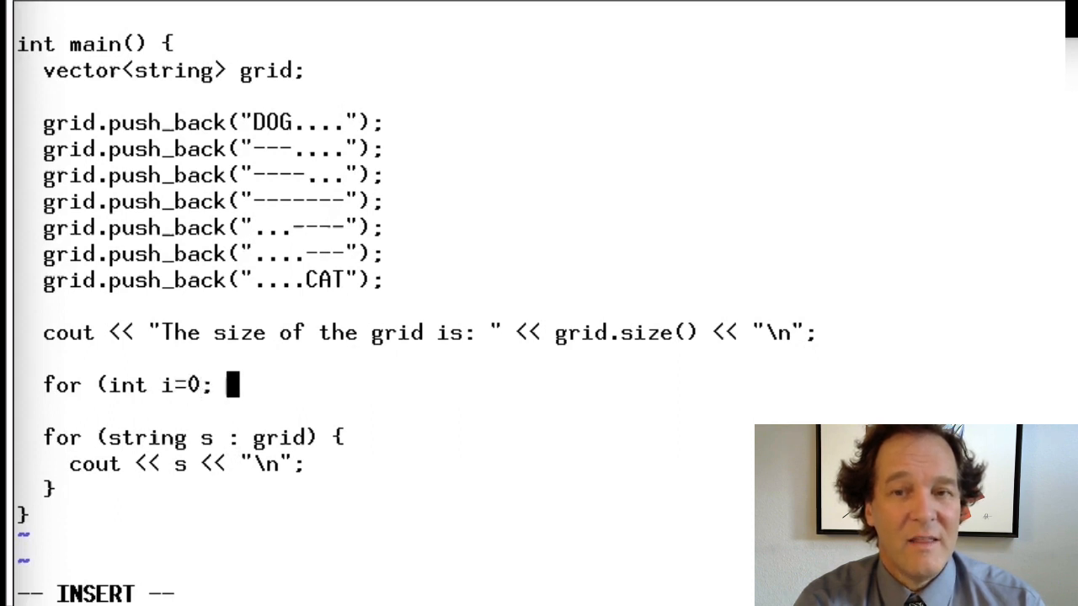
pyautogui.write('i')
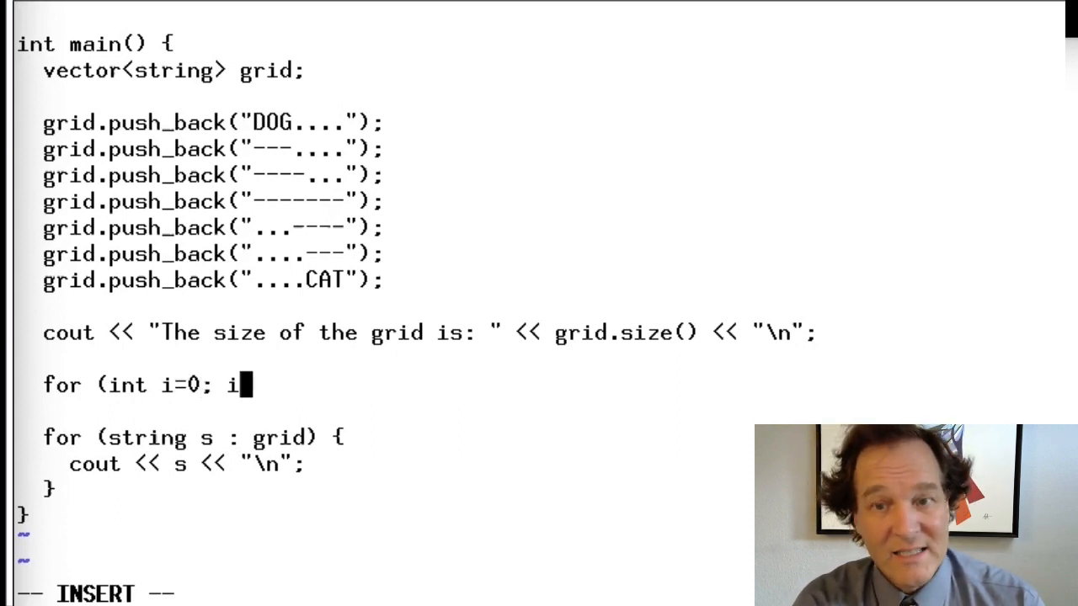
pyautogui.write('<')
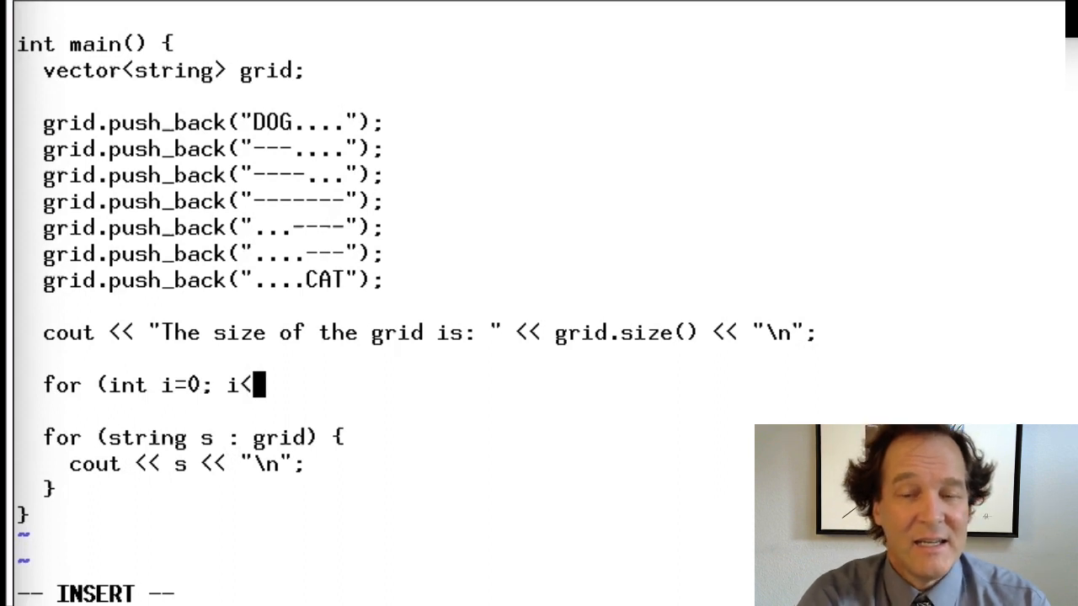
pyautogui.write('7')
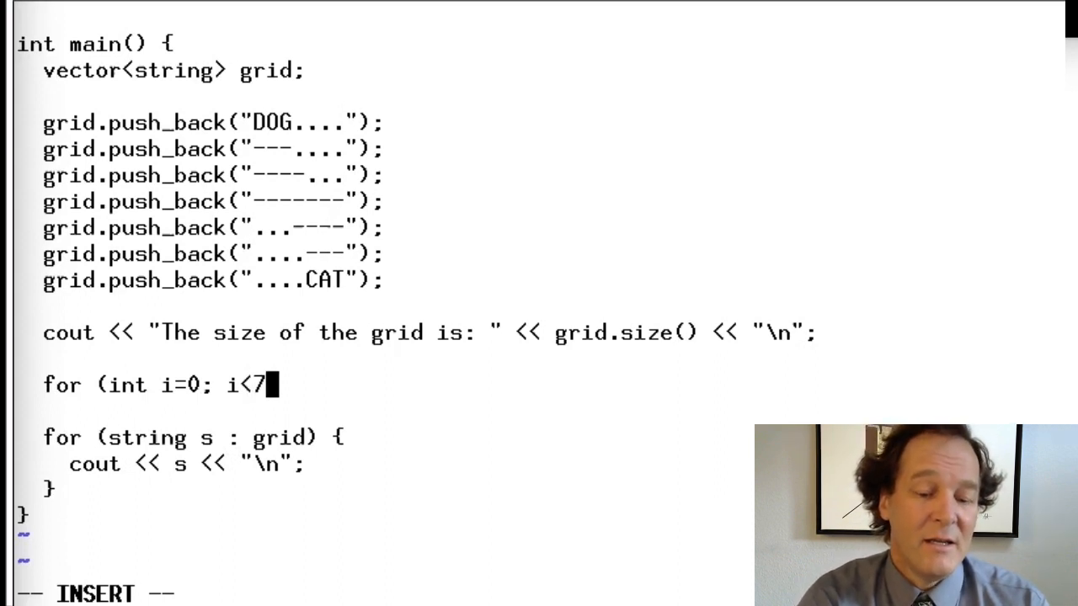
pyautogui.write(';')
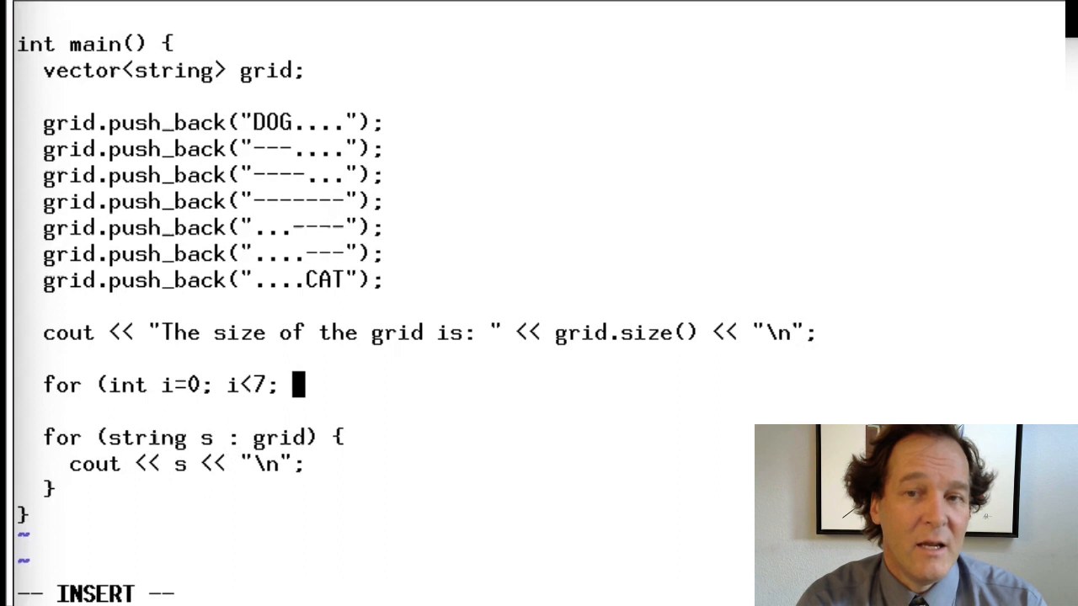
pyautogui.write('i')
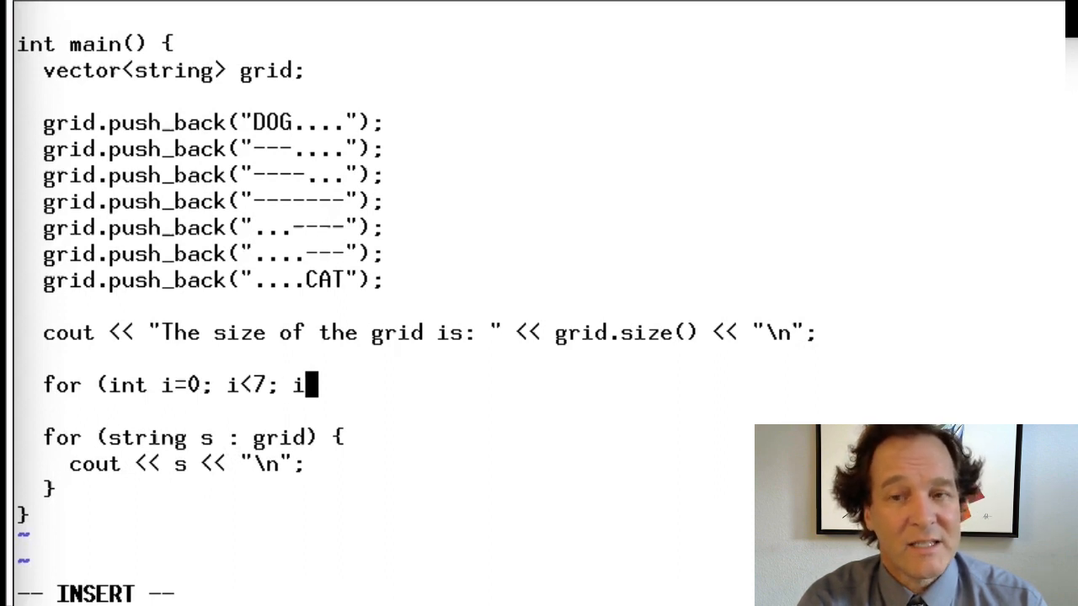
pyautogui.write('=i+1)')
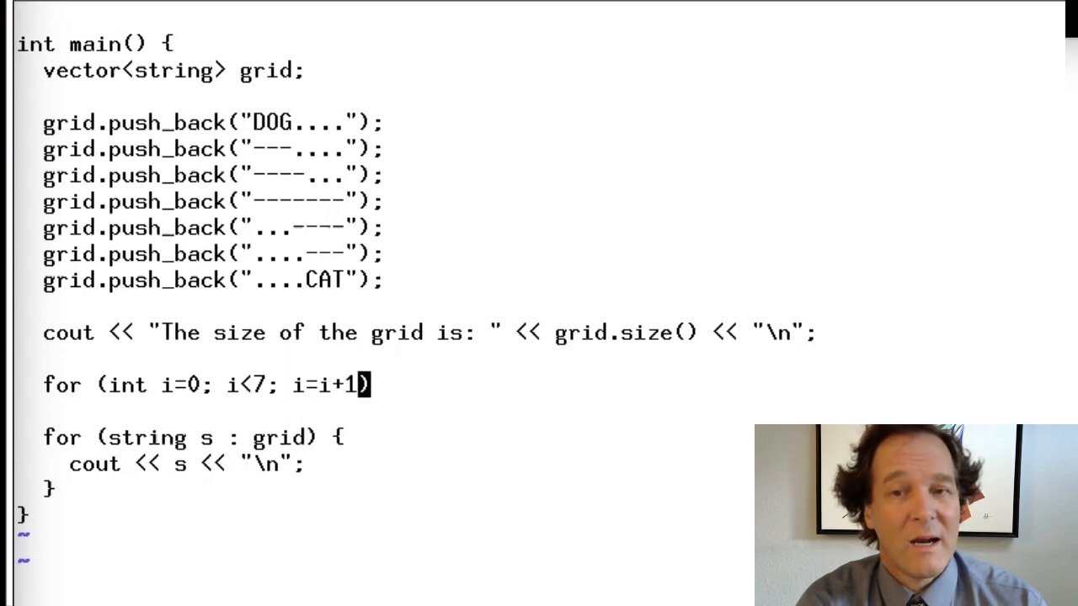
pyautogui.write('{')
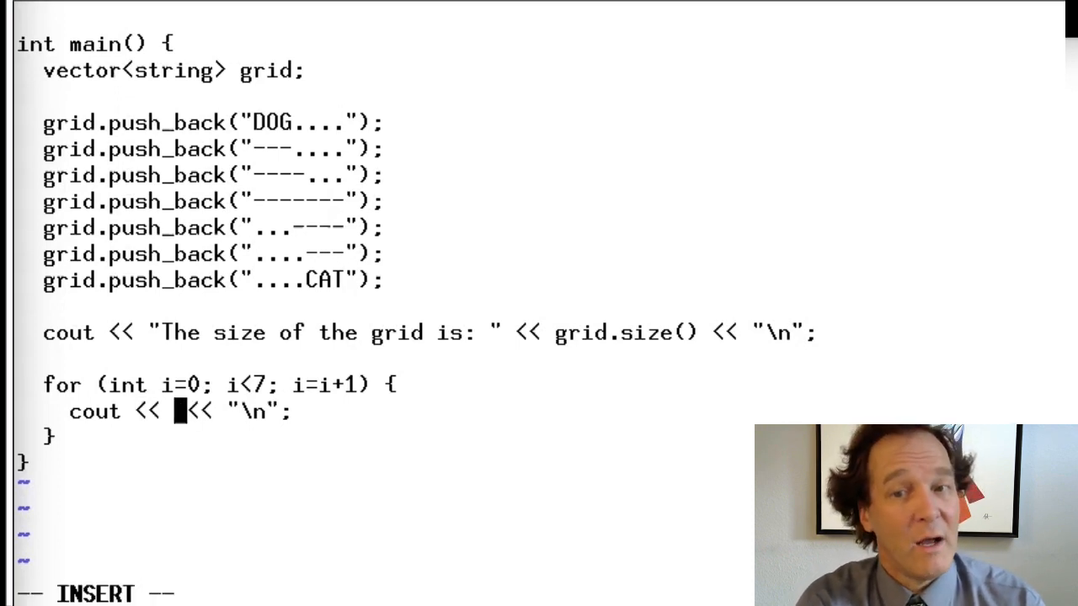
pyautogui.write('grid[i')
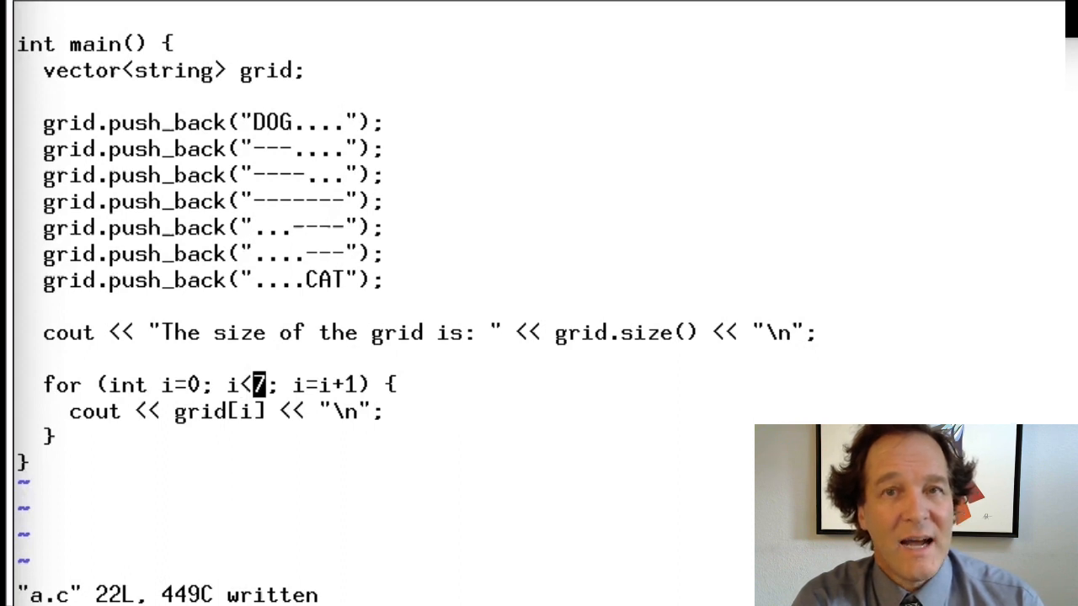
pyautogui.write('gri')
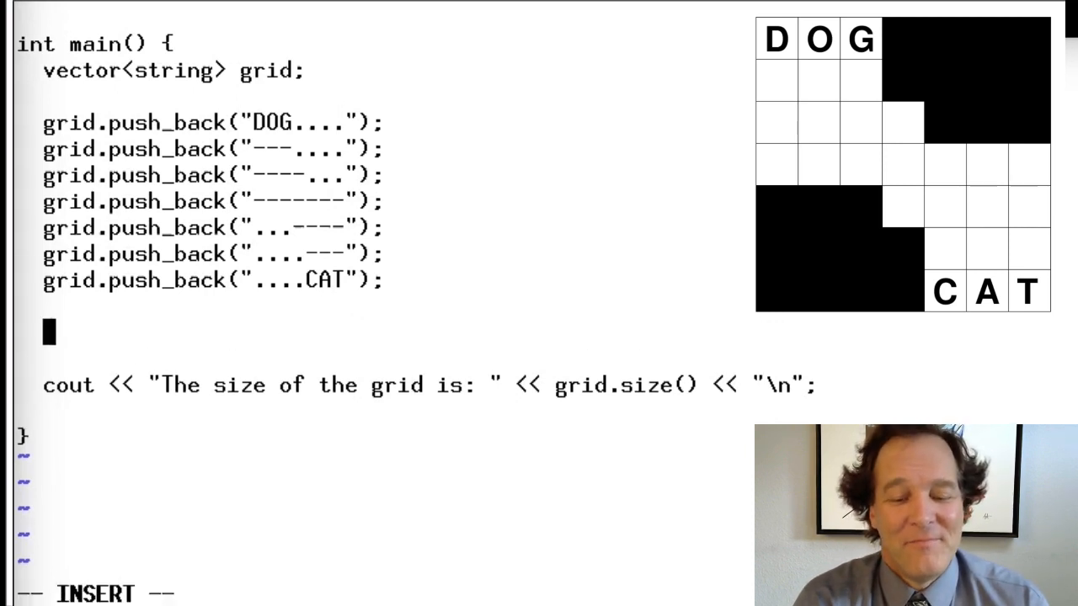
# - Declare rows = grid.size() and cols = grid[0].size() // could be length(), then print rows
pyautogui.write('int rows =')
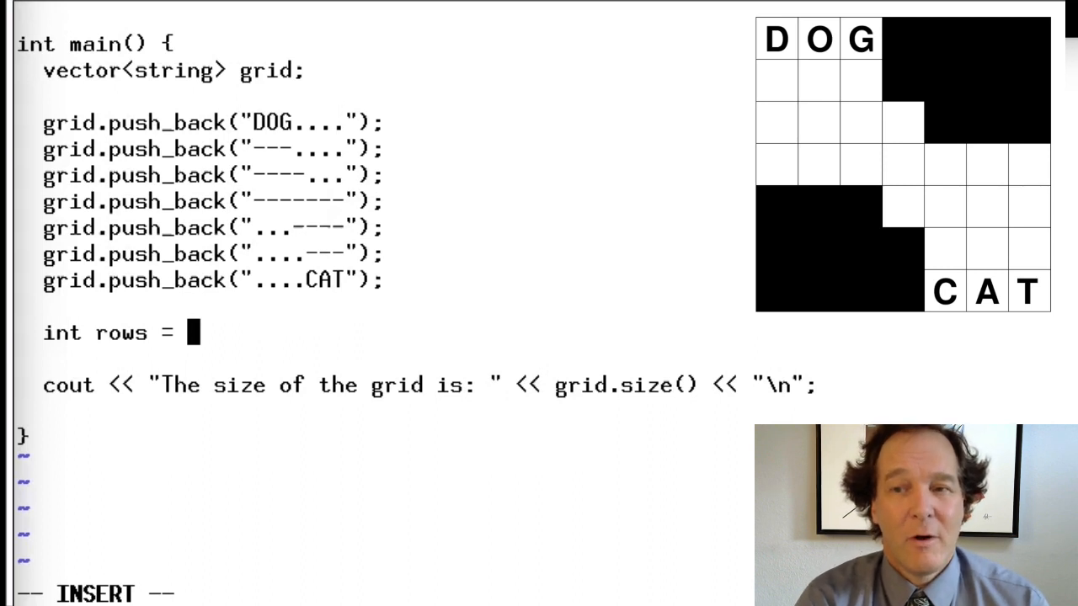
pyautogui.write('grid.size();')
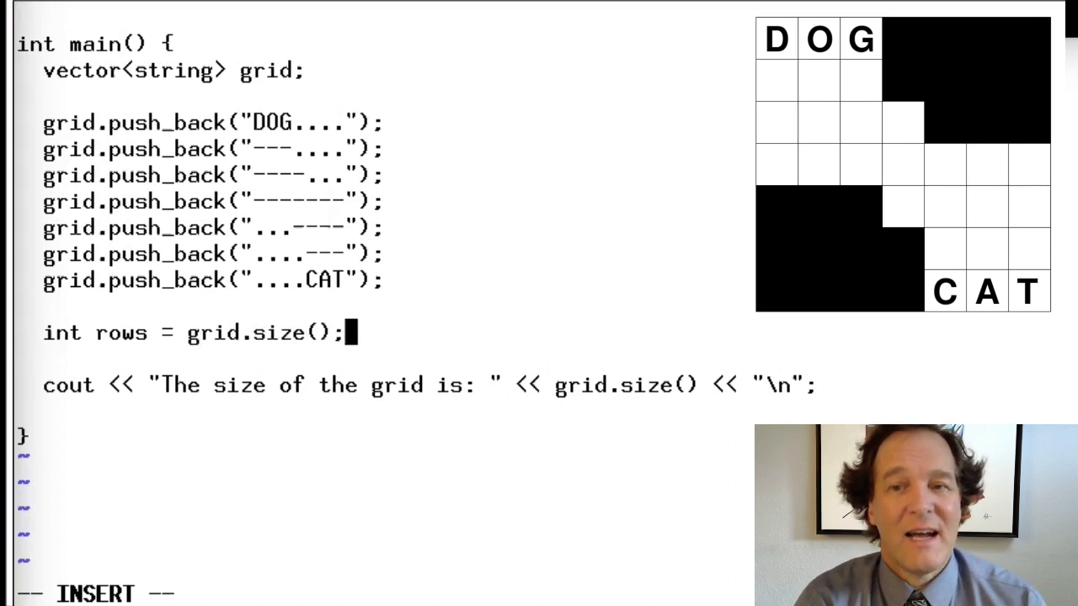
pyautogui.write('int cols')
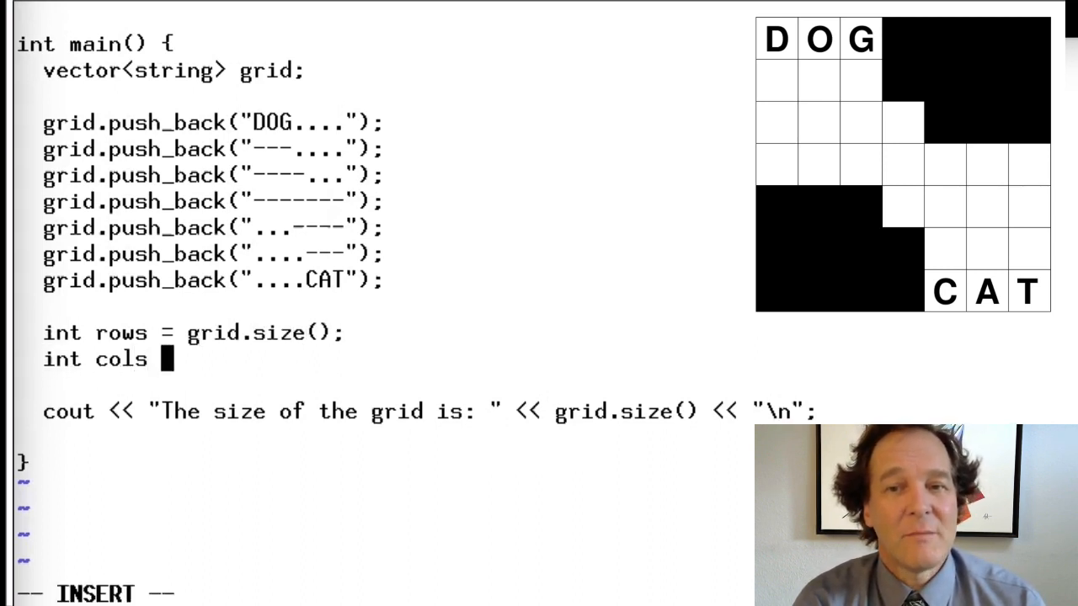
pyautogui.write('=')
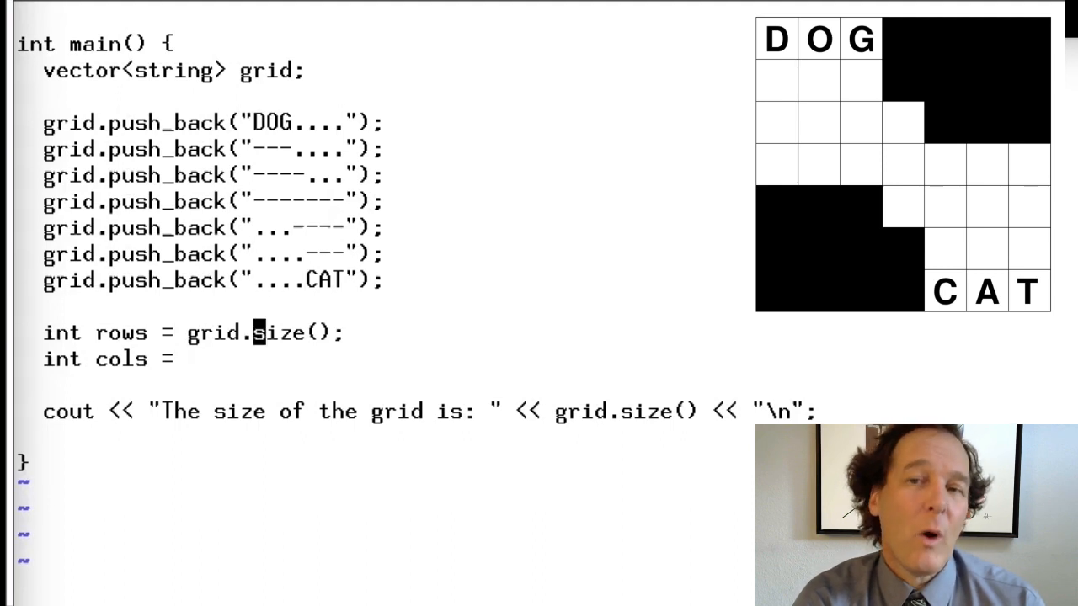
pyautogui.write('g')
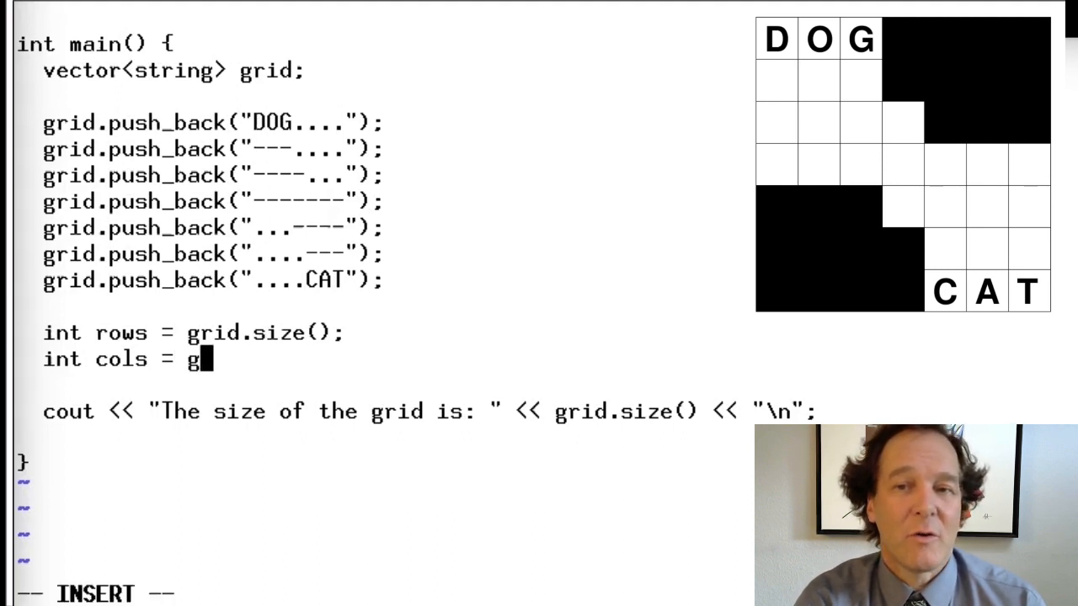
pyautogui.write('rid[0].size();   //')
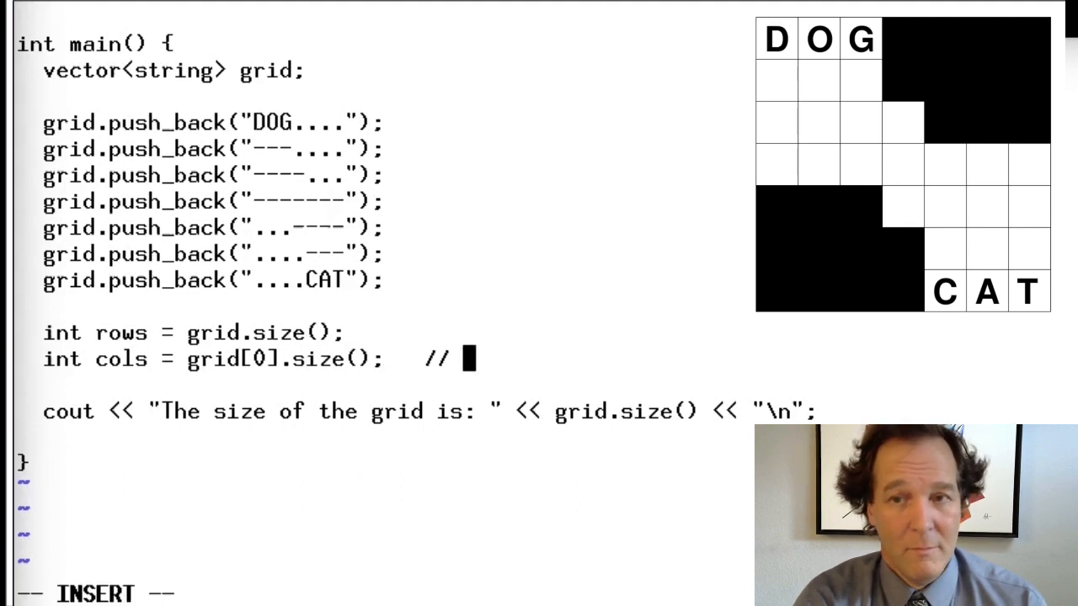
pyautogui.write('could be length()')
pyautogui.click(426, 412)
pyautogui.write('cout << "rows=')
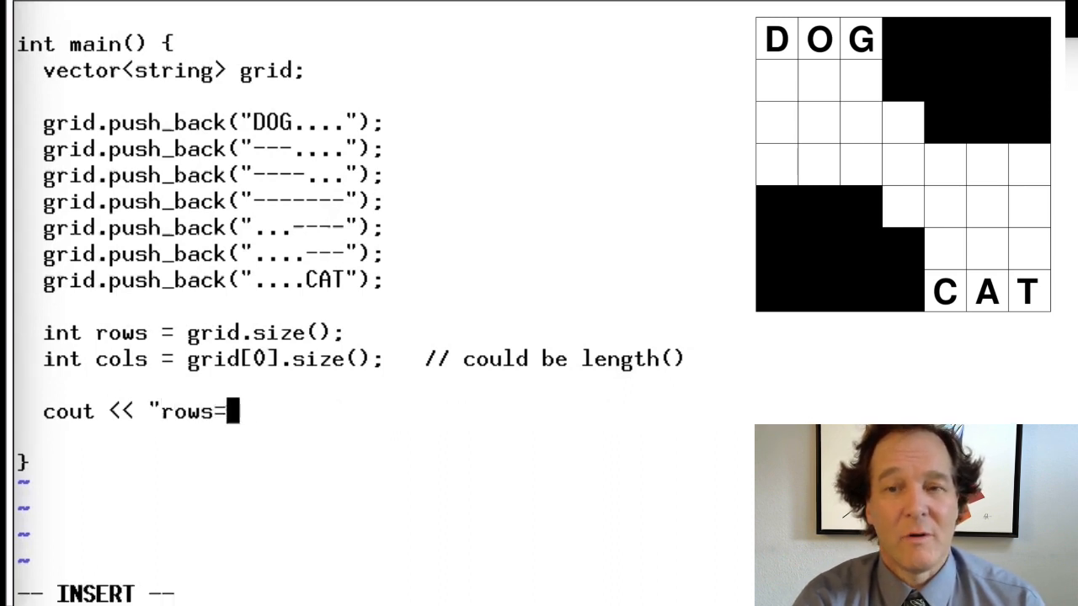
pyautogui.write('" << row')
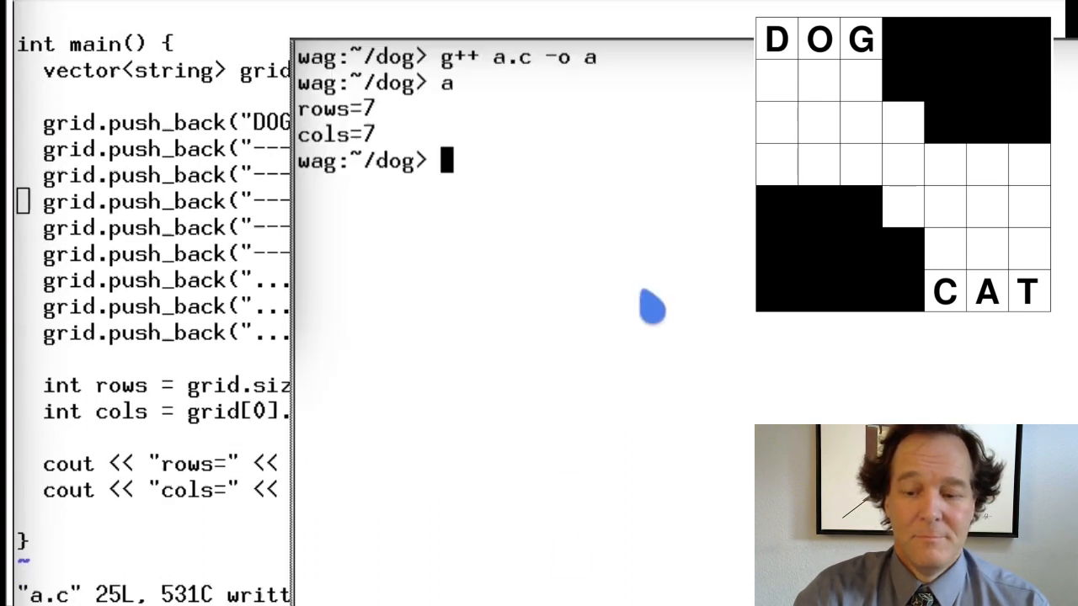
# - Compile the program in the terminal with g++ a.c -o a
pyautogui.write('g++ a.c -o a')
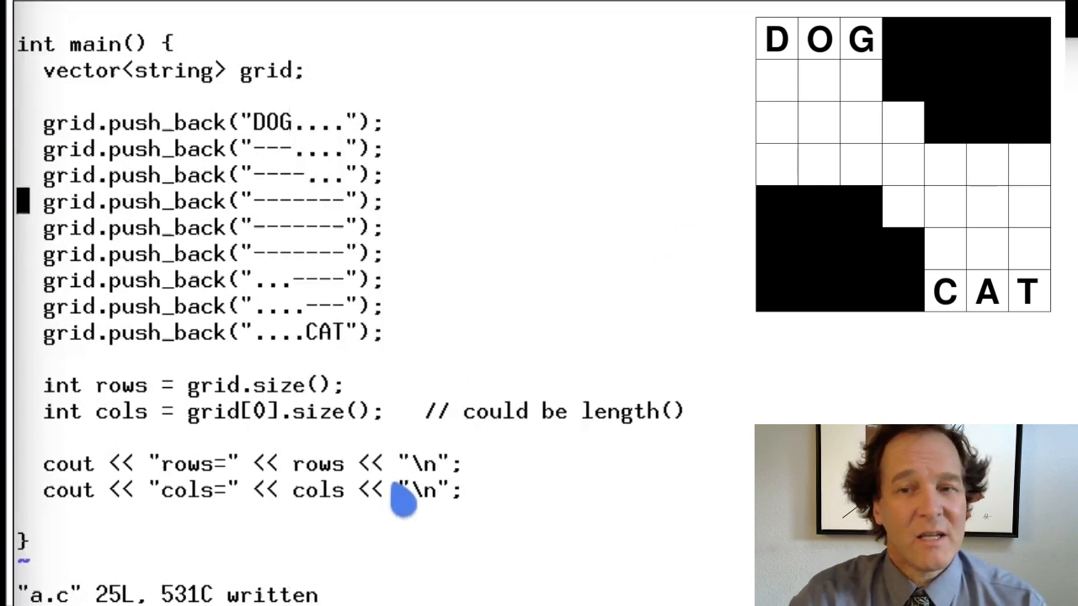
pyautogui.moveTo(501, 303)
pyautogui.write('------')
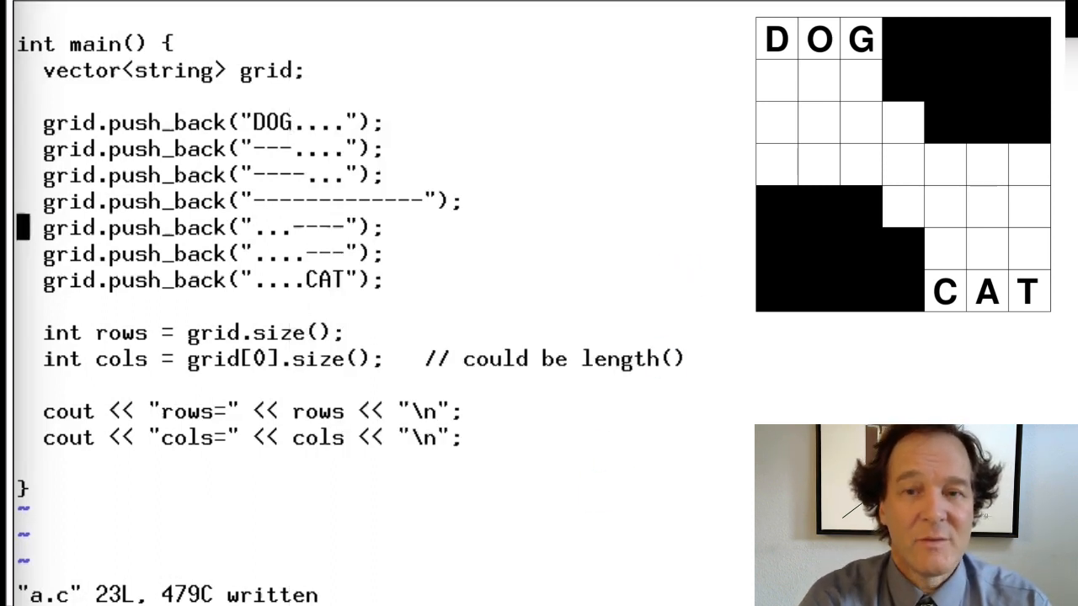
# - Add assert(grid[1].size() == cols); and a matching grid[2] assert below the cols line
pyautogui.write('assert')
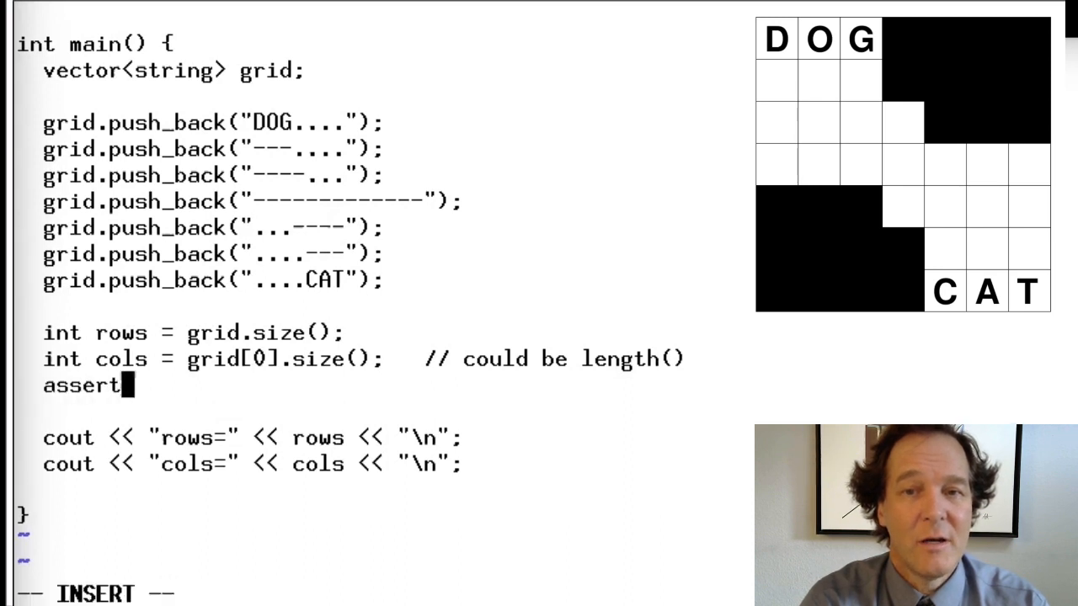
pyautogui.write('(grid[')
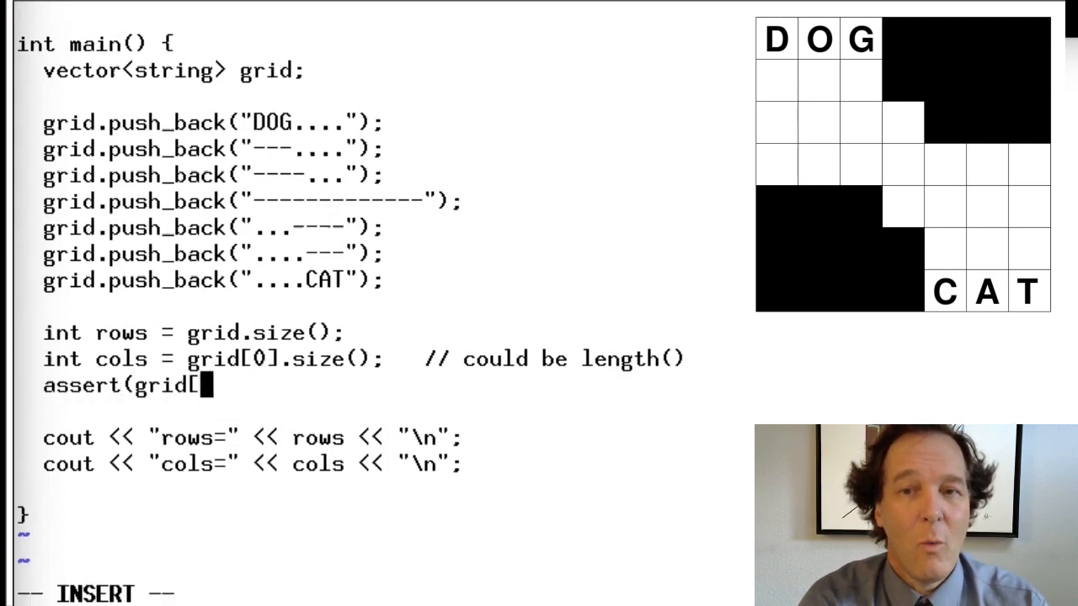
pyautogui.write('1]')
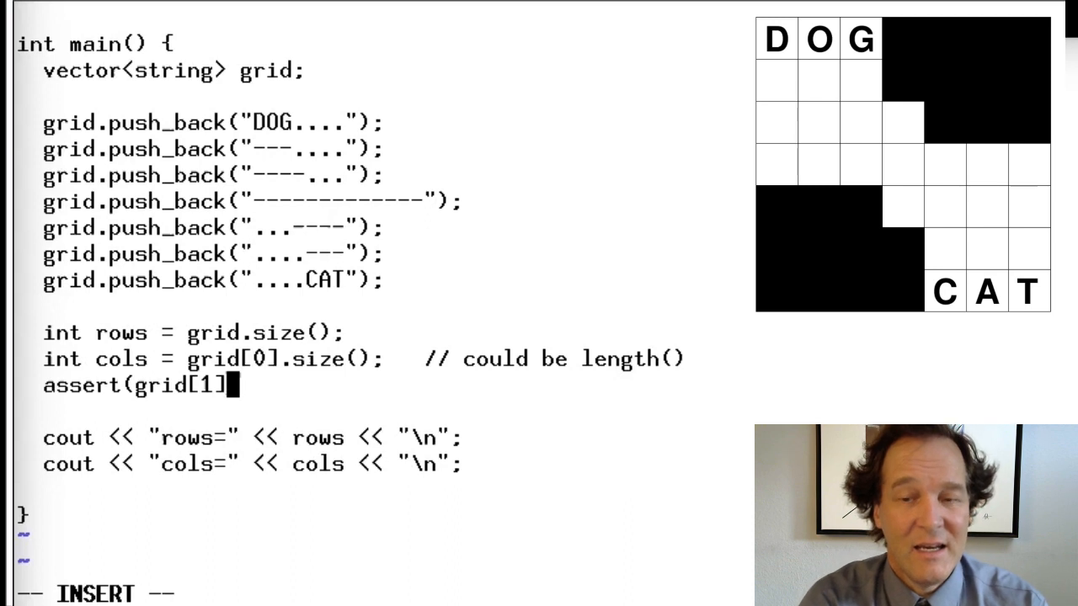
pyautogui.write('.sz')
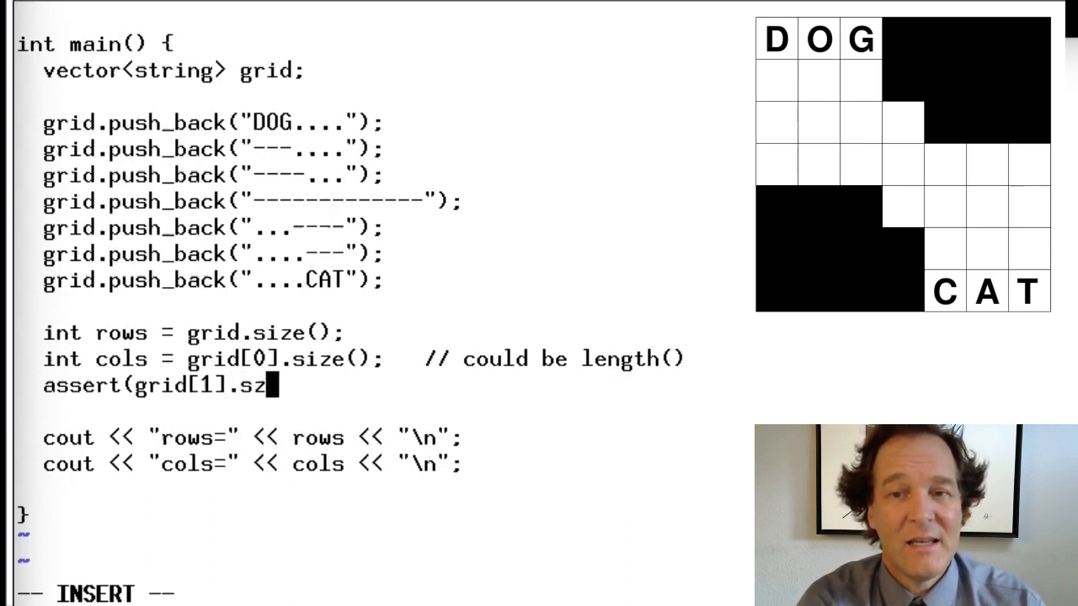
pyautogui.write('ize()')
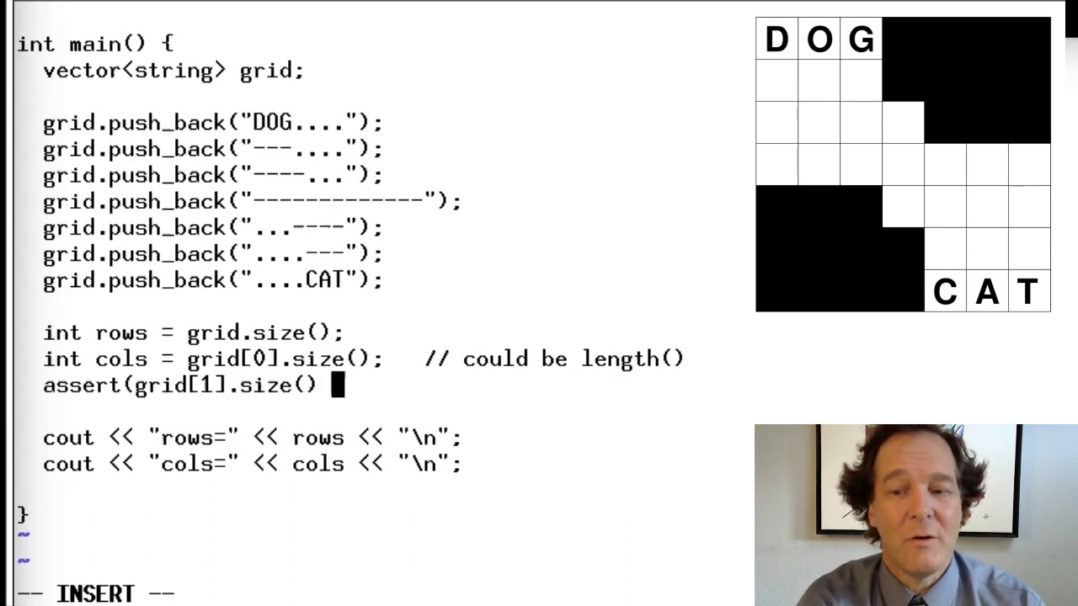
pyautogui.write('==')
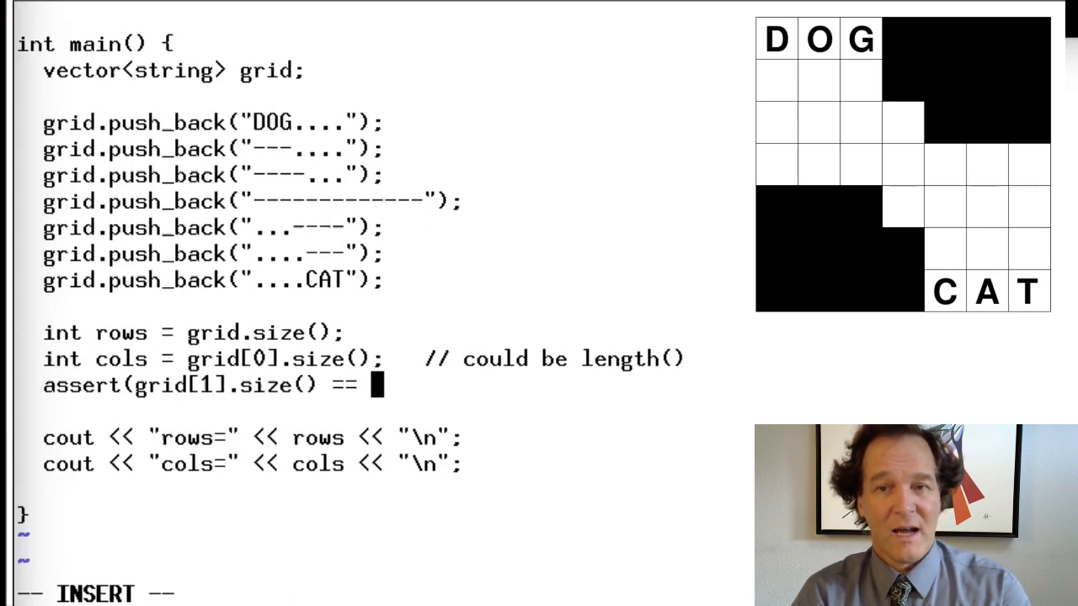
pyautogui.write('cols);')
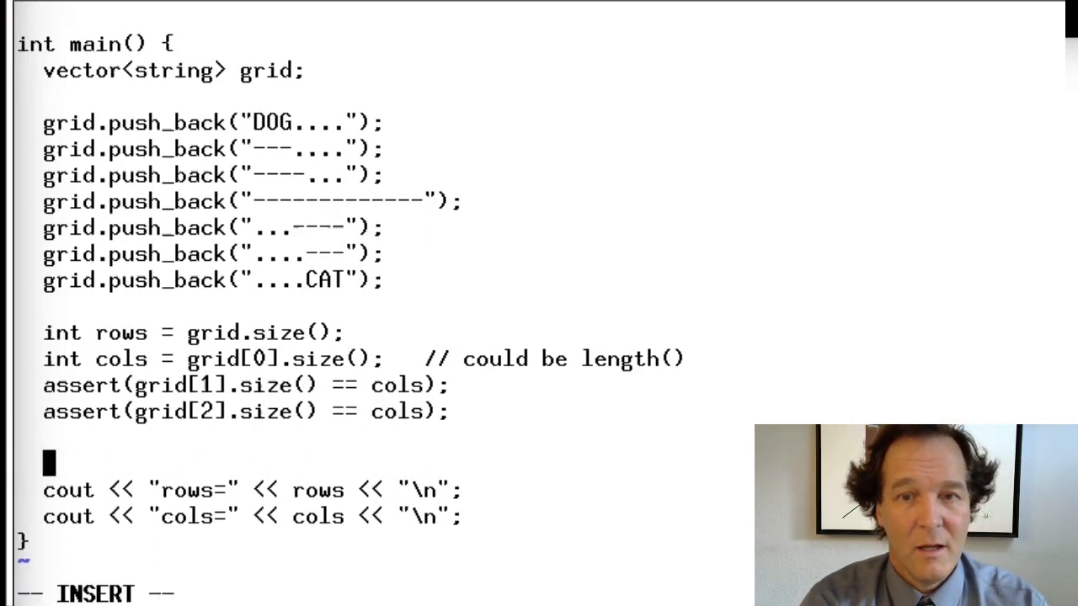
# - Replace the asserts with for (string s : grid) { assert(s.size() == cols); }
pyautogui.write('for')
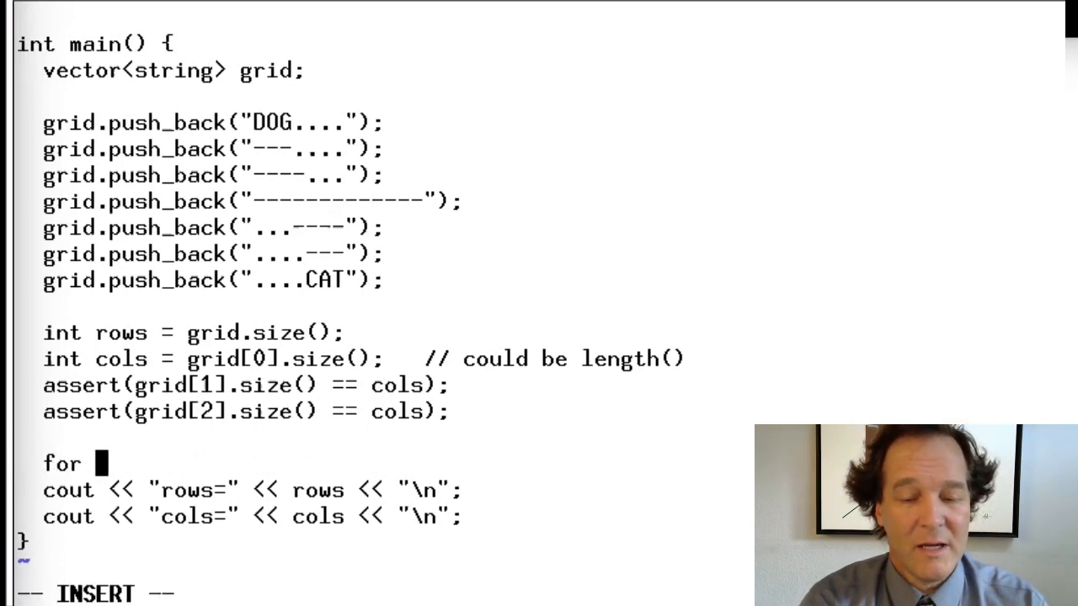
pyautogui.write('(')
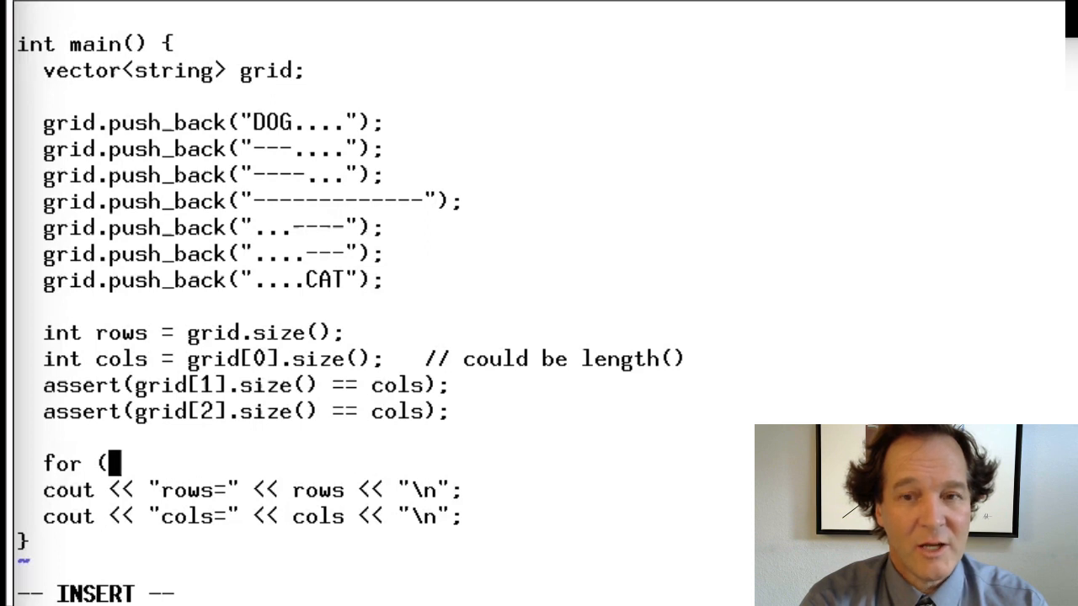
pyautogui.write('str')
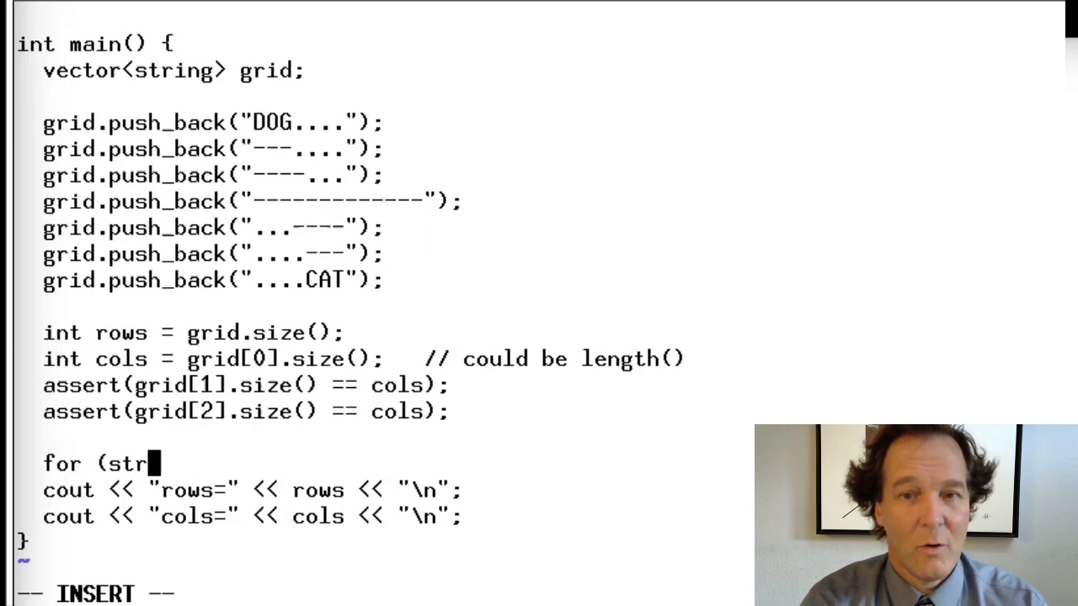
pyautogui.write('ing s :')
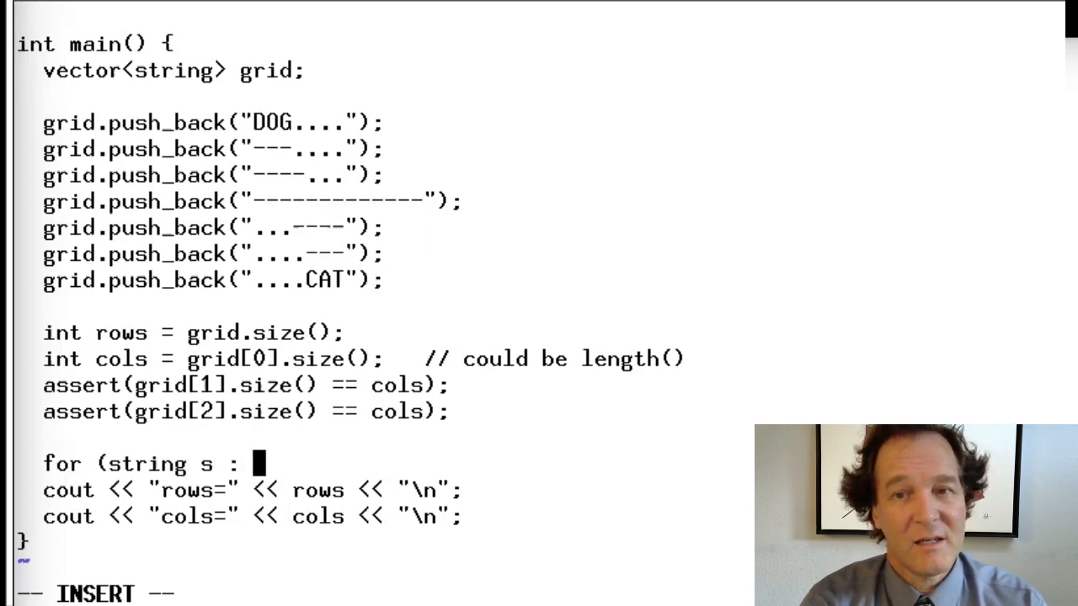
pyautogui.write('grid) {')
pyautogui.click(235, 411)
pyautogui.write('s')
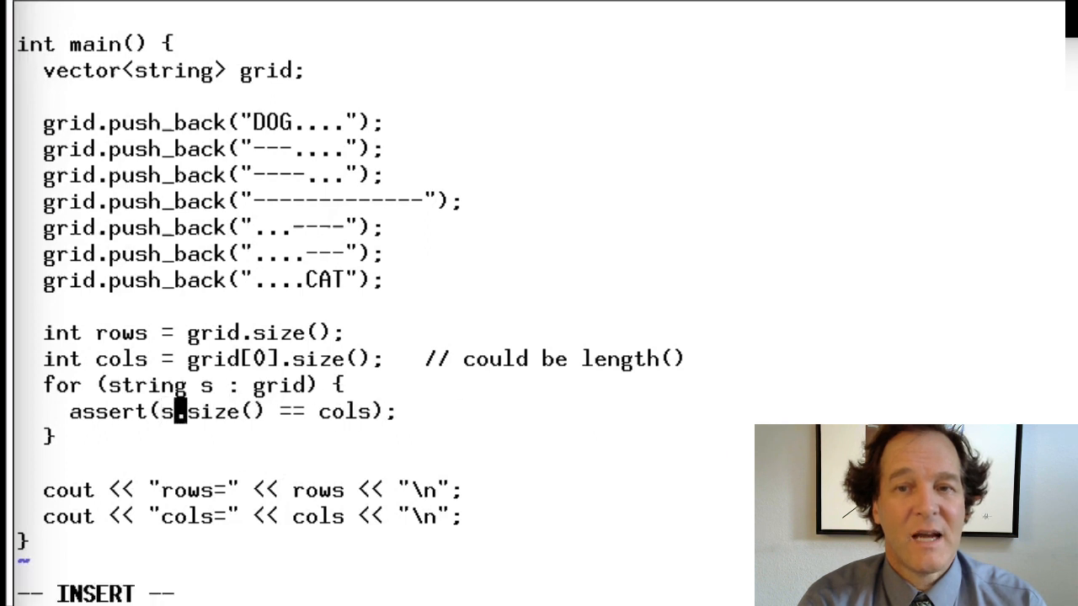
pyautogui.press('Escape')
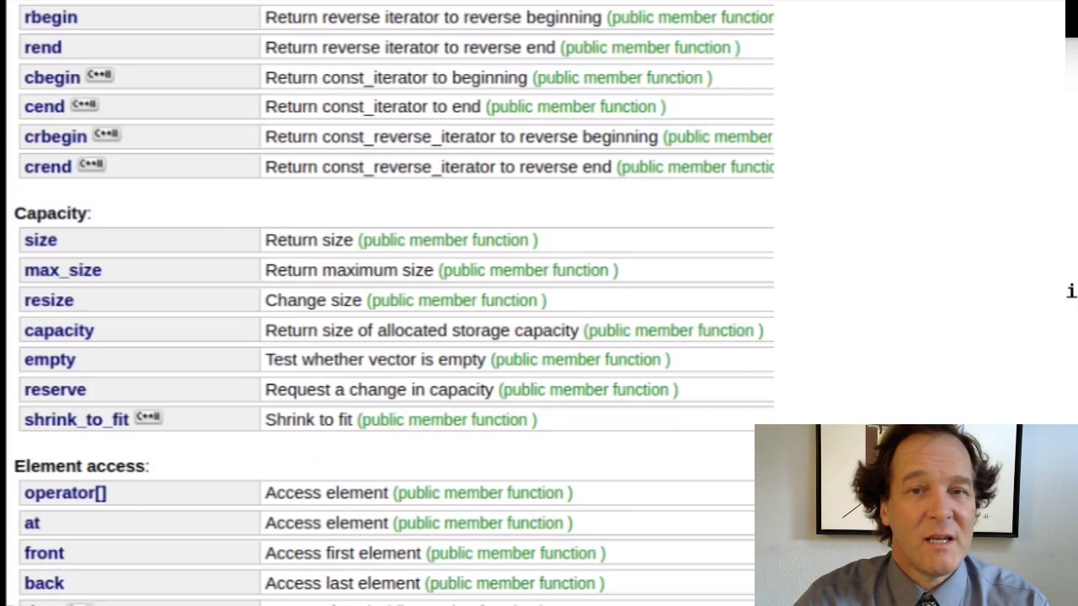
# - Search Google for which include C++ assert needs and read cplusplus.com's assert page
pyautogui.scroll(3)
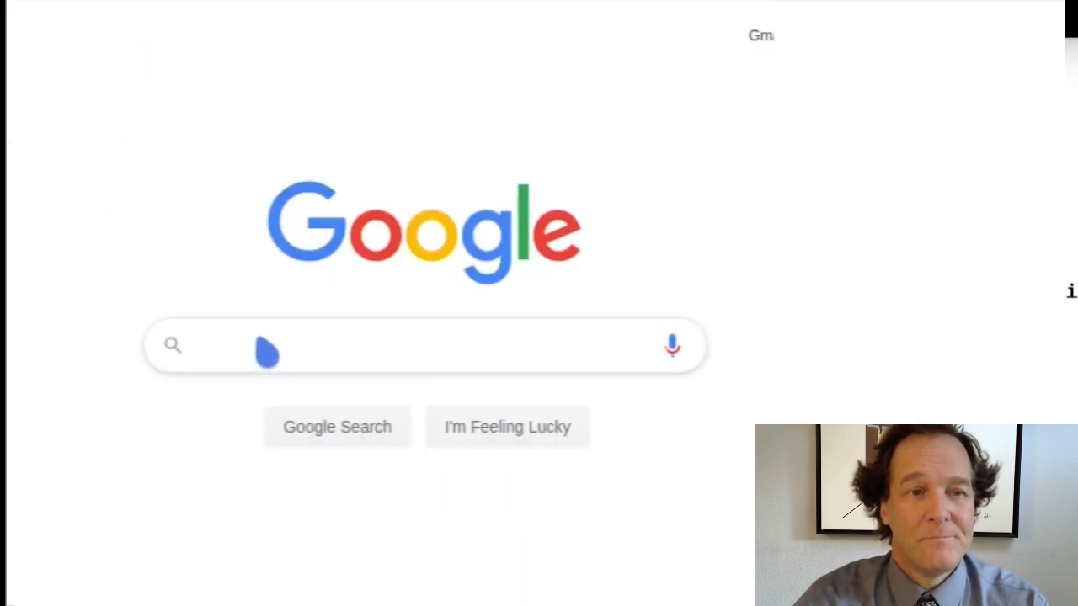
pyautogui.write('what include file do I')
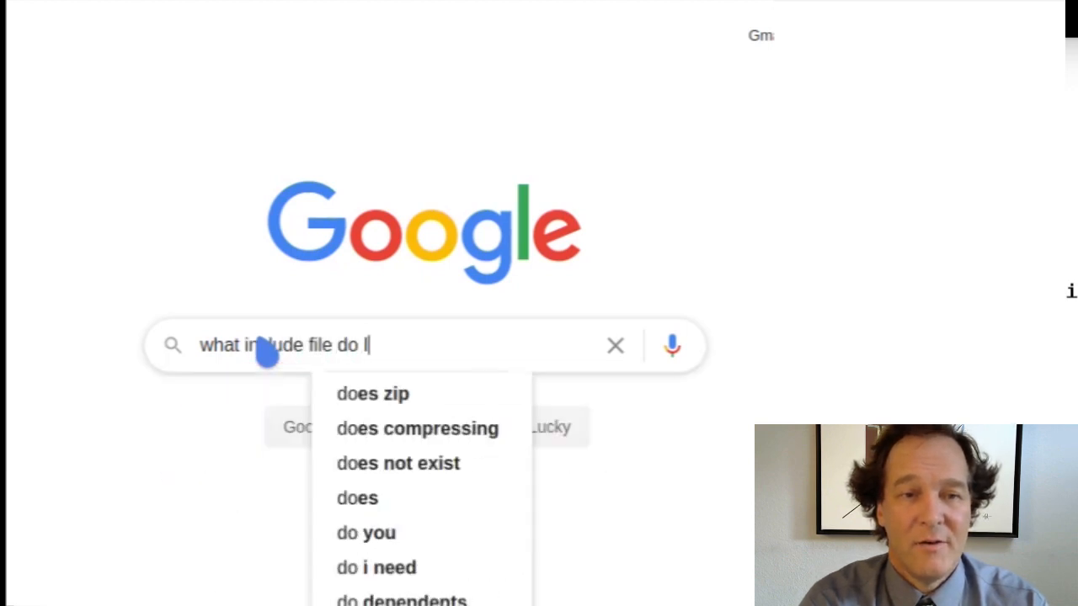
pyautogui.write('need for c++')
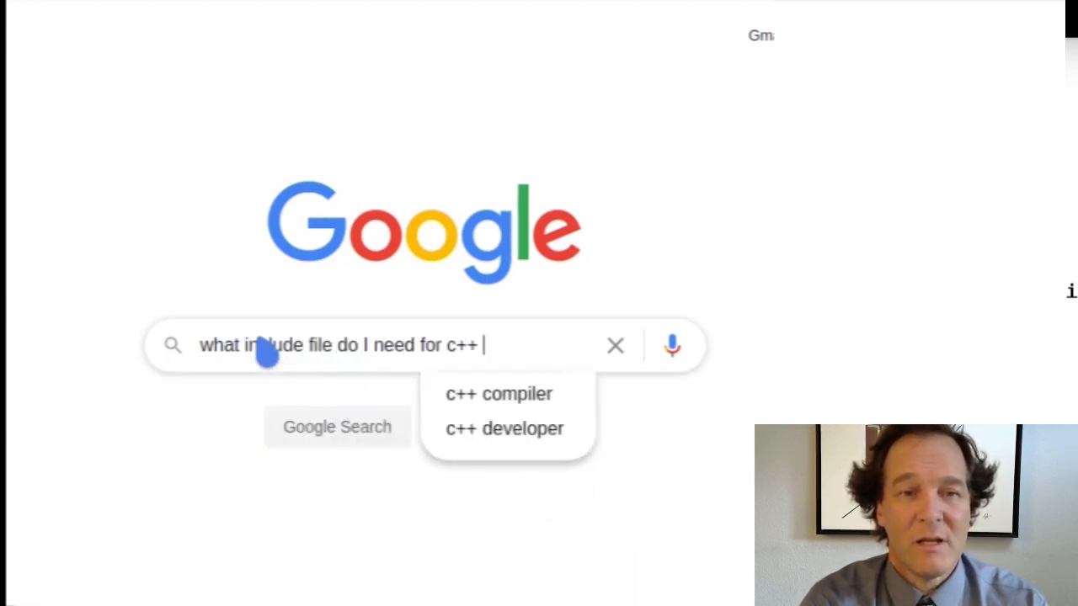
pyautogui.write('assert')
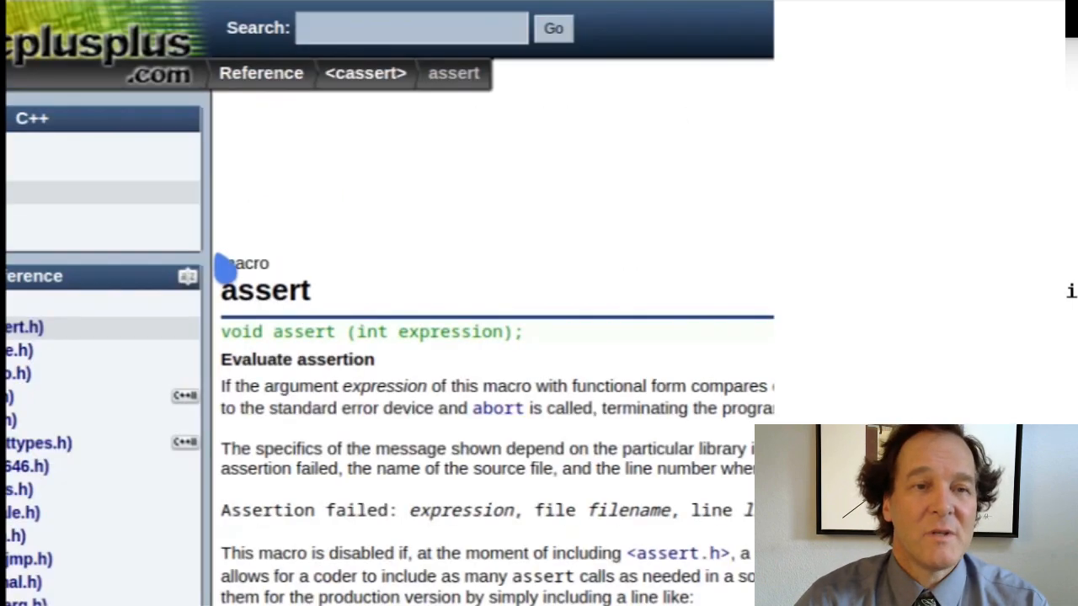
pyautogui.scroll(-3)
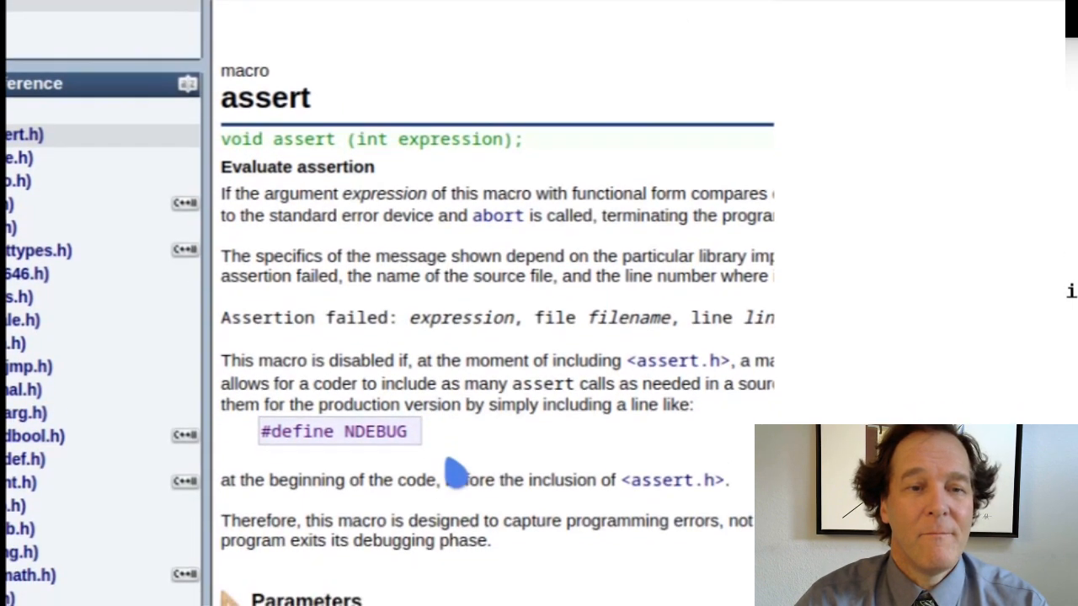
pyautogui.scroll(-3)
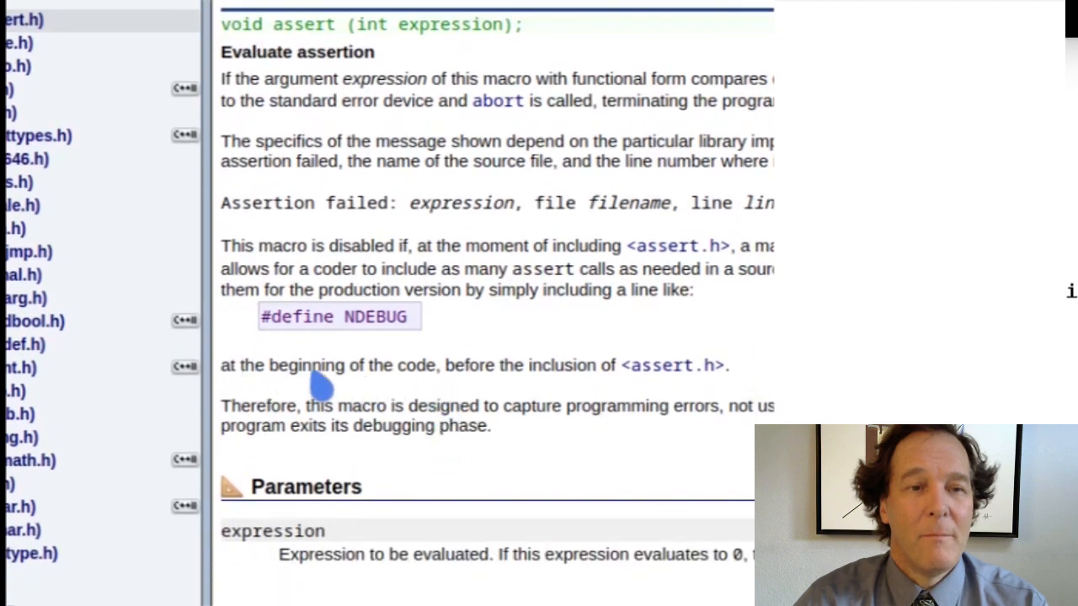
pyautogui.scroll(-3)
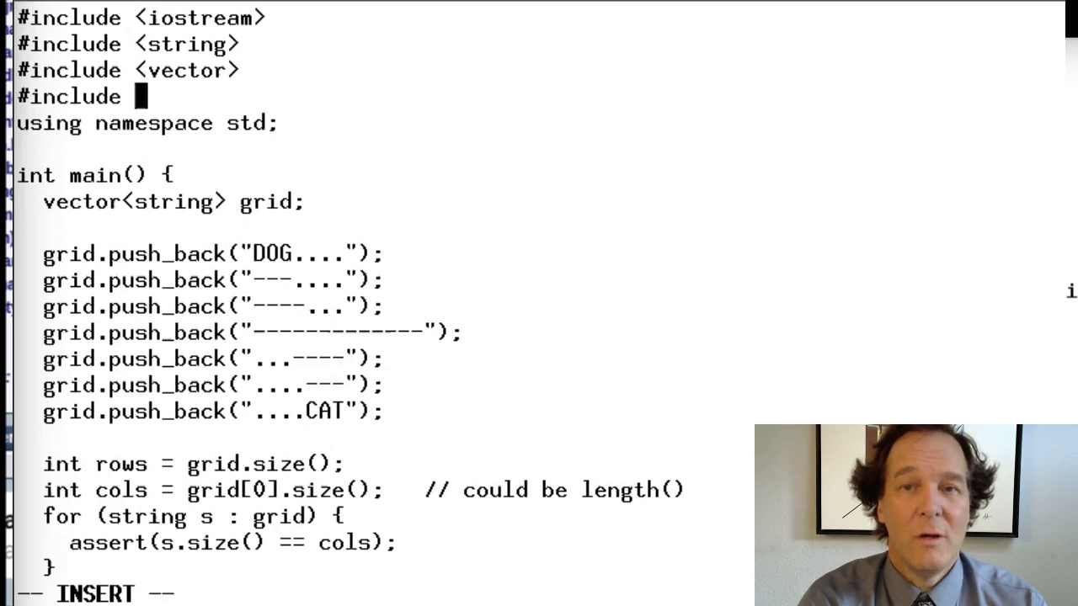
# - Add #include <assert.h> under the vector include, fix the fourth row, and save
pyautogui.write('<assert.h>')
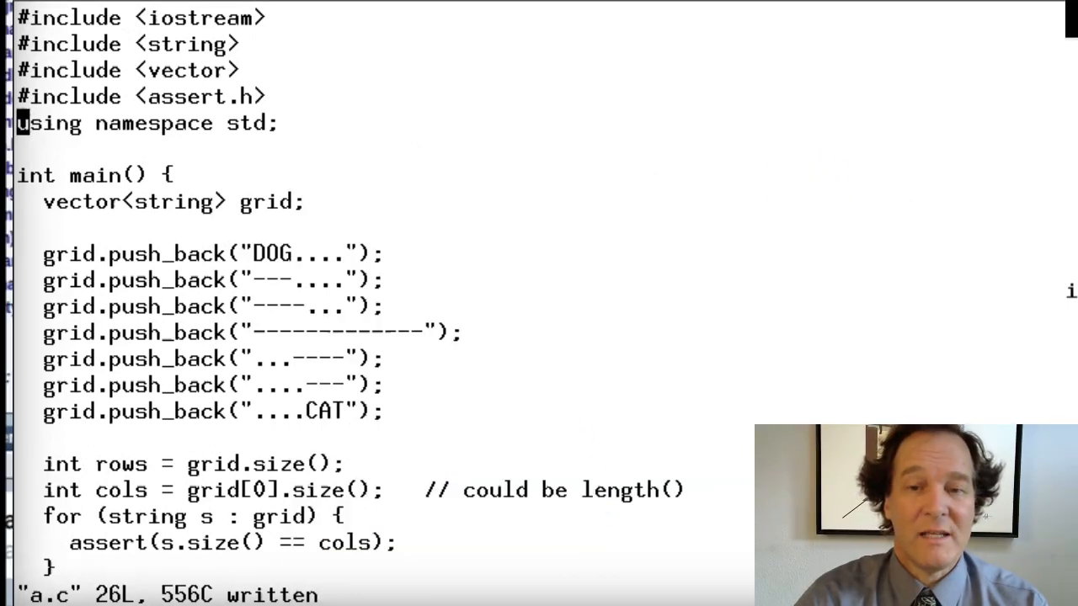
pyautogui.scroll(-3)
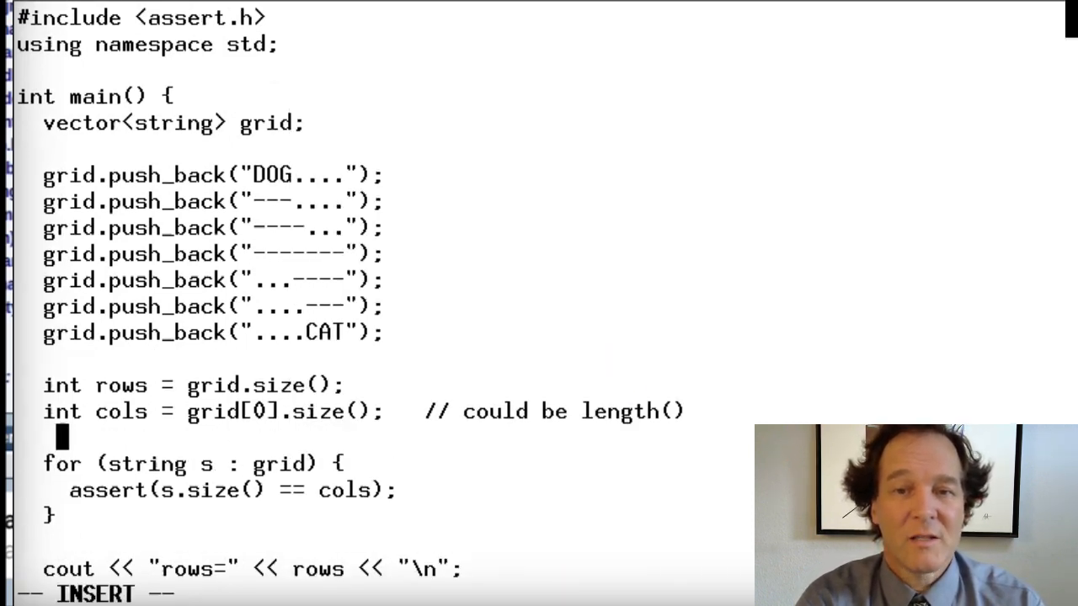
# - Rewrite the loop as for (int i=0; i<grid.size(); i++) asserting grid[i].size() == cols
pyautogui.write('for (int i=')
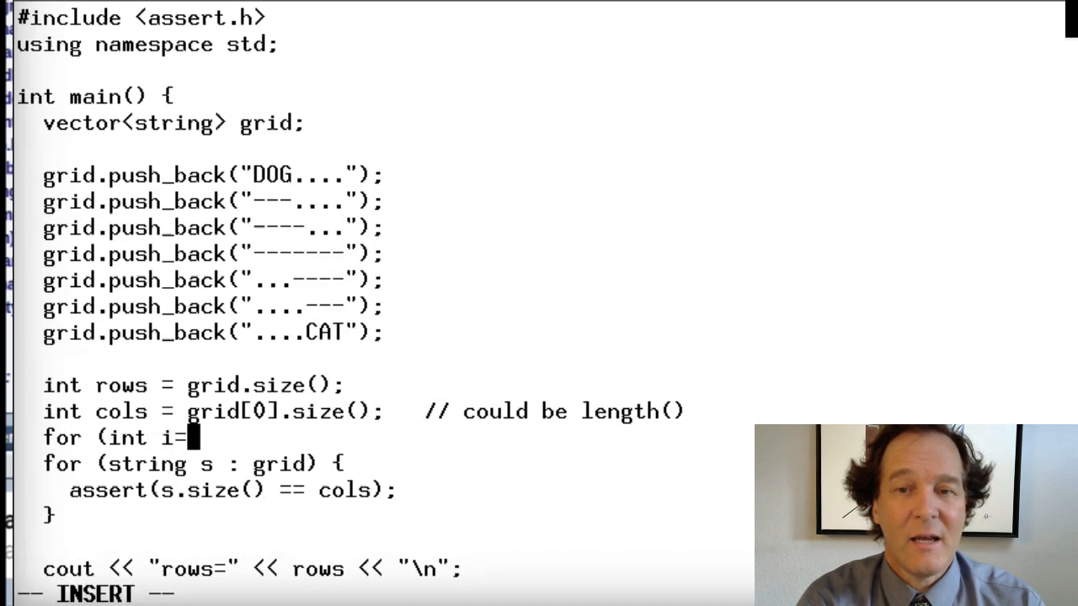
pyautogui.write('0;')
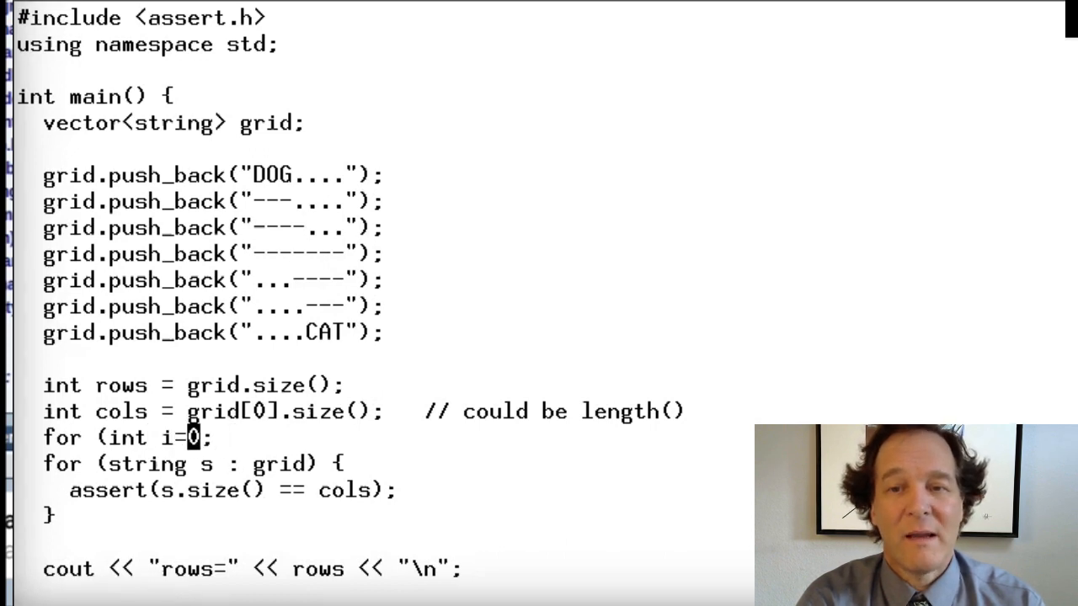
pyautogui.write('1')
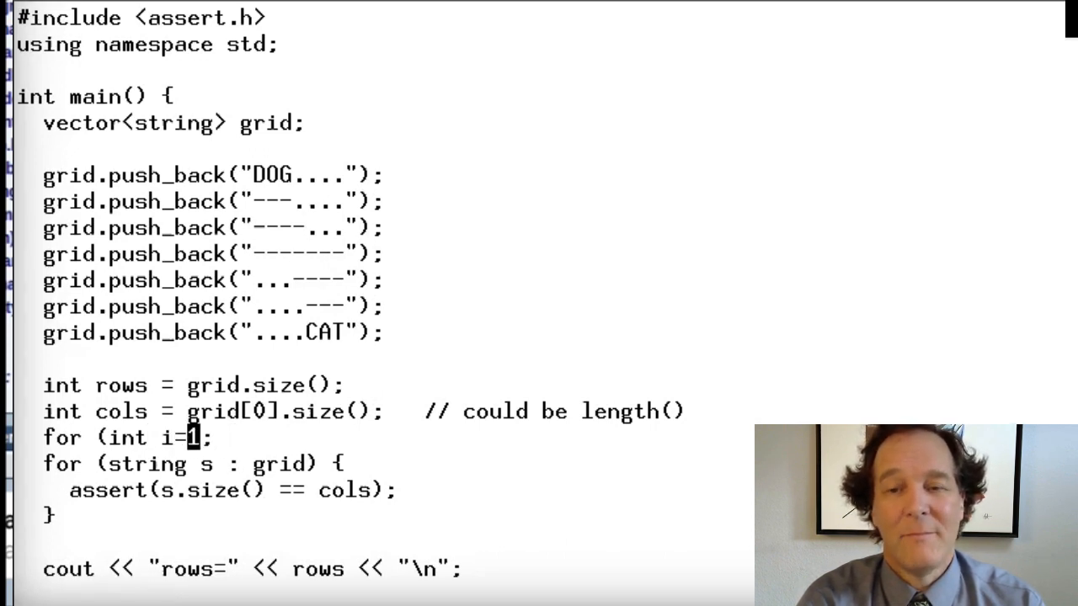
pyautogui.write('0')
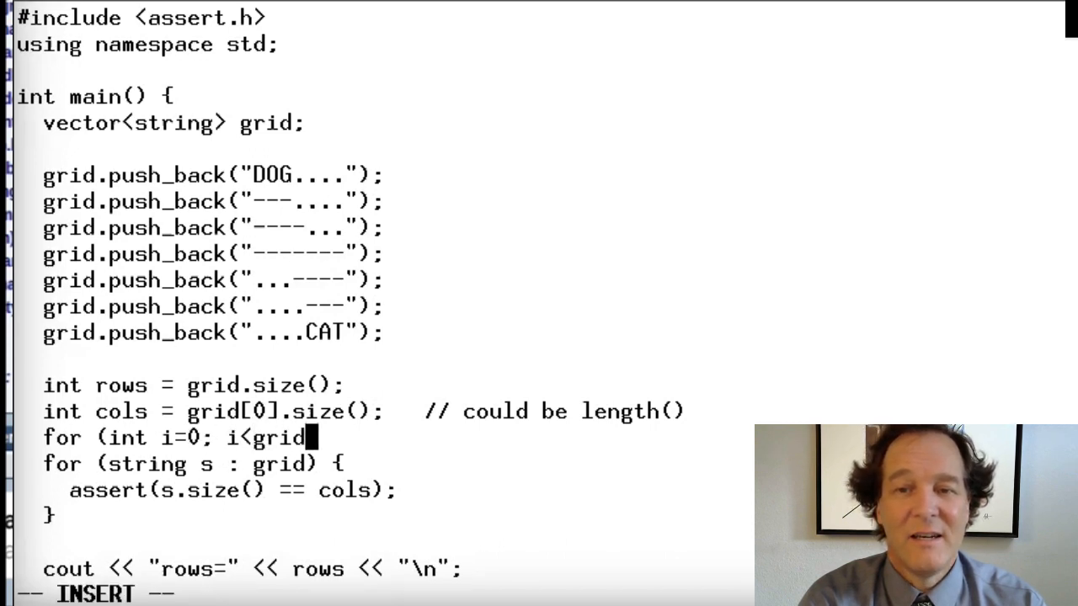
pyautogui.write('.size(); I+')
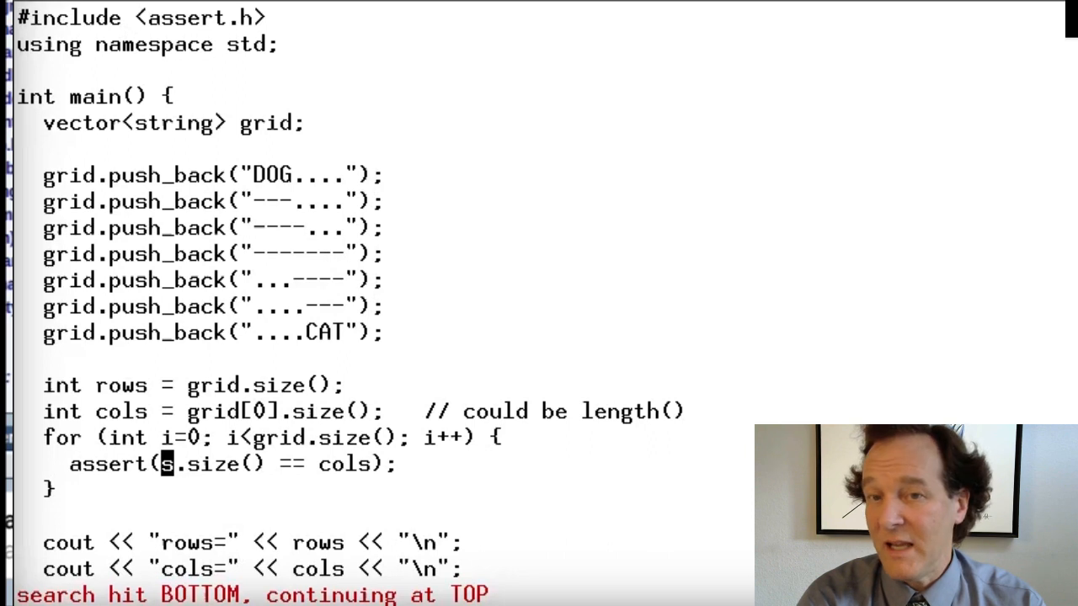
pyautogui.write('grid[')
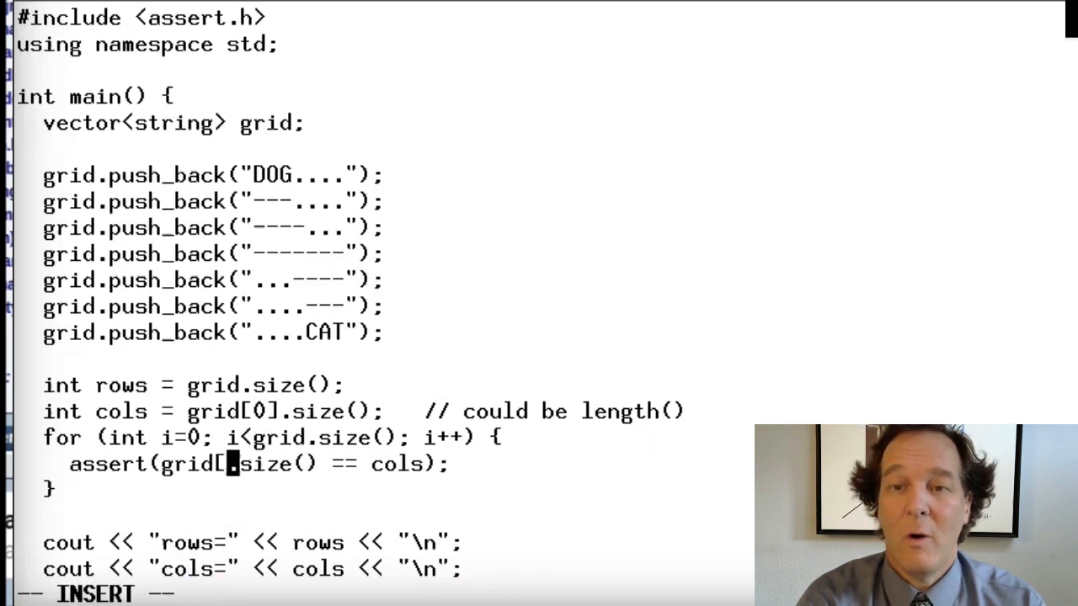
pyautogui.write('i')
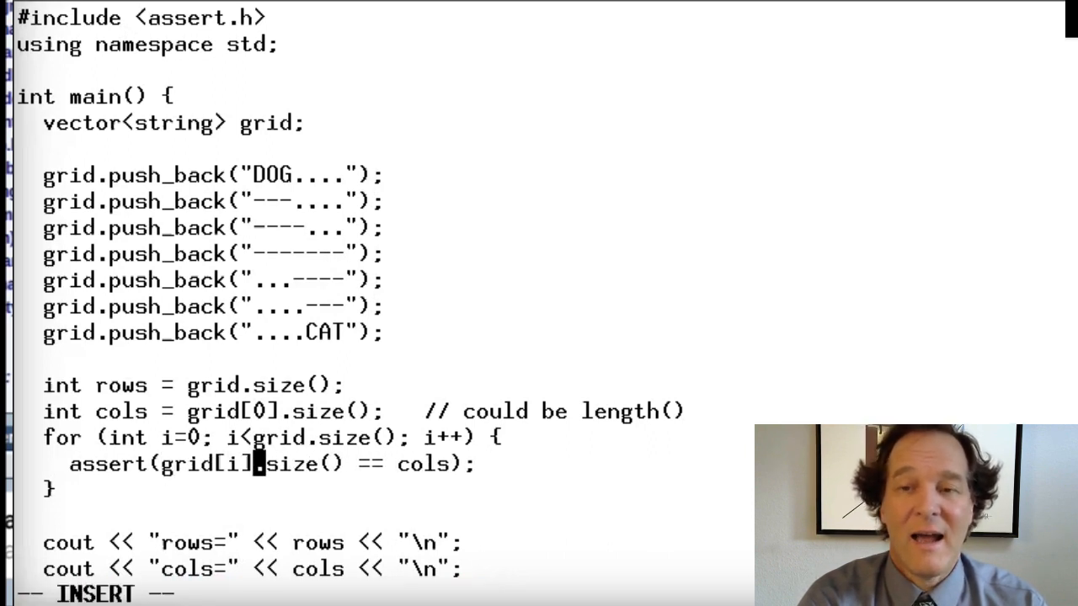